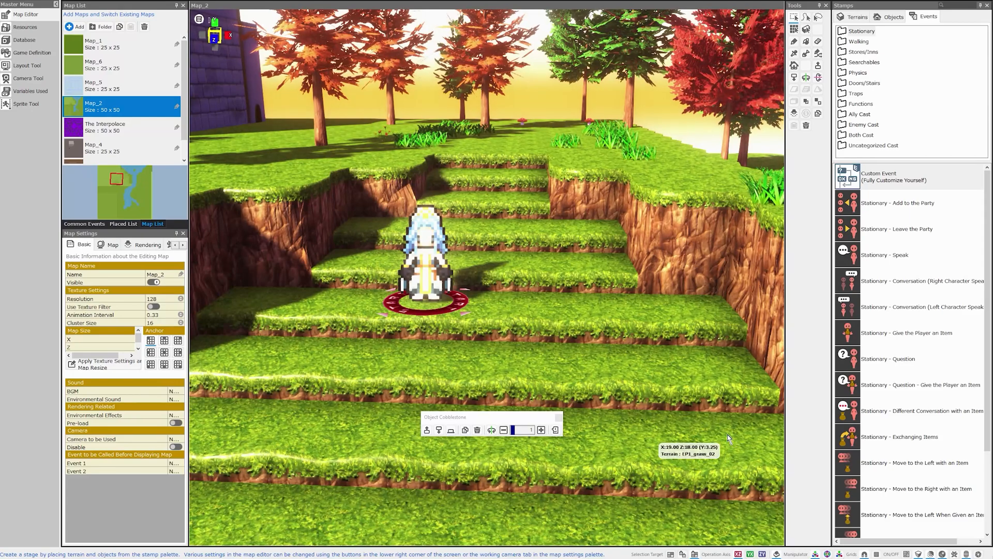
mouse_move(721, 414)
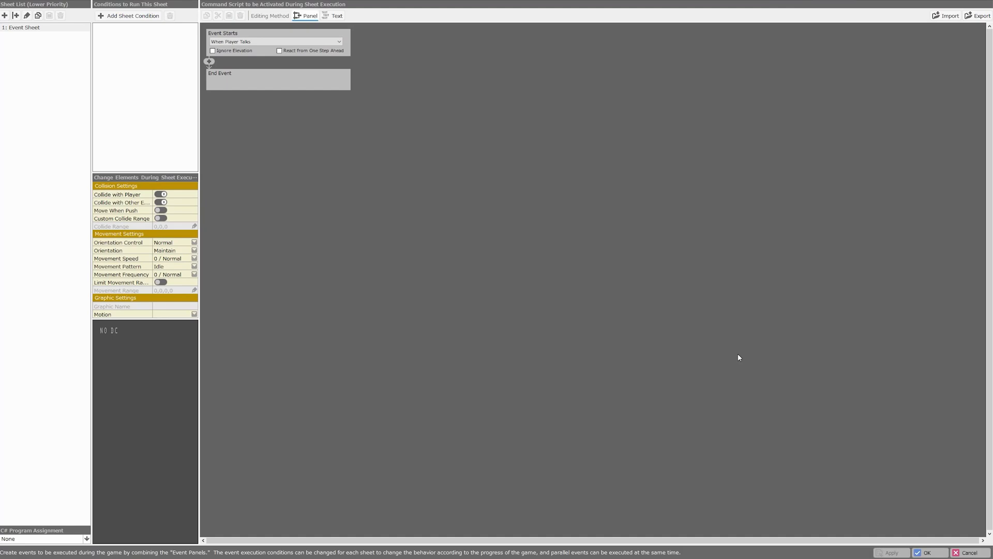
mouse_move(736, 359)
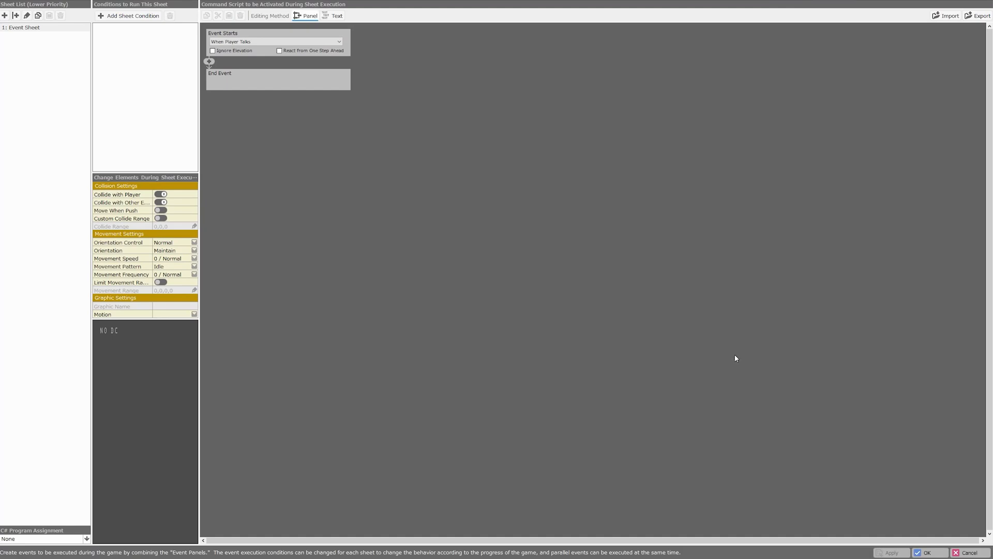
mouse_move(403, 175)
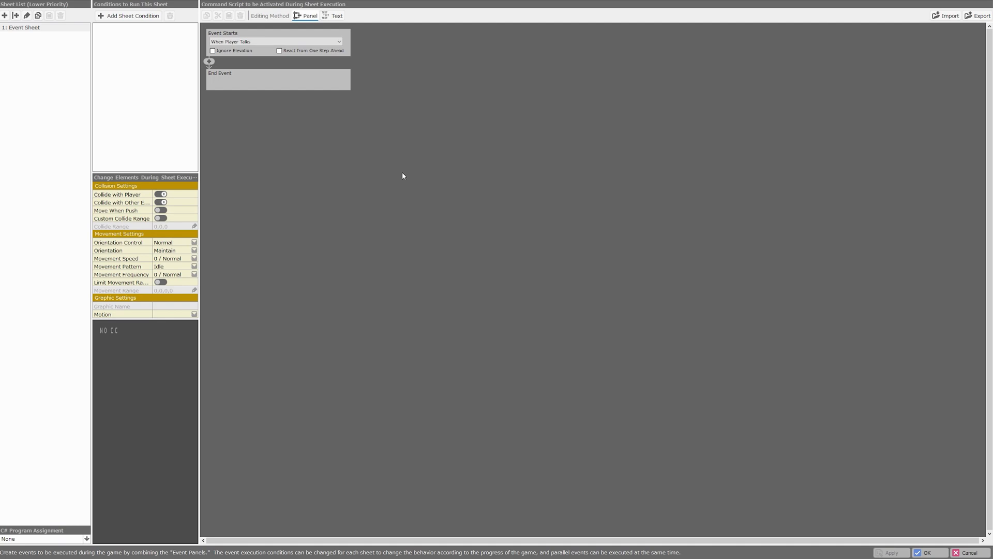
mouse_move(524, 256)
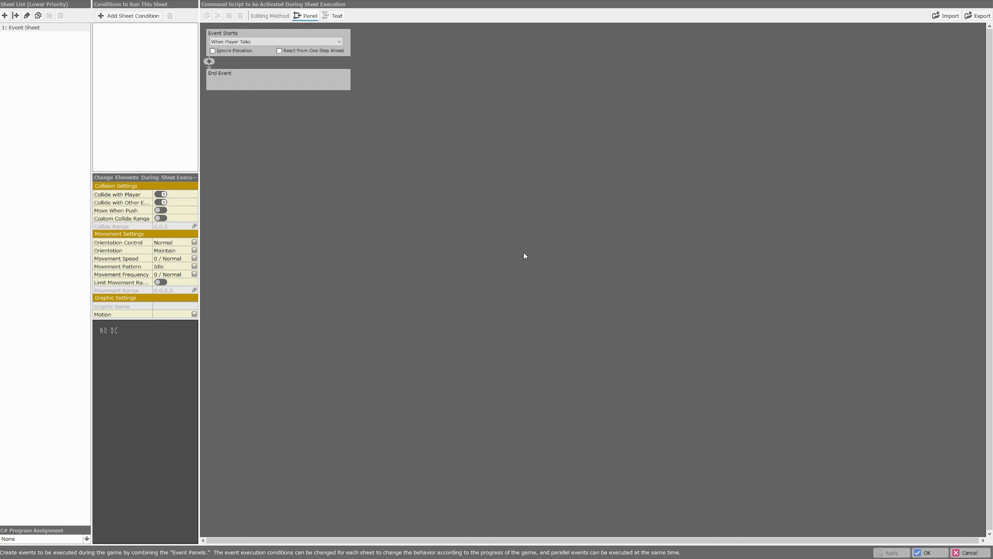
mouse_move(656, 357)
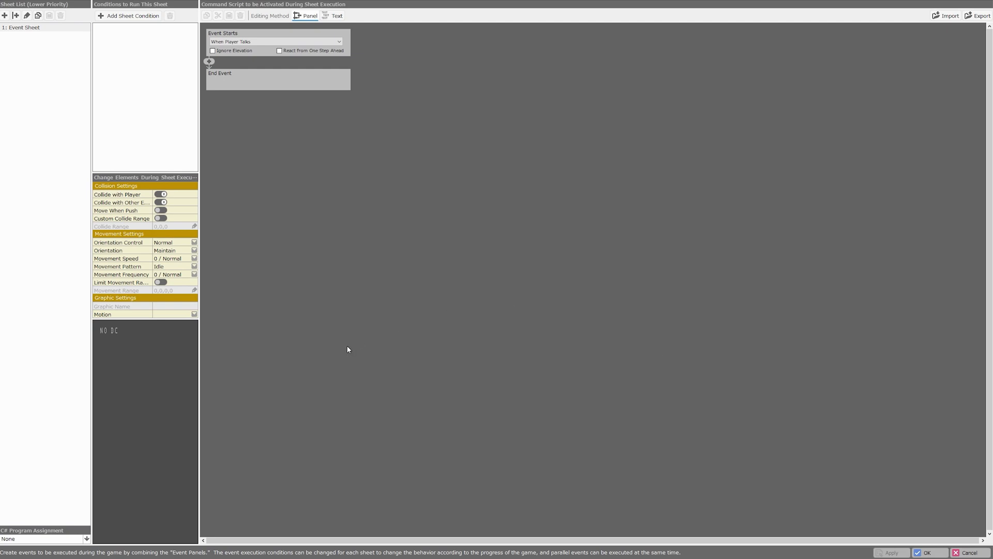
mouse_move(460, 287)
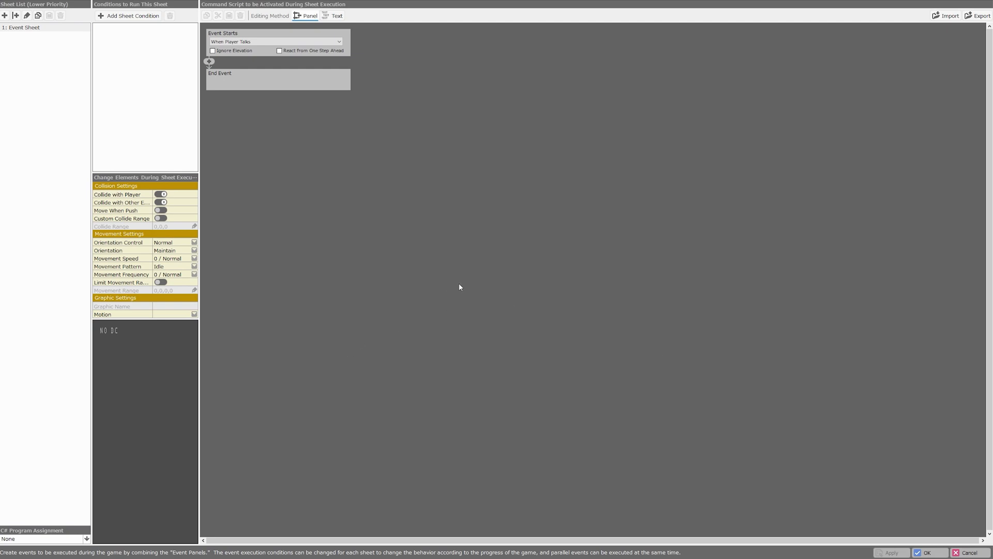
mouse_move(513, 152)
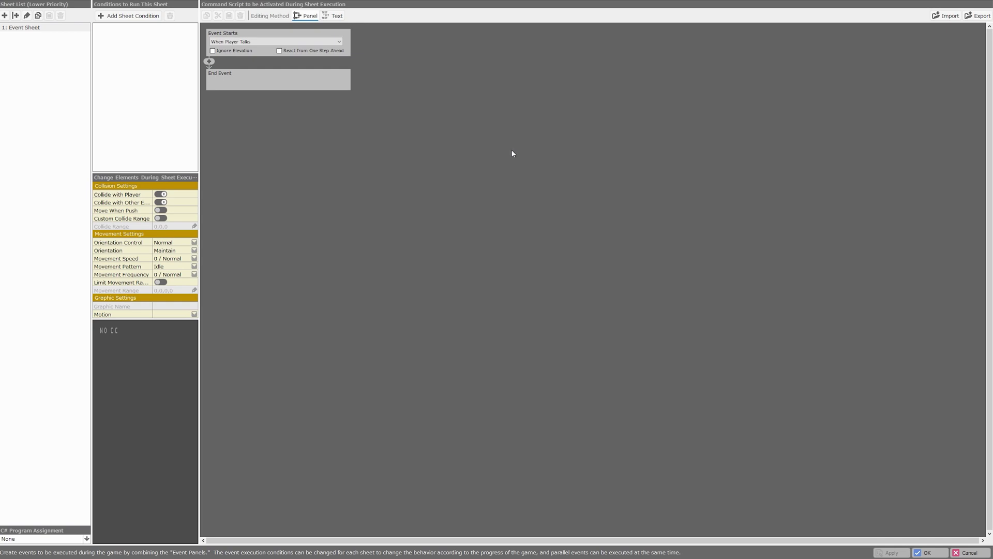
mouse_move(401, 205)
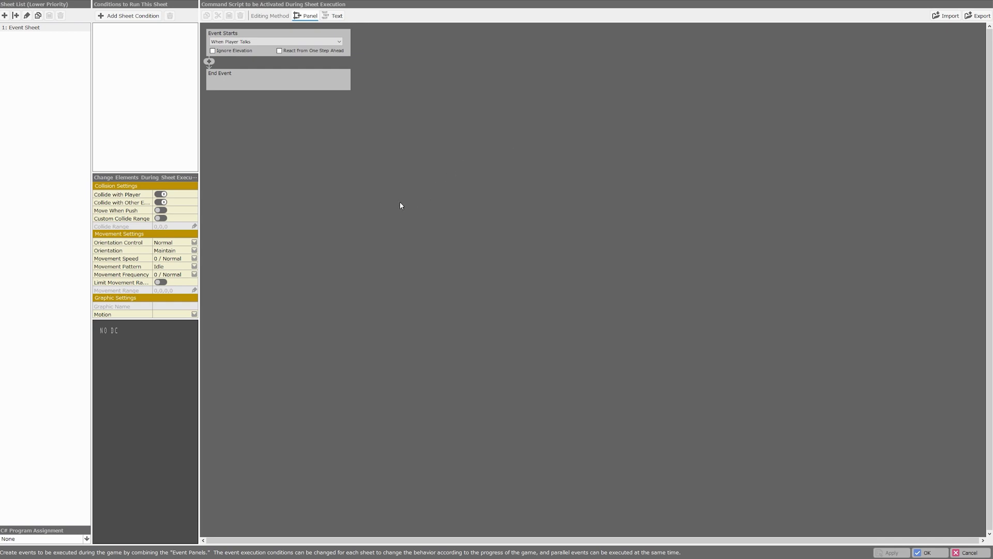
mouse_move(410, 191)
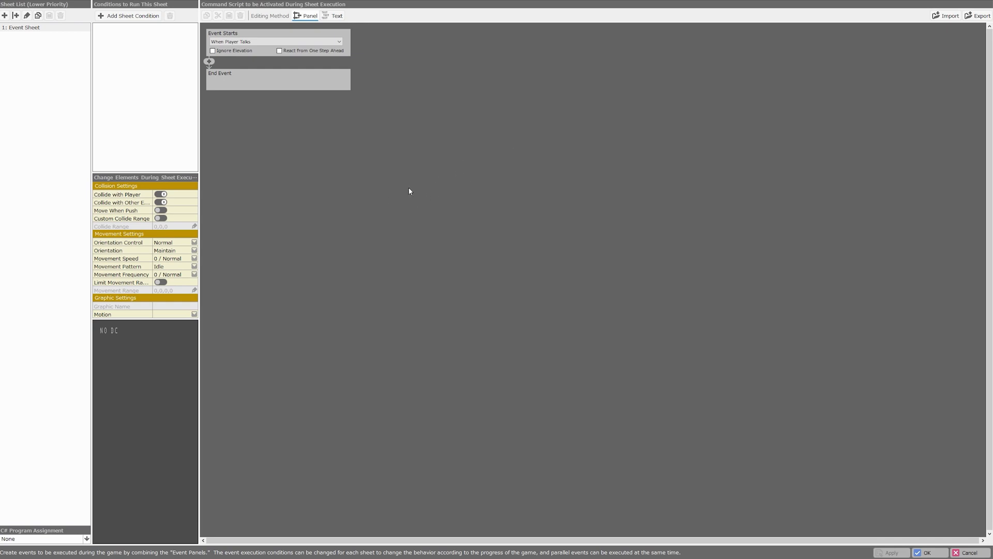
mouse_move(301, 196)
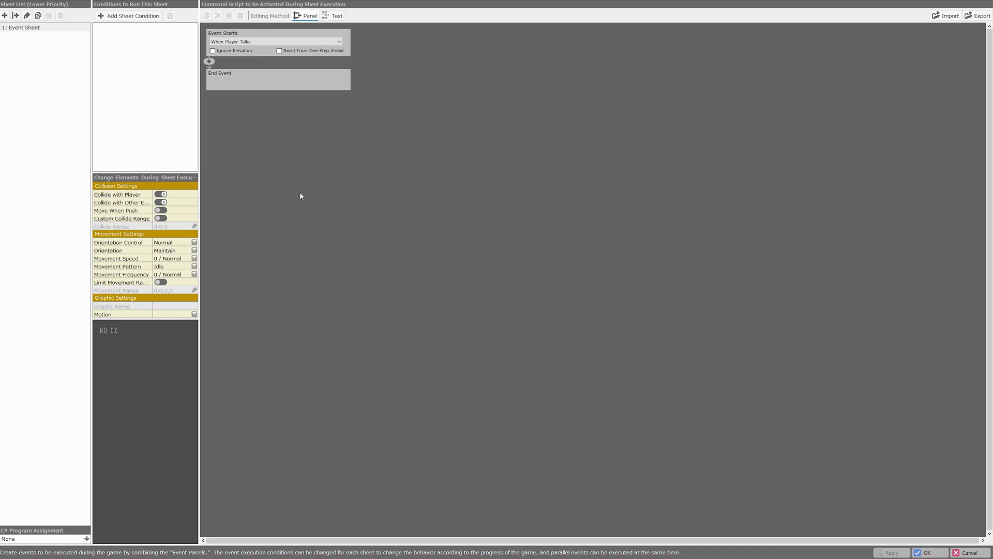
mouse_move(311, 155)
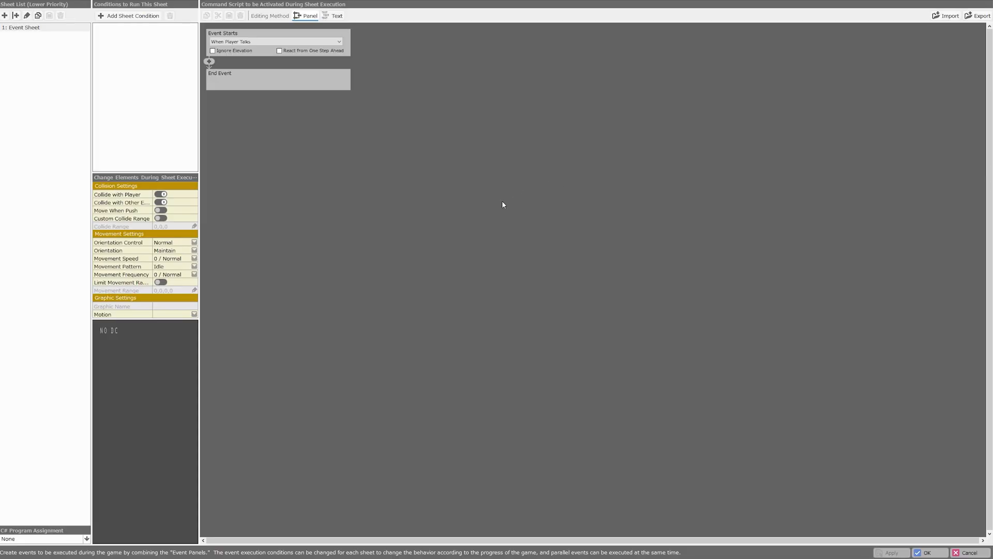
mouse_move(310, 140)
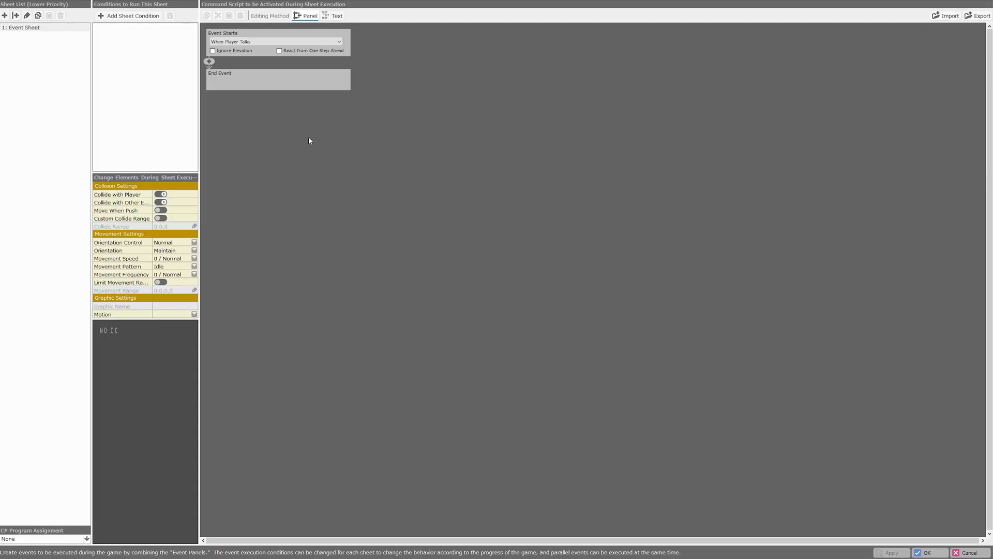
mouse_move(344, 139)
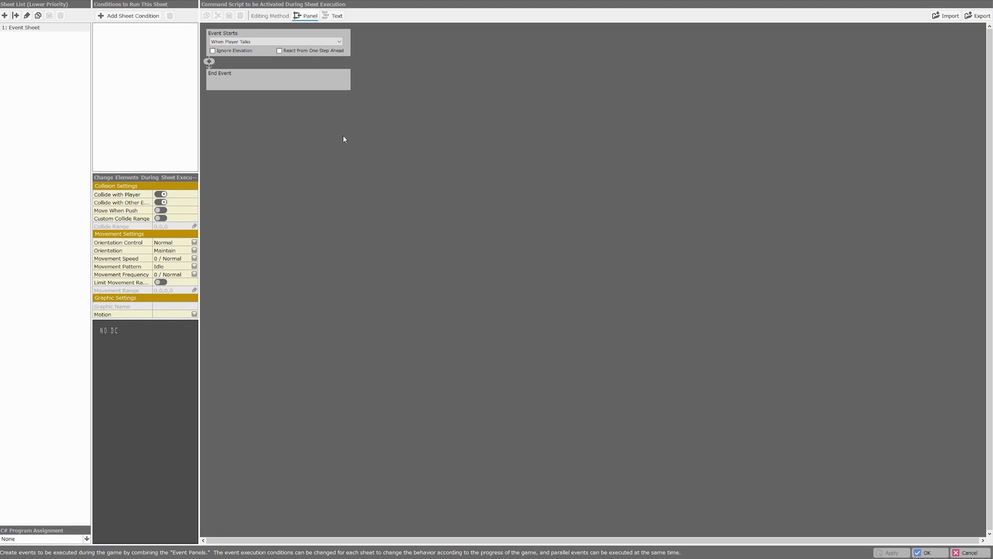
mouse_move(388, 36)
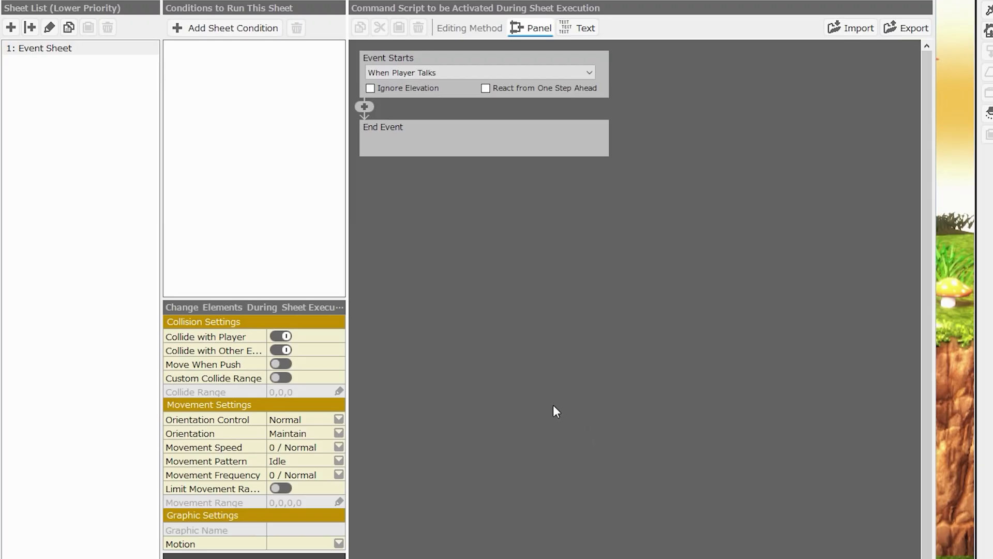
mouse_move(417, 289)
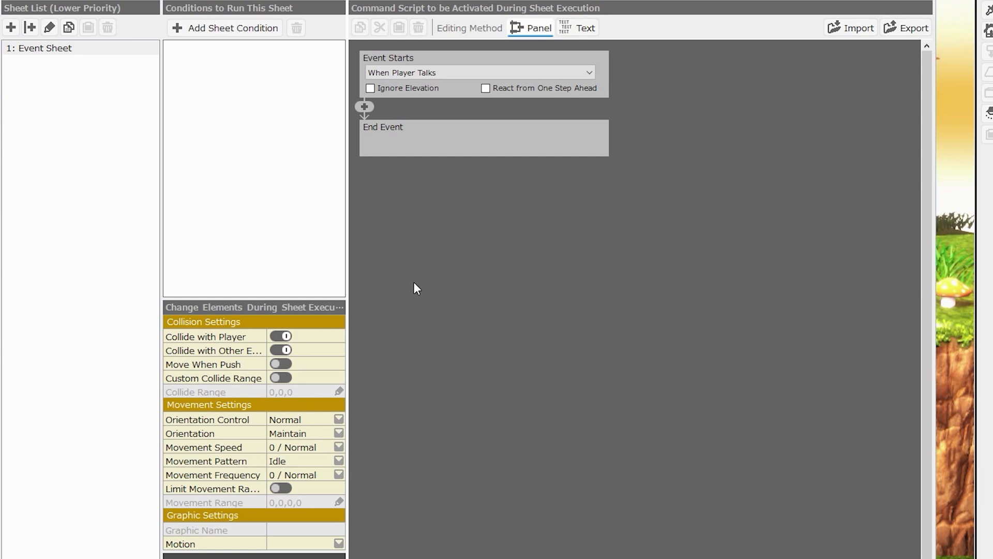
mouse_move(515, 399)
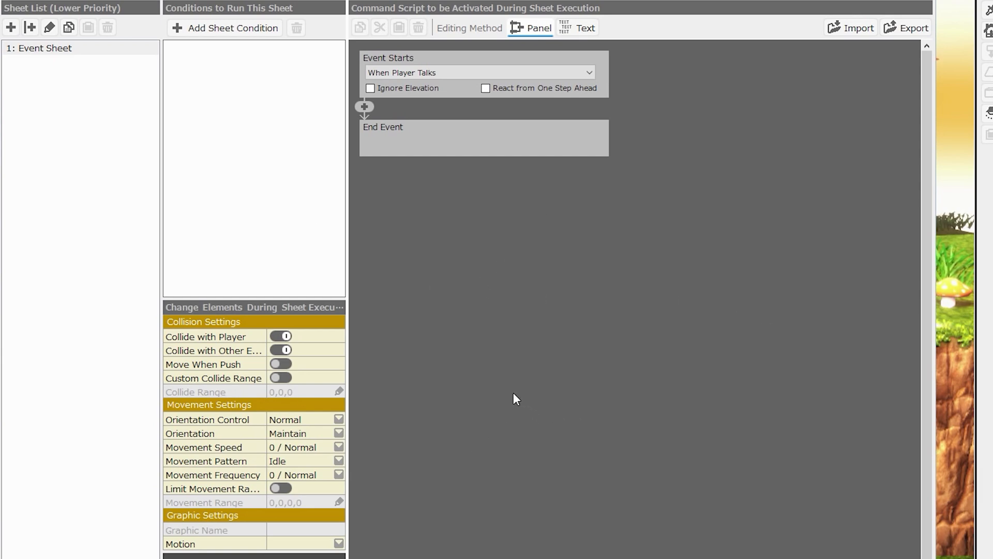
mouse_move(517, 398)
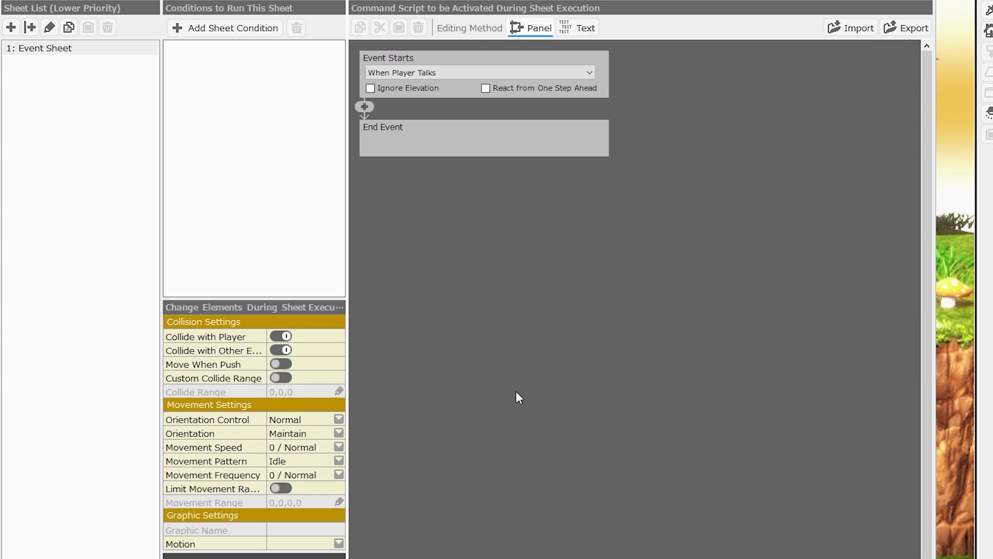
mouse_move(691, 444)
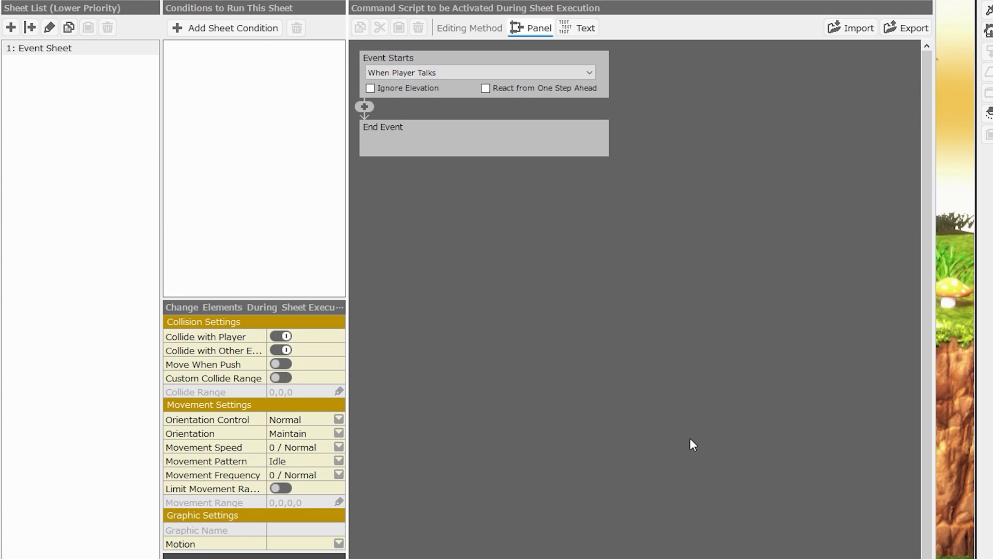
mouse_move(625, 311)
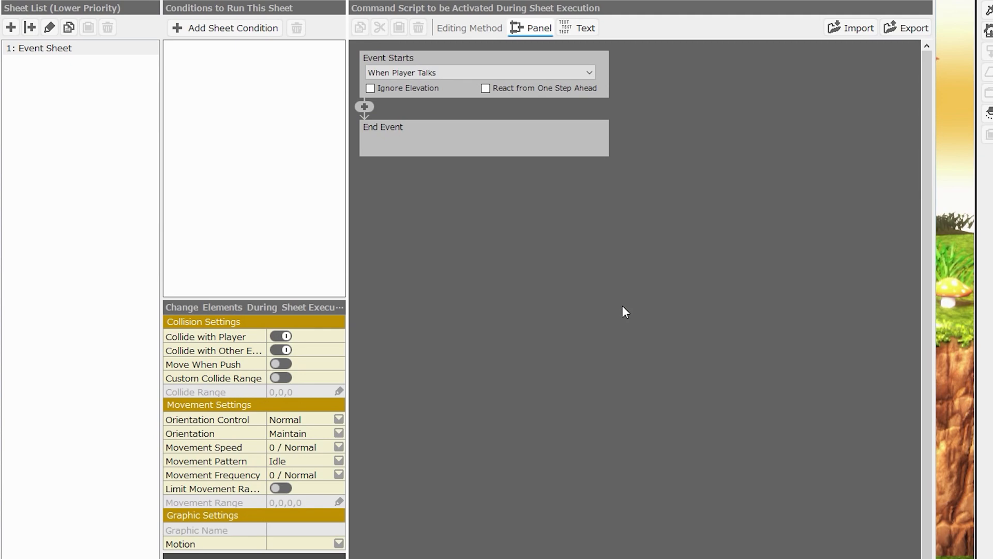
mouse_move(830, 458)
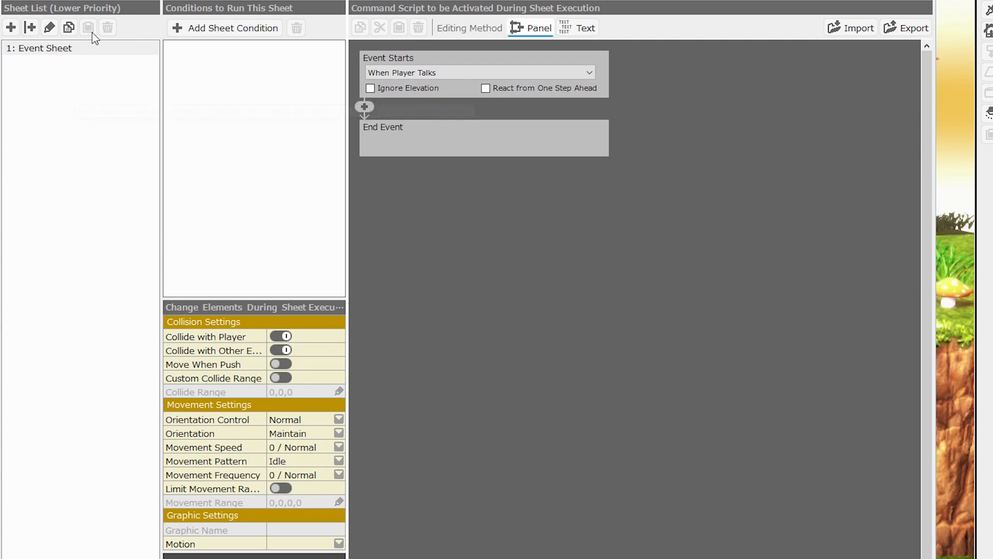
click(39, 49)
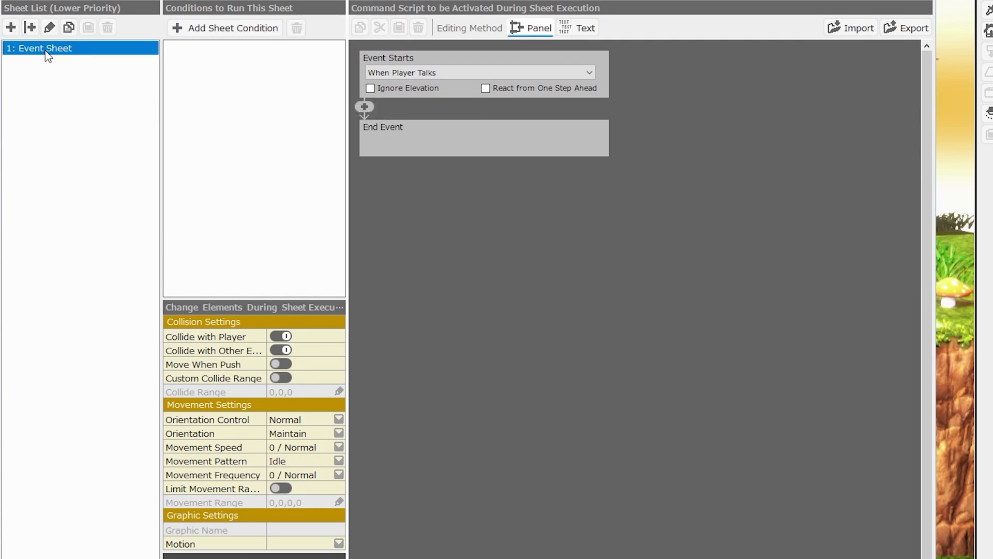
click(13, 27)
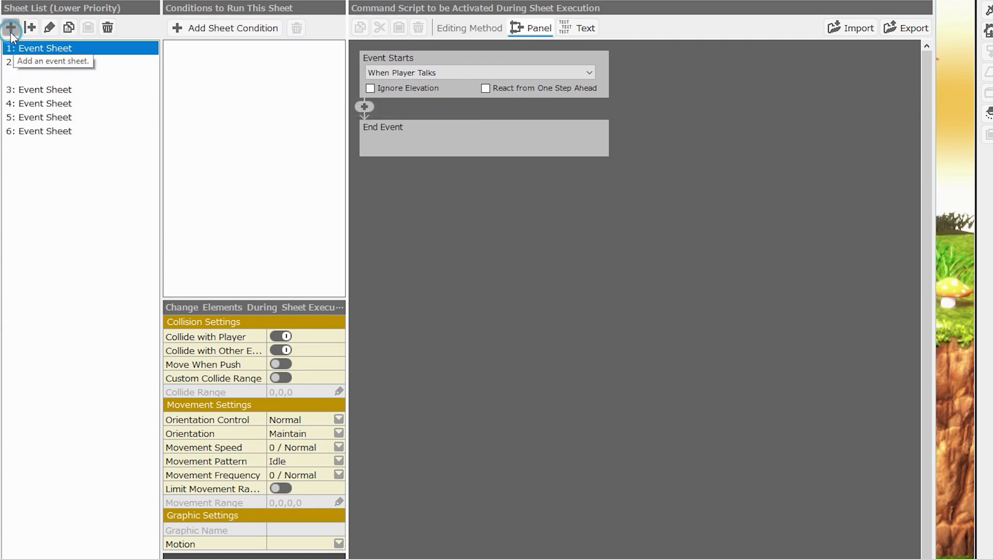
click(30, 28)
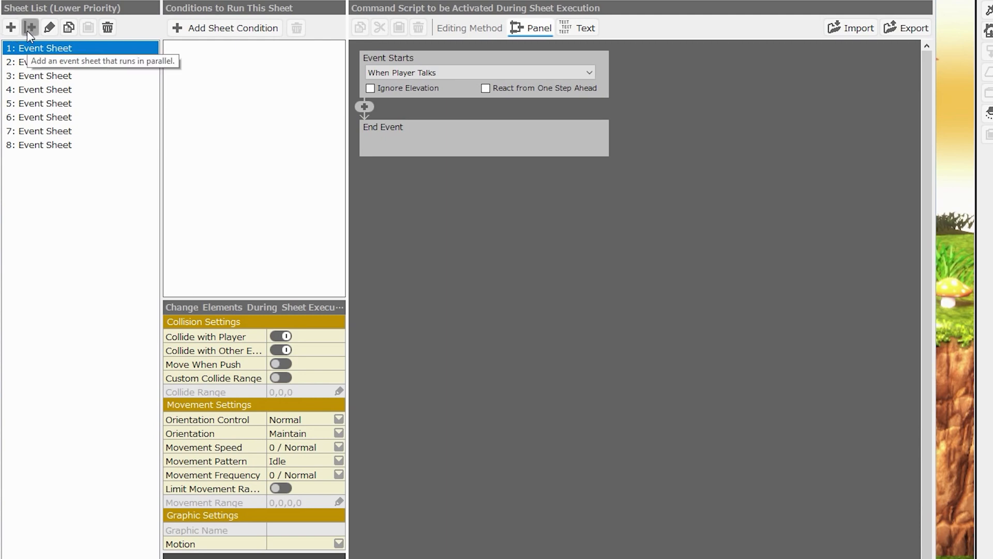
click(36, 28)
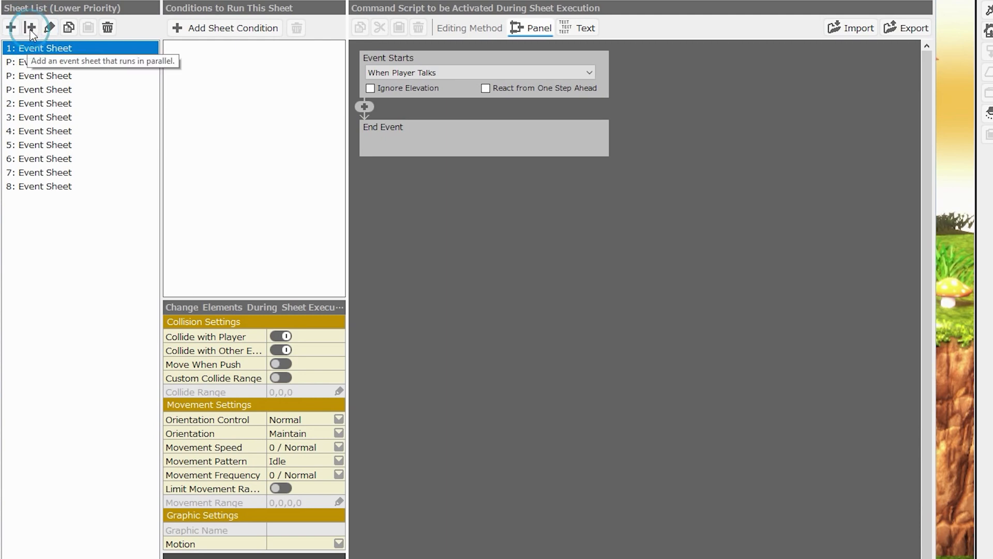
mouse_move(32, 28)
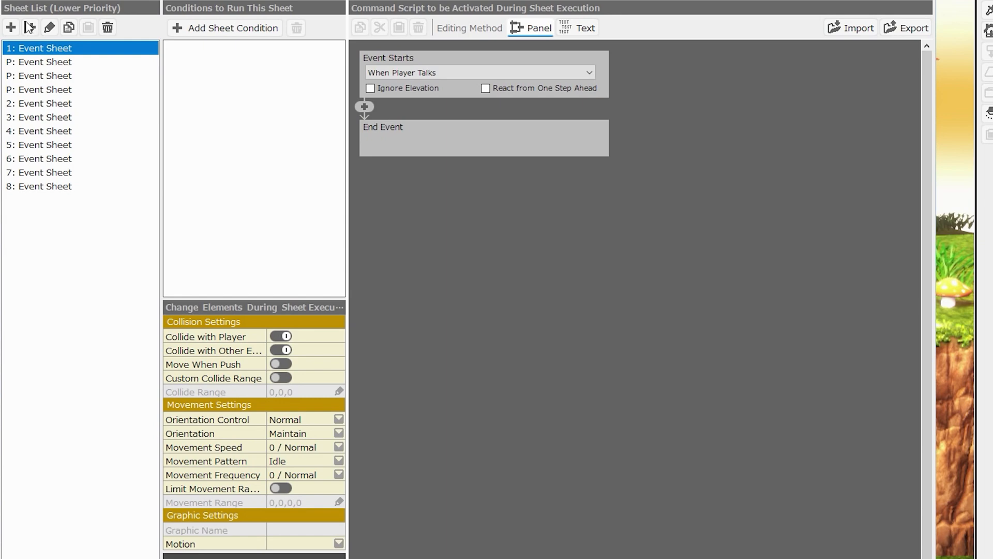
click(44, 89)
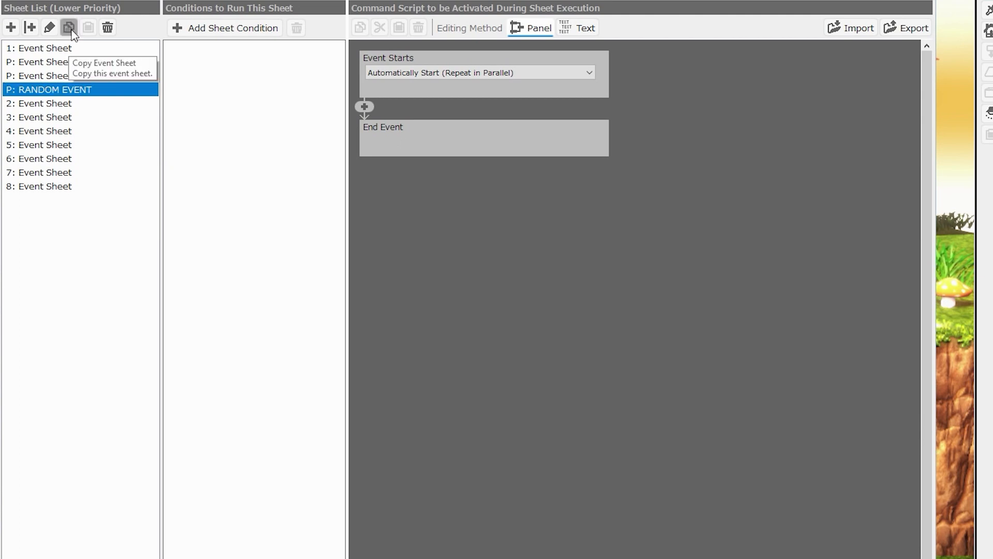
click(67, 29)
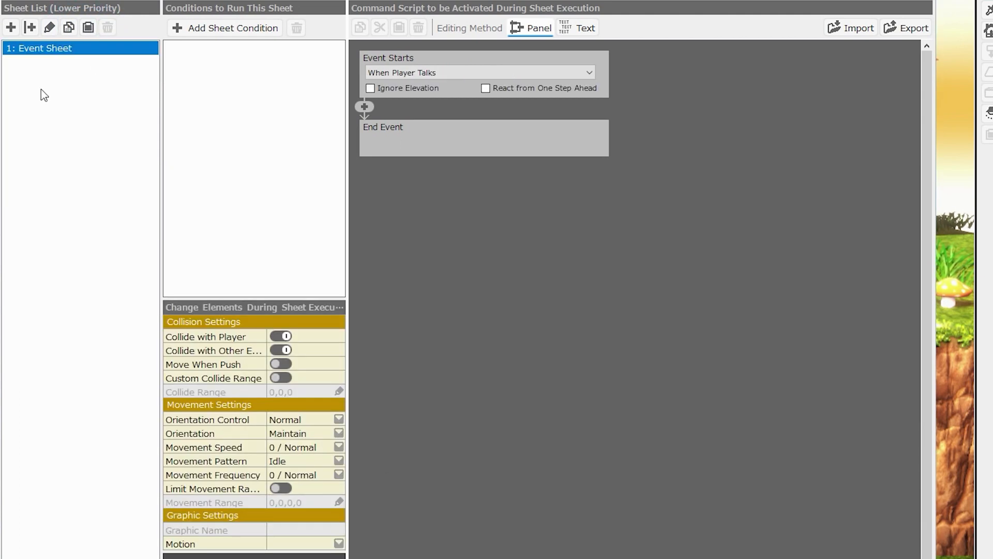
mouse_move(61, 70)
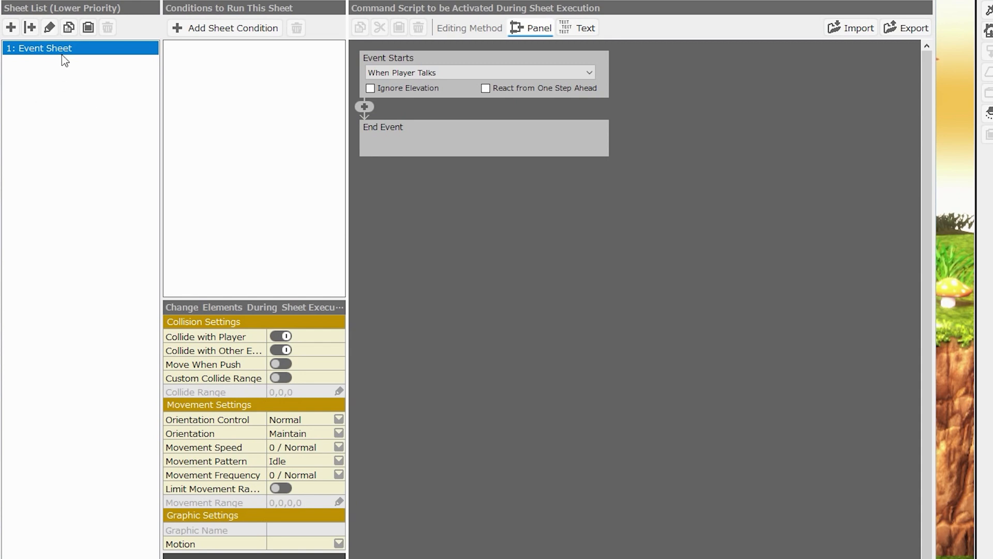
mouse_move(54, 87)
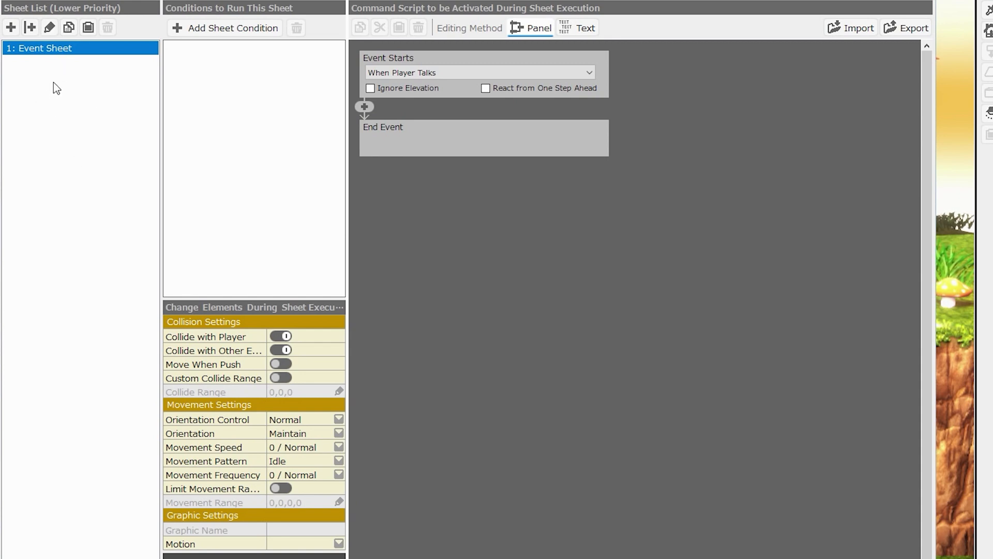
mouse_move(179, 3)
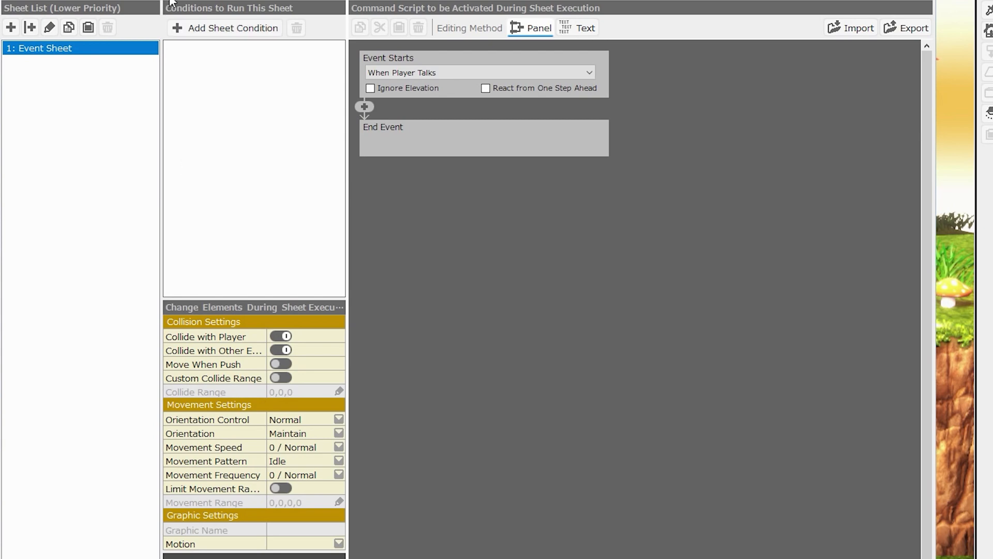
mouse_move(340, 303)
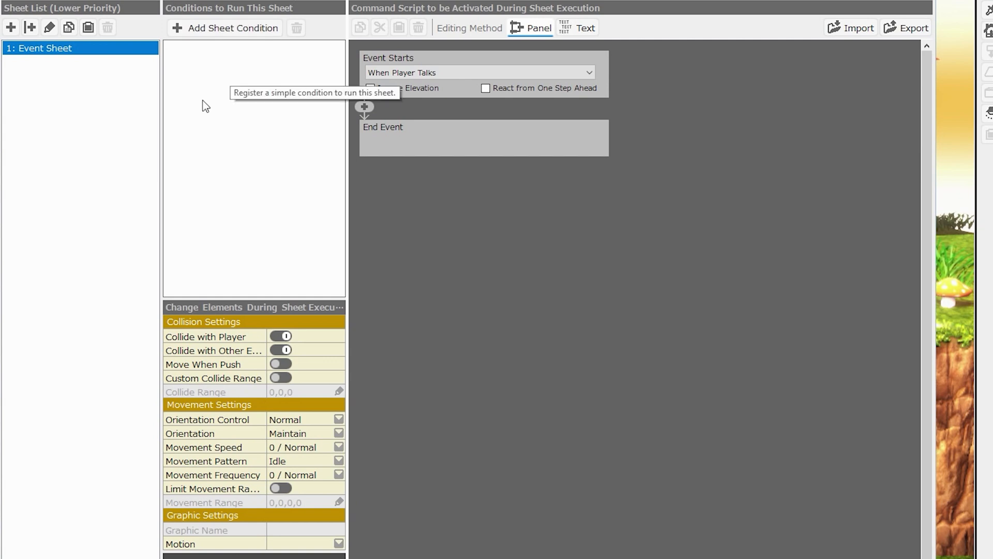
mouse_move(212, 111)
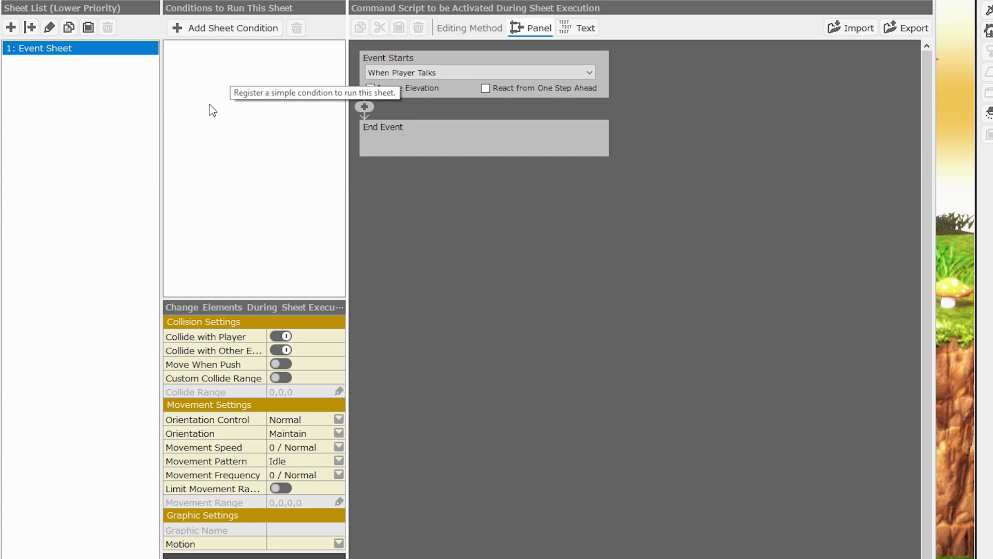
mouse_move(212, 109)
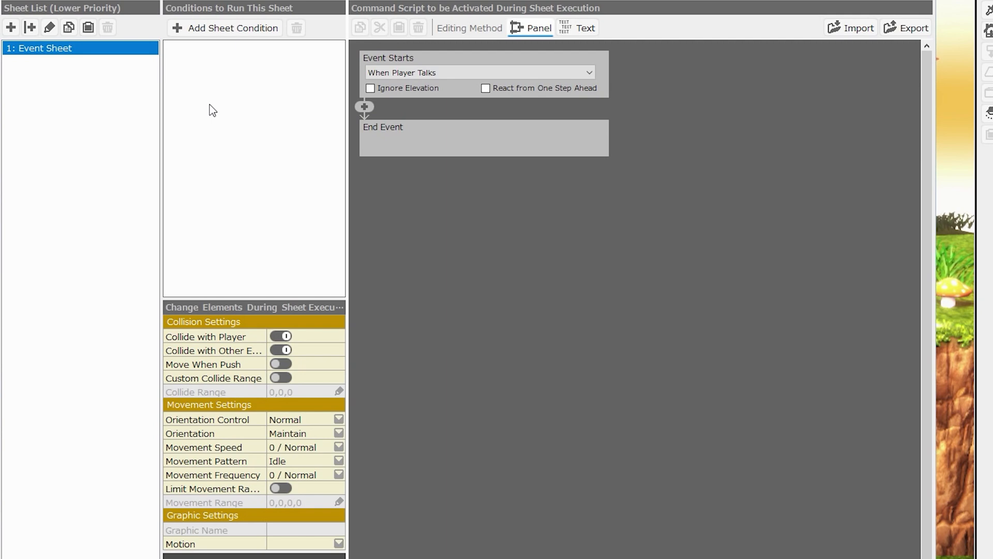
mouse_move(181, 128)
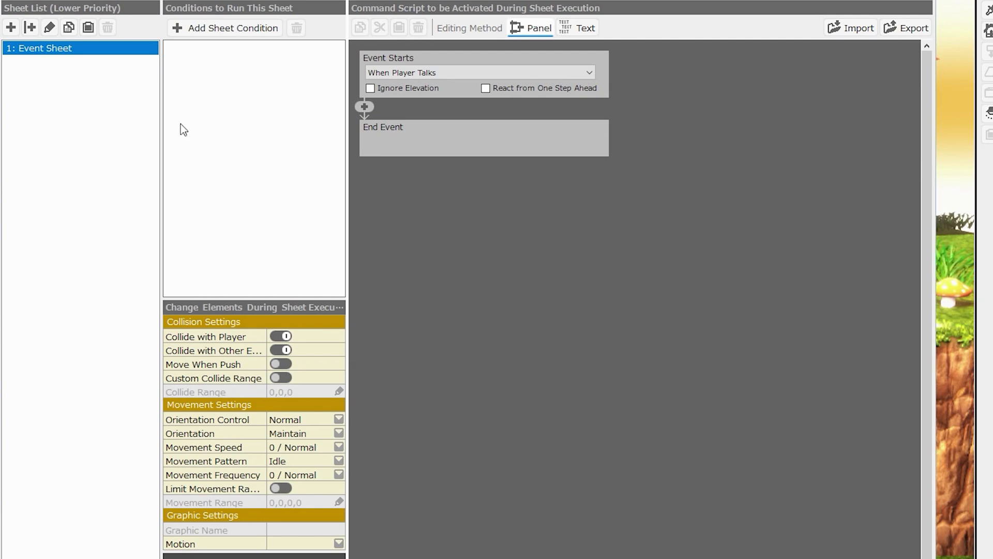
mouse_move(203, 110)
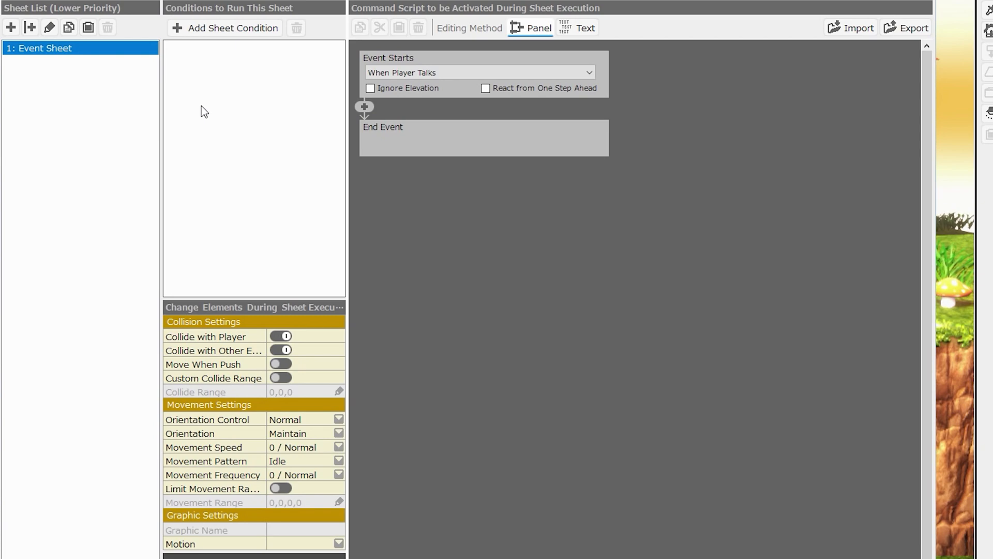
mouse_move(220, 115)
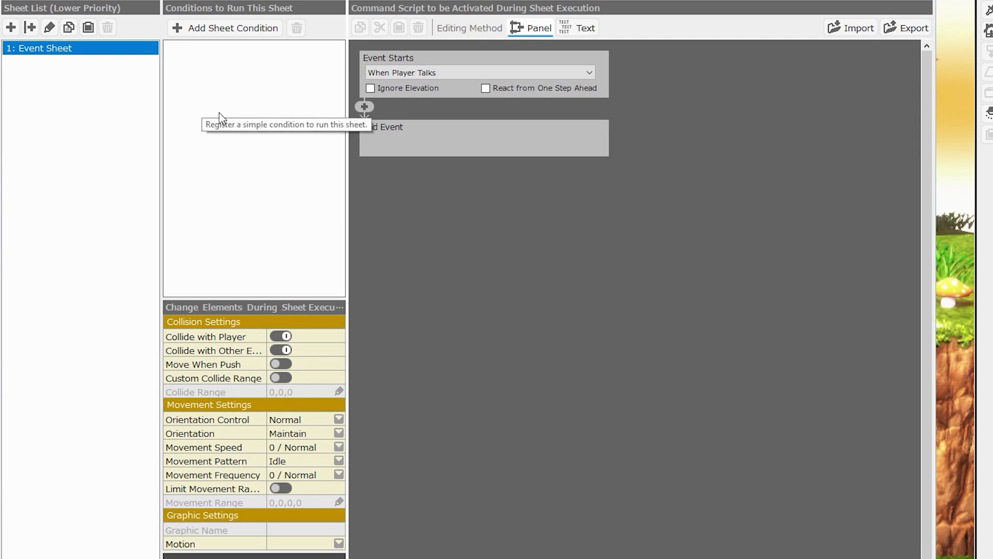
mouse_move(218, 113)
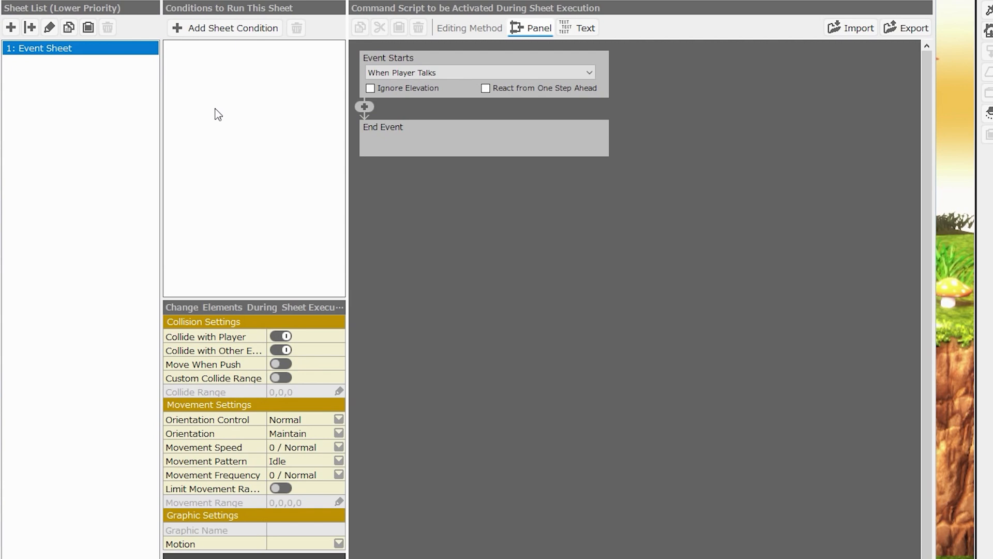
mouse_move(242, 137)
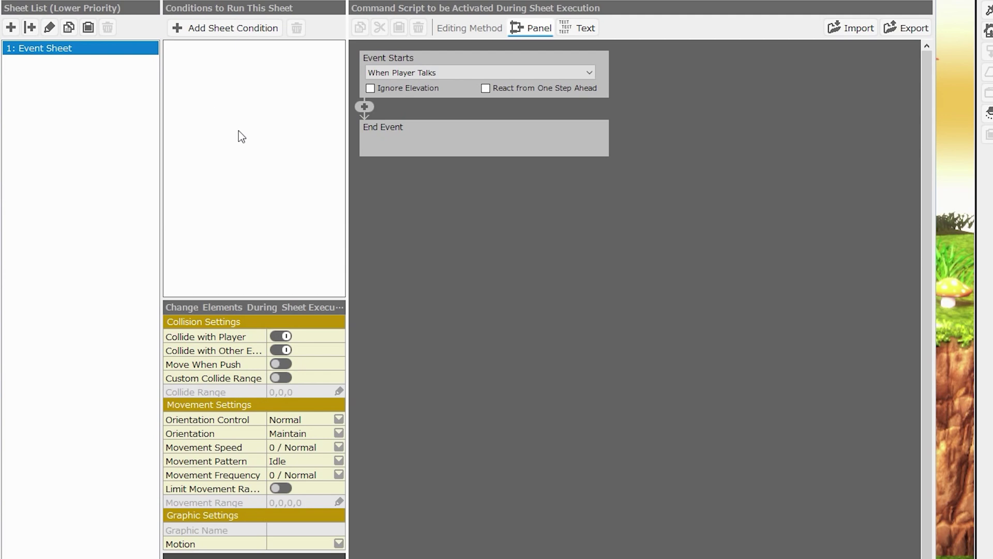
mouse_move(250, 67)
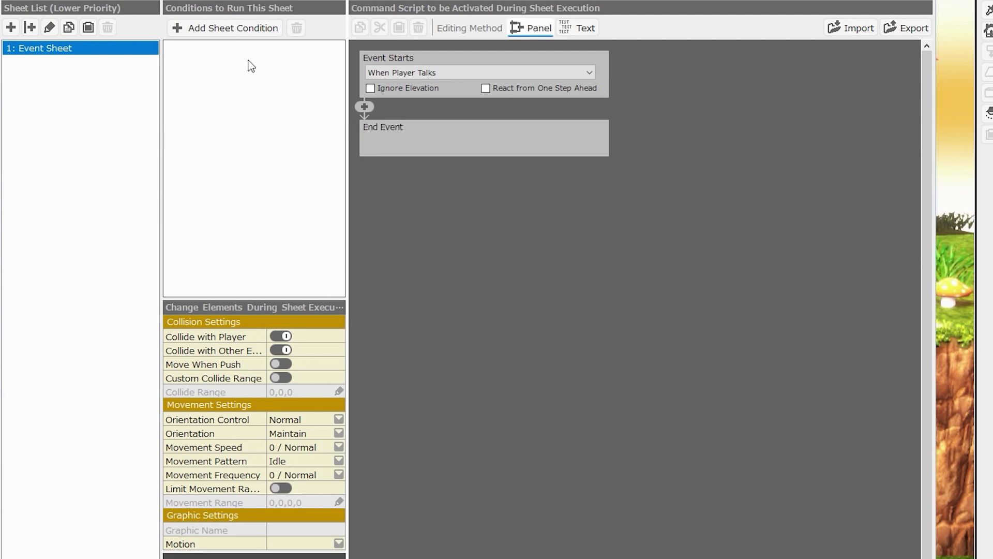
mouse_move(41, 70)
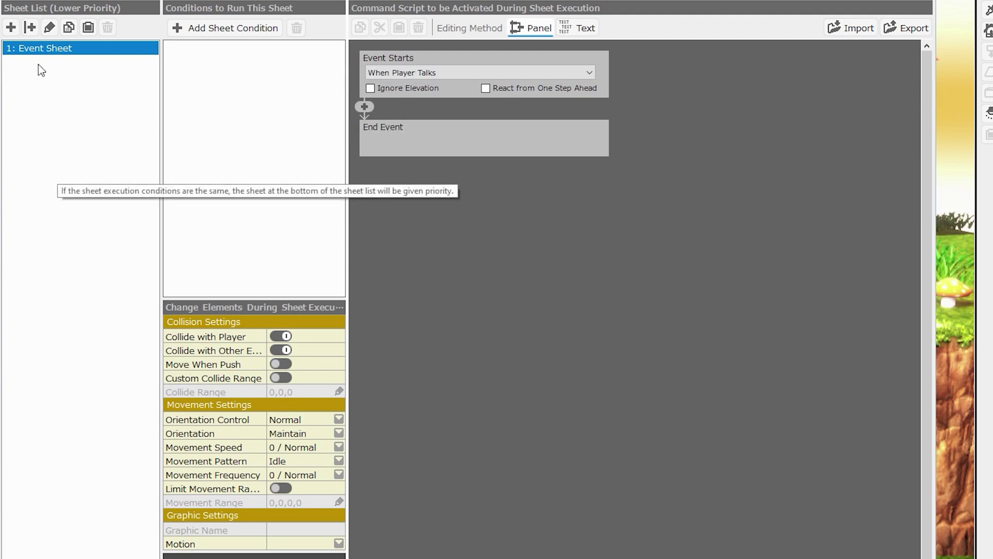
mouse_move(563, 161)
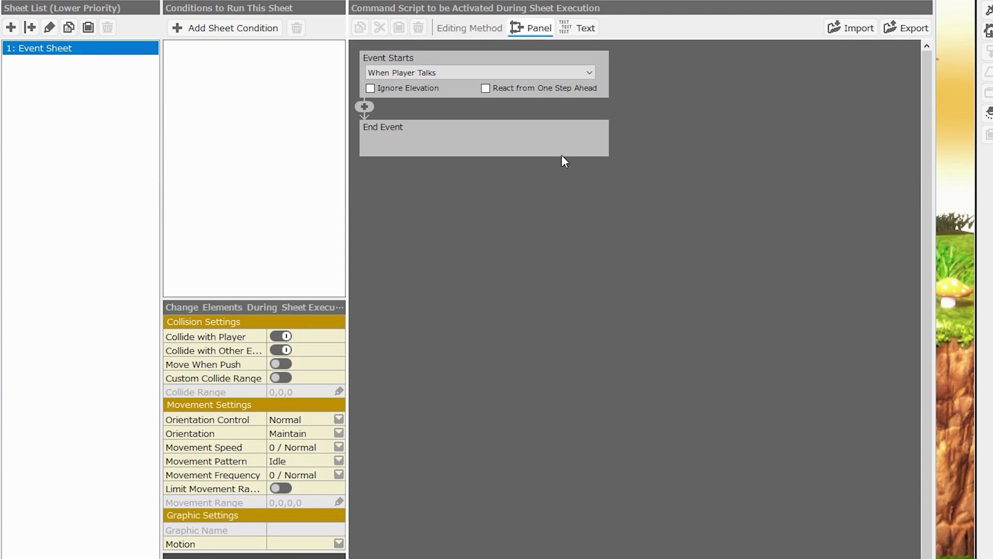
mouse_move(548, 154)
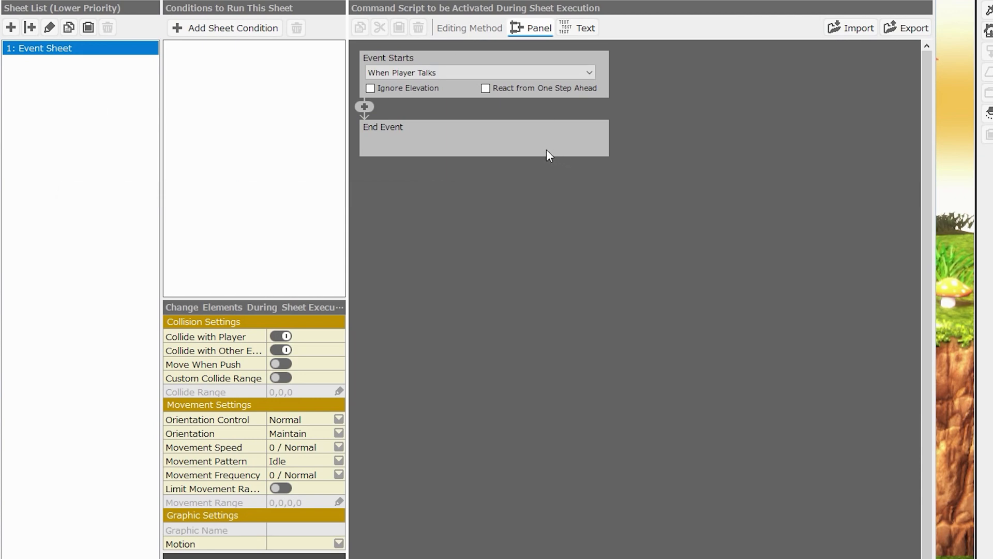
mouse_move(253, 79)
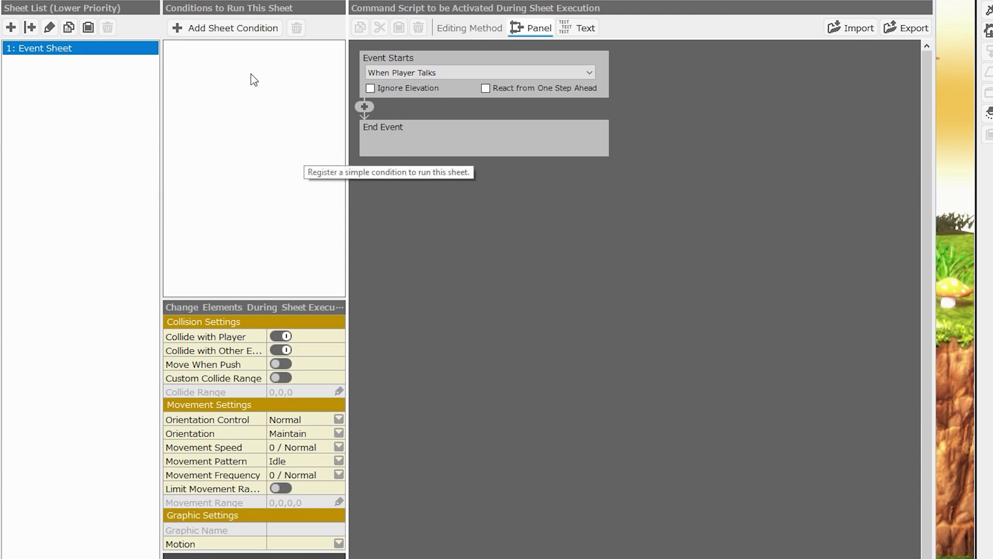
mouse_move(205, 98)
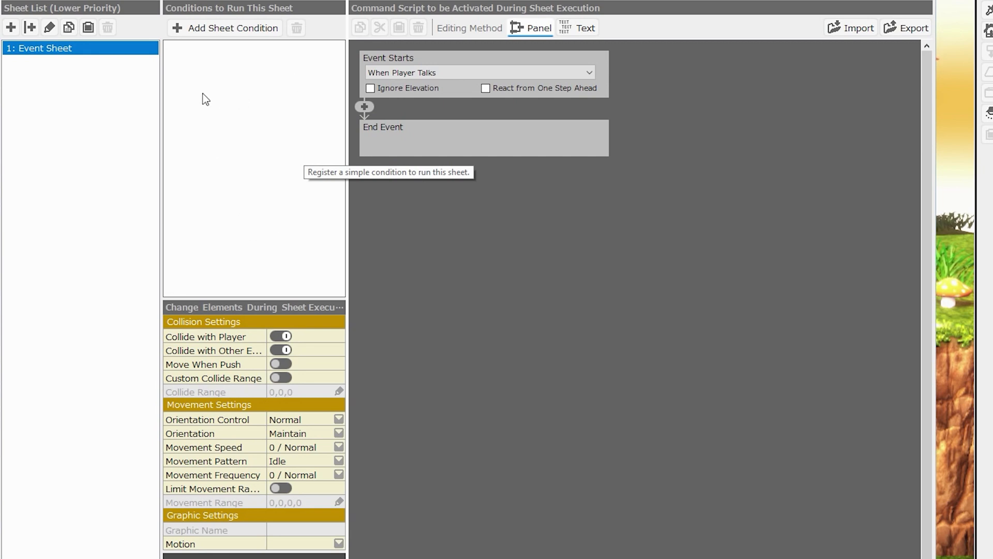
mouse_move(98, 168)
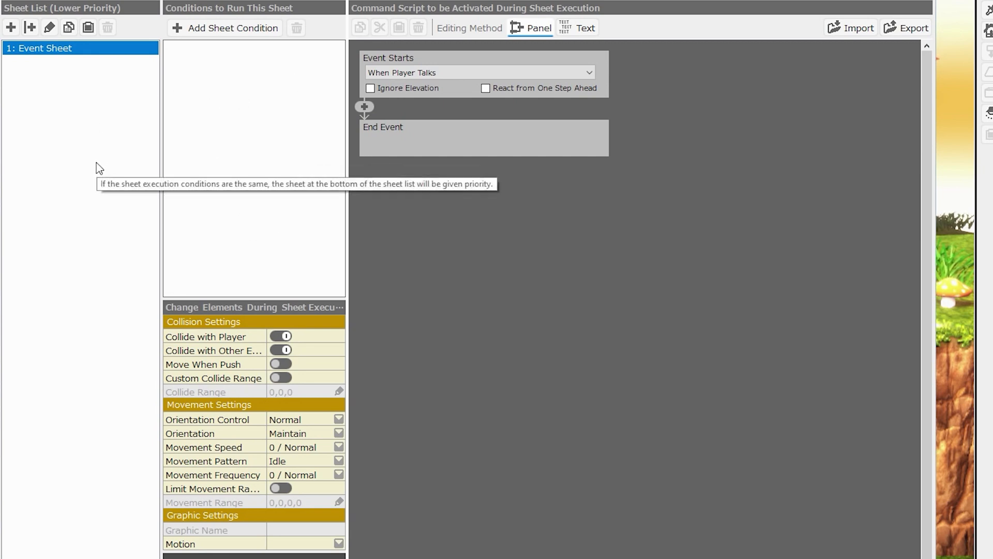
mouse_move(198, 103)
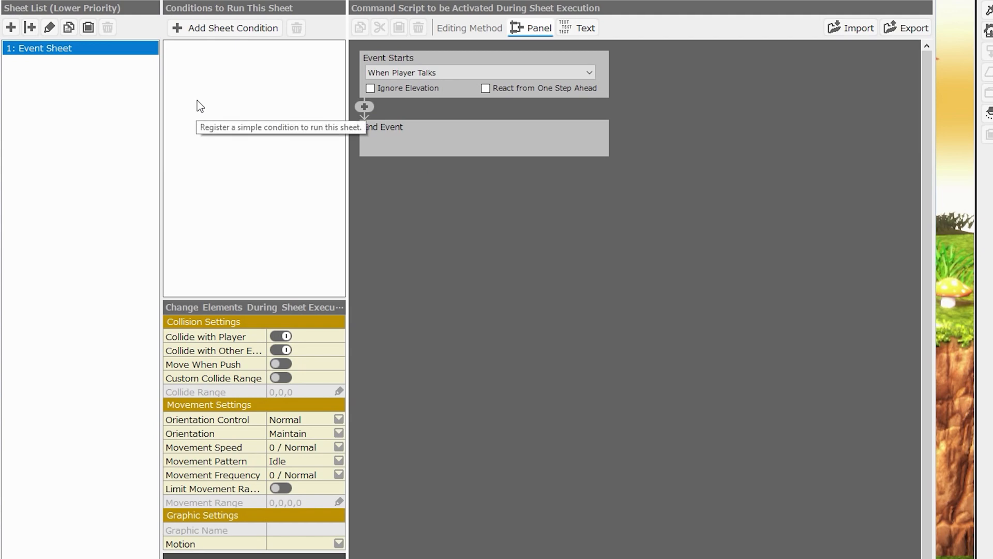
mouse_move(221, 34)
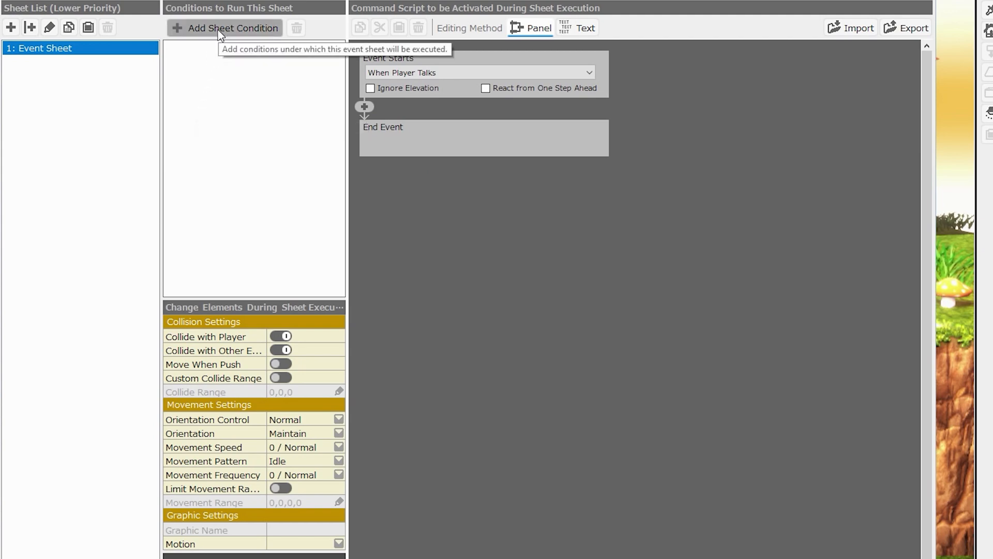
- Expand Add Sheet Condition to list the condition types (Event Switch, Variable Box, Money, etc.)
click(232, 28)
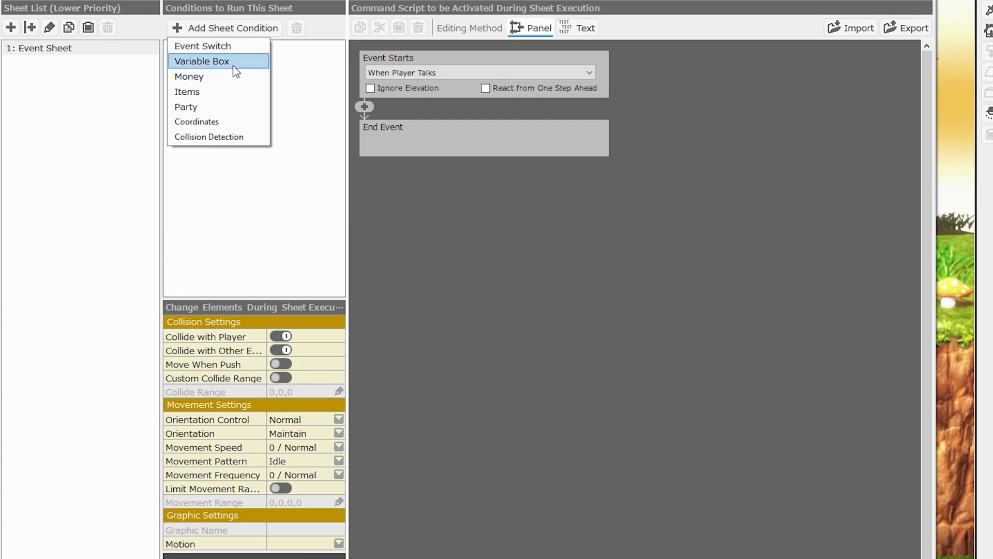
mouse_move(221, 95)
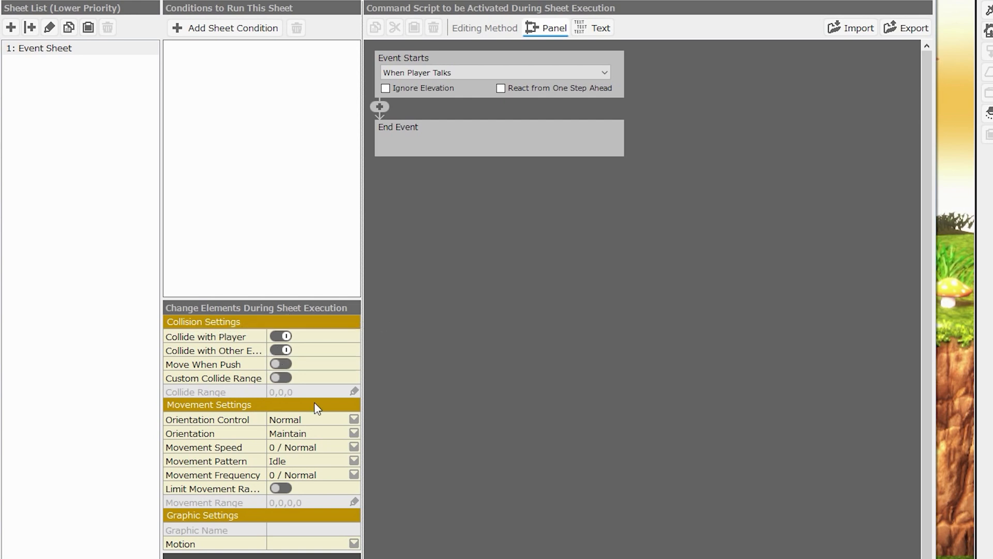
mouse_move(375, 369)
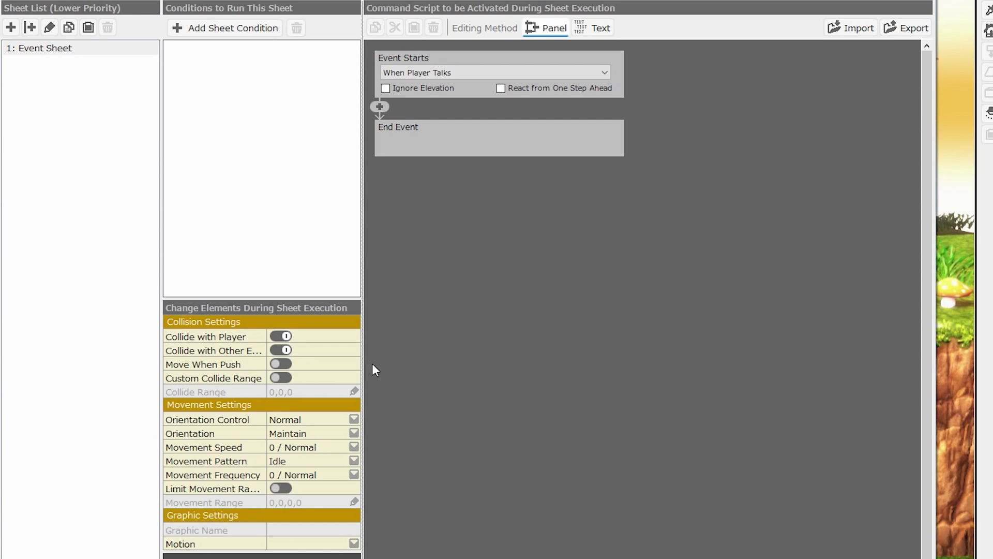
mouse_move(69, 69)
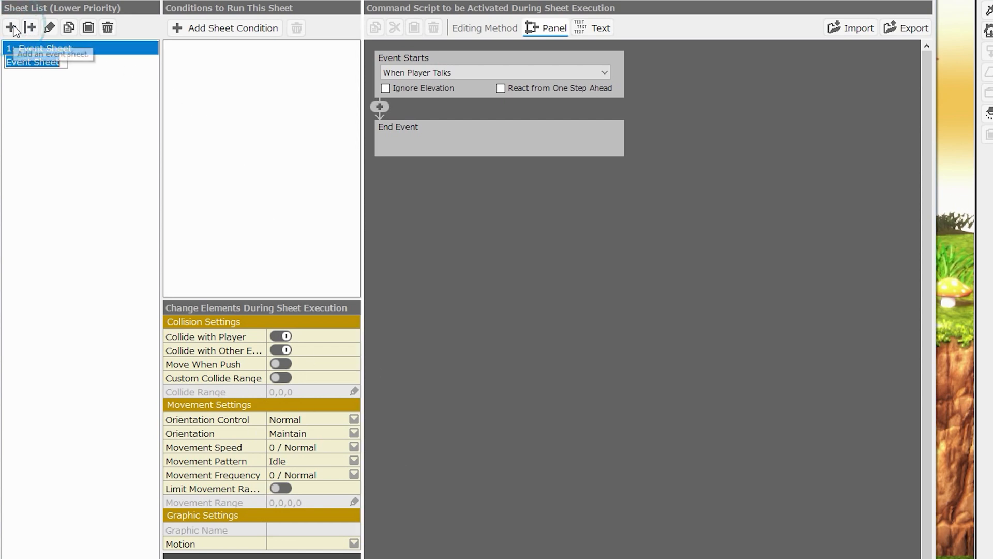
- Finish creating the new event sheet with its default name and return to 1: Event Sheet
click(12, 28)
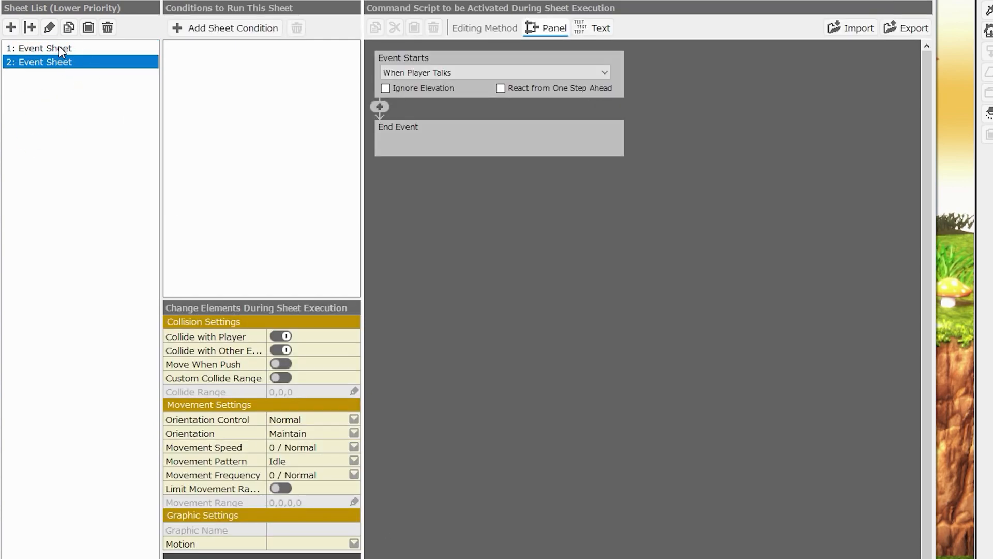
click(38, 49)
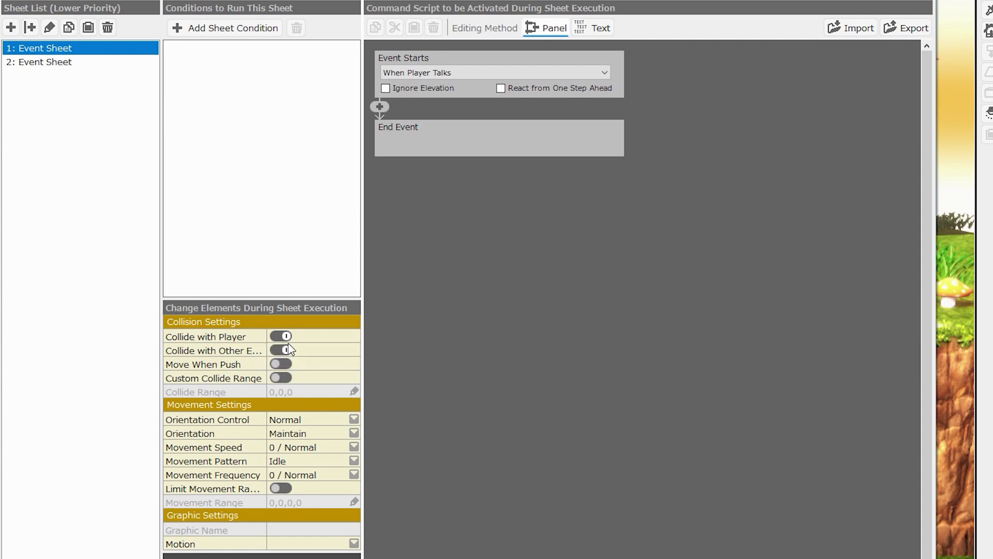
mouse_move(259, 368)
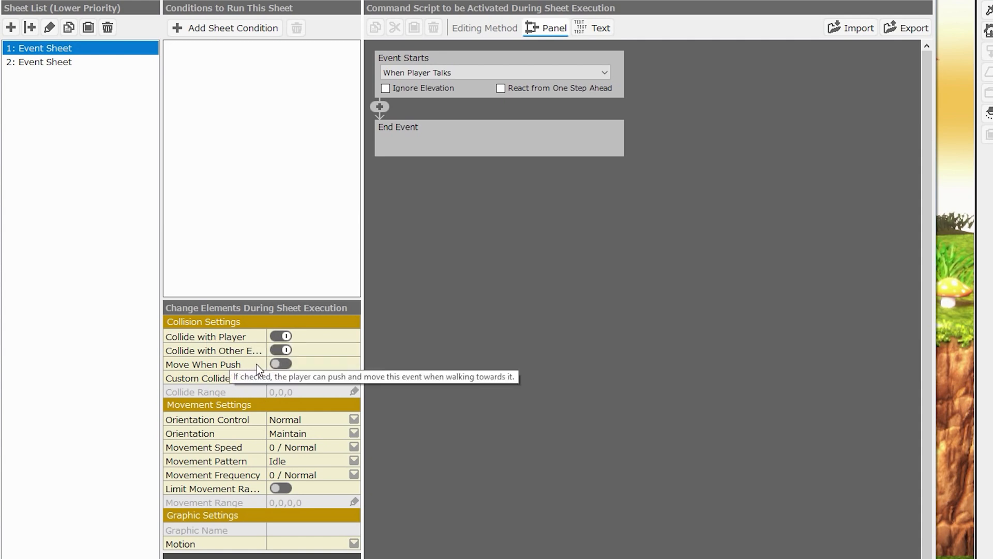
mouse_move(263, 386)
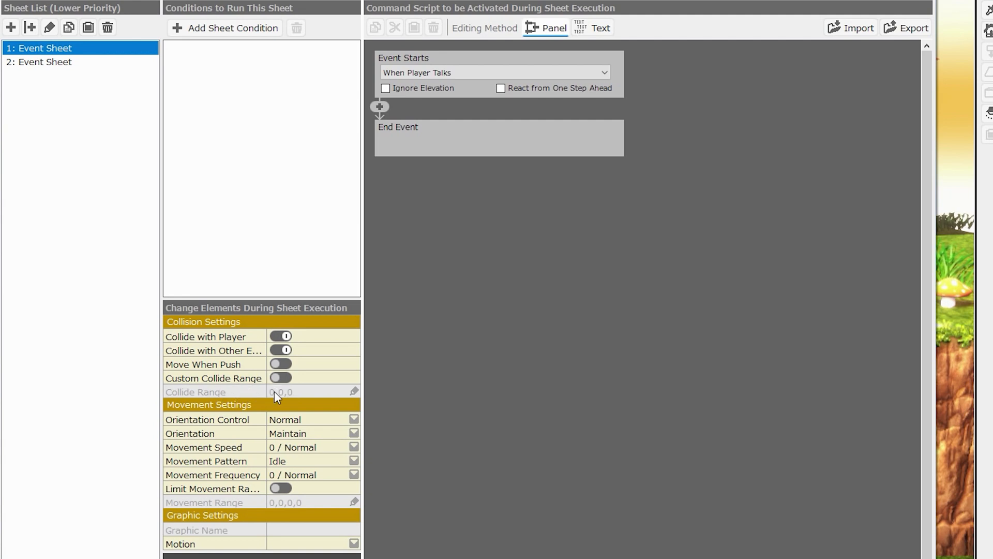
mouse_move(202, 409)
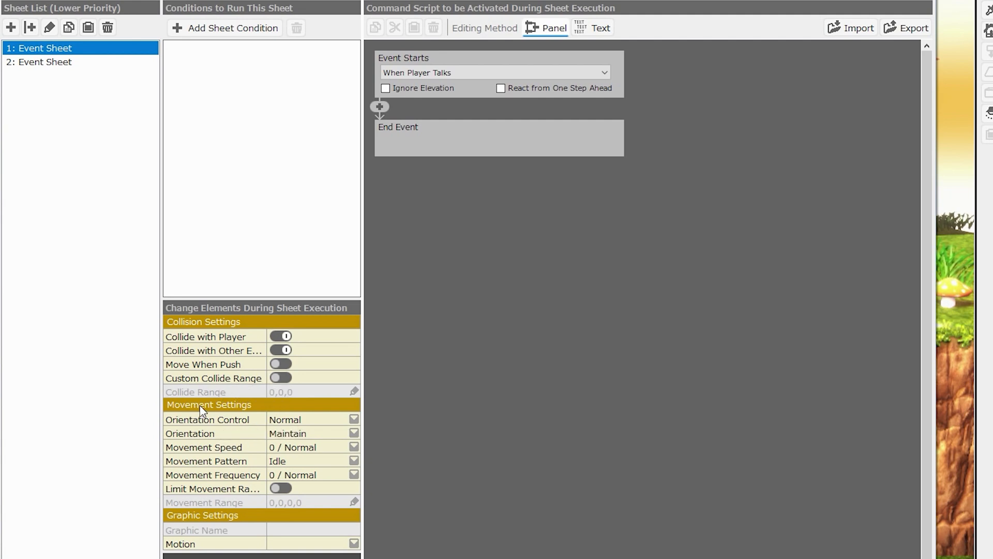
mouse_move(229, 437)
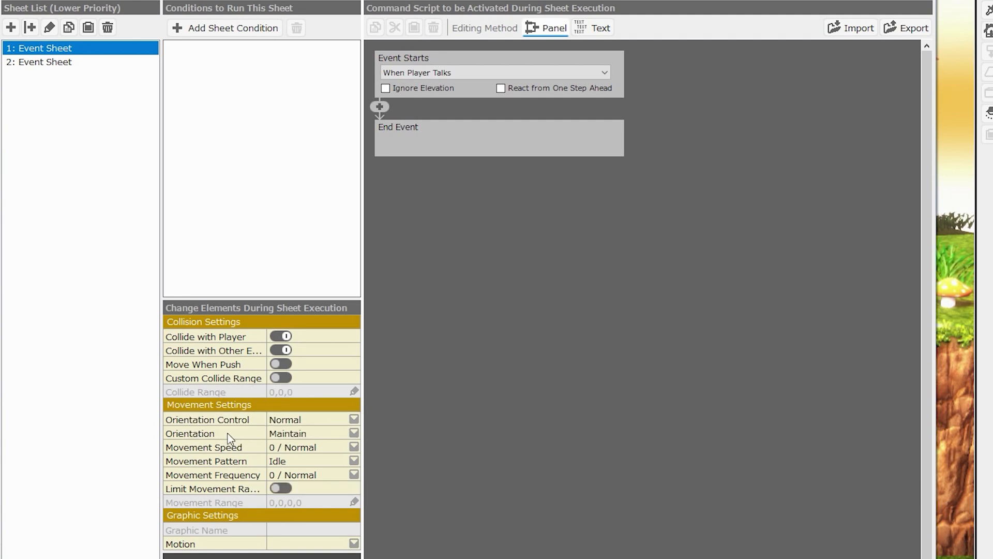
- Switch on Limit Movement Range under Movement Settings for the first event sheet
click(313, 420)
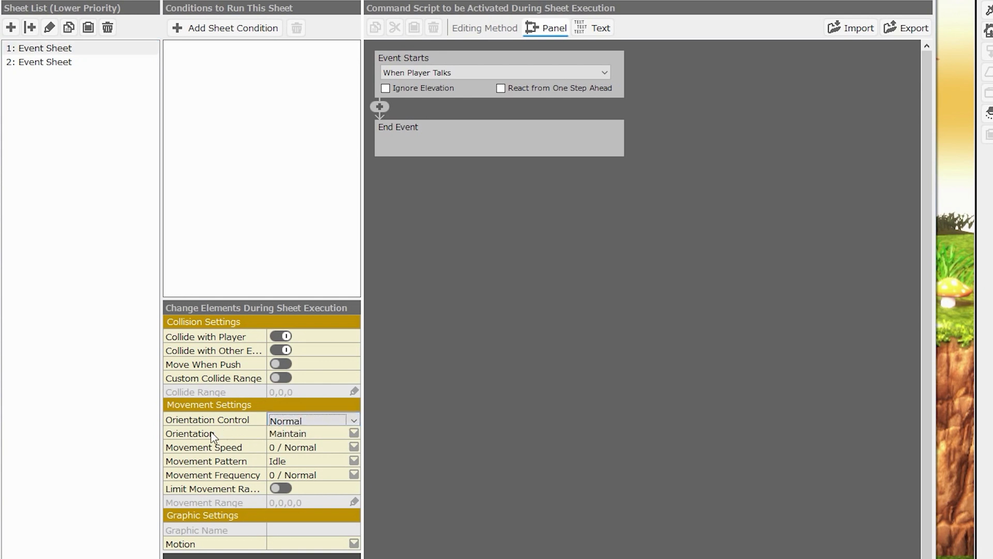
mouse_move(224, 466)
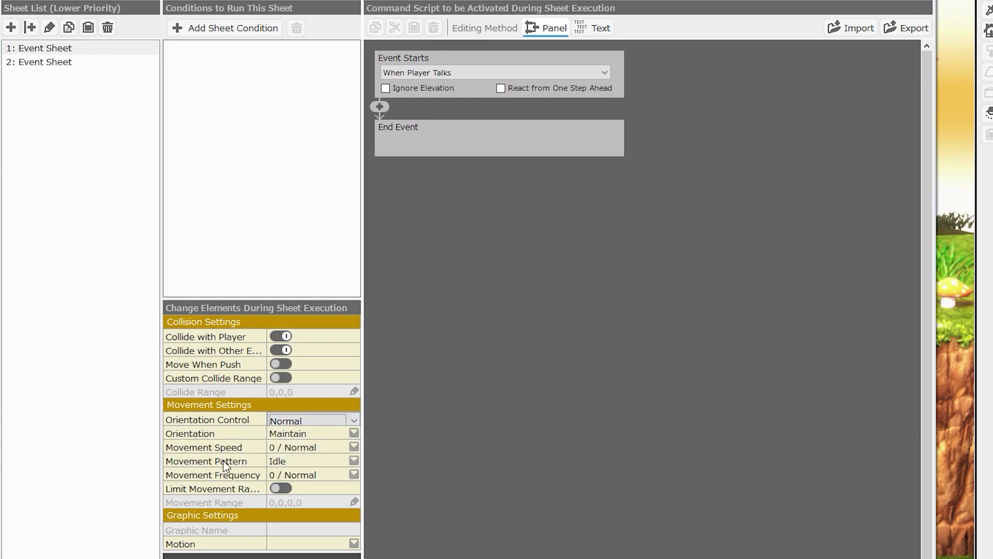
mouse_move(239, 478)
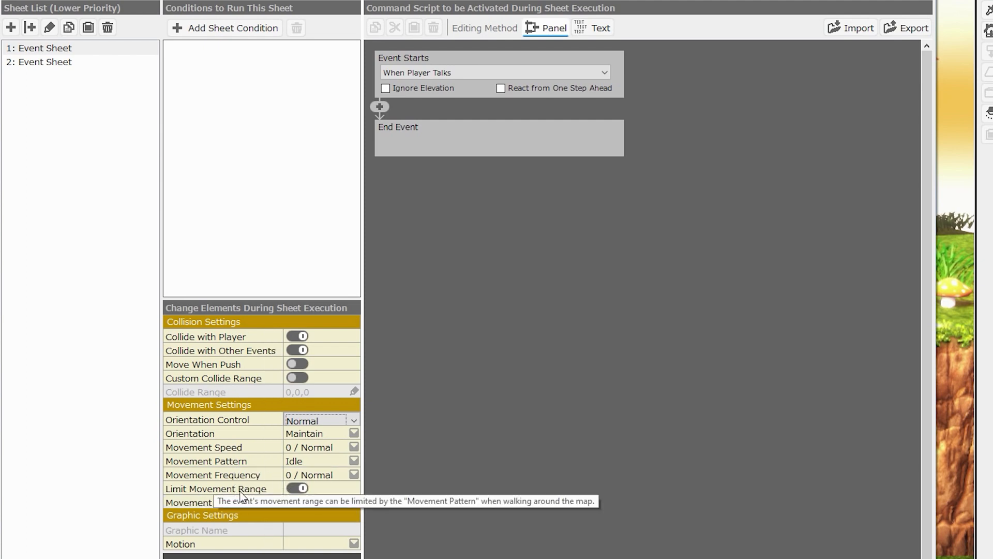
mouse_move(270, 517)
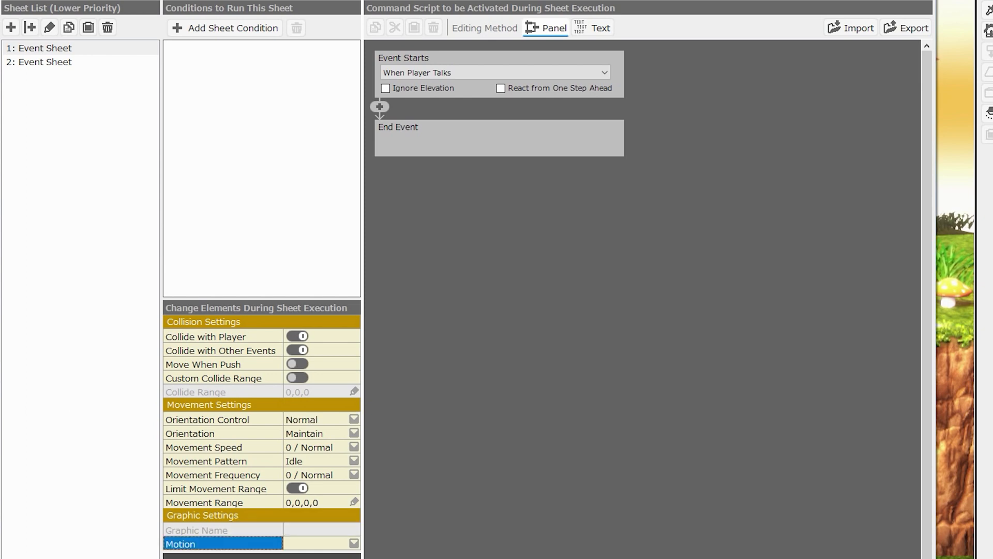
mouse_move(321, 549)
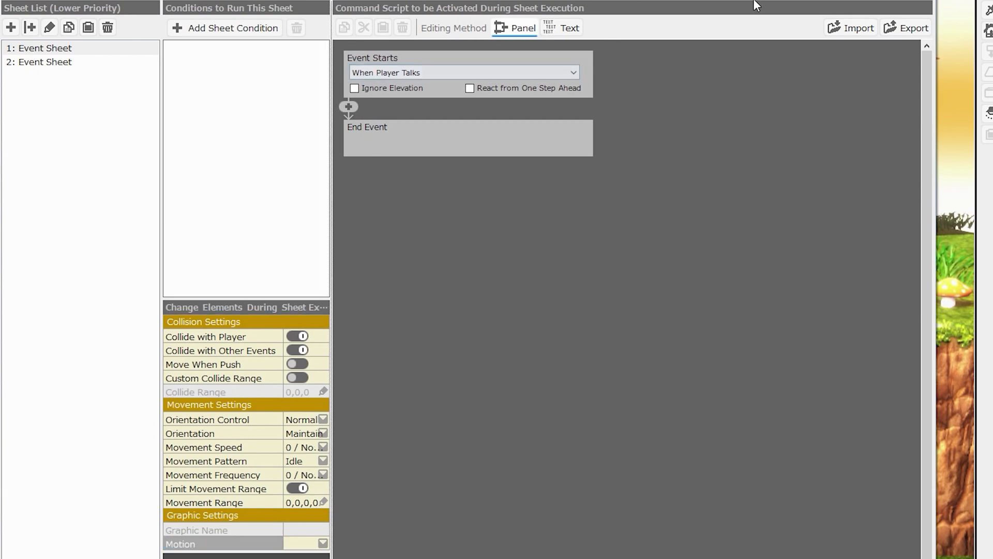
mouse_move(502, 88)
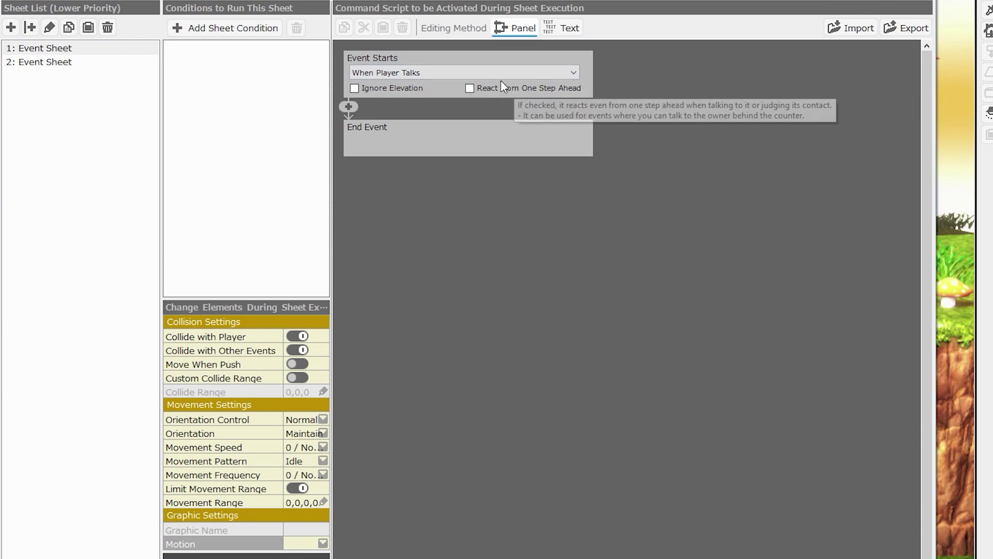
mouse_move(516, 154)
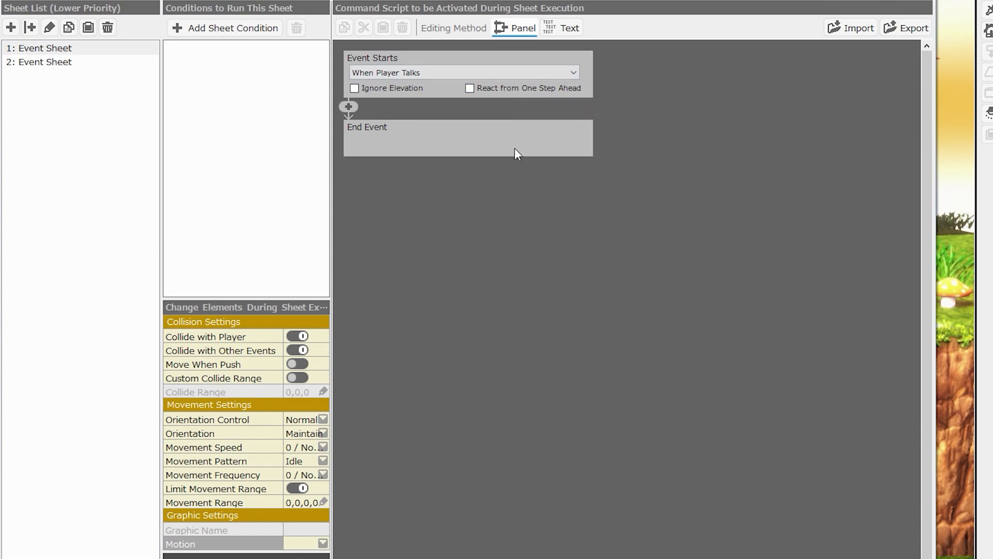
mouse_move(569, 99)
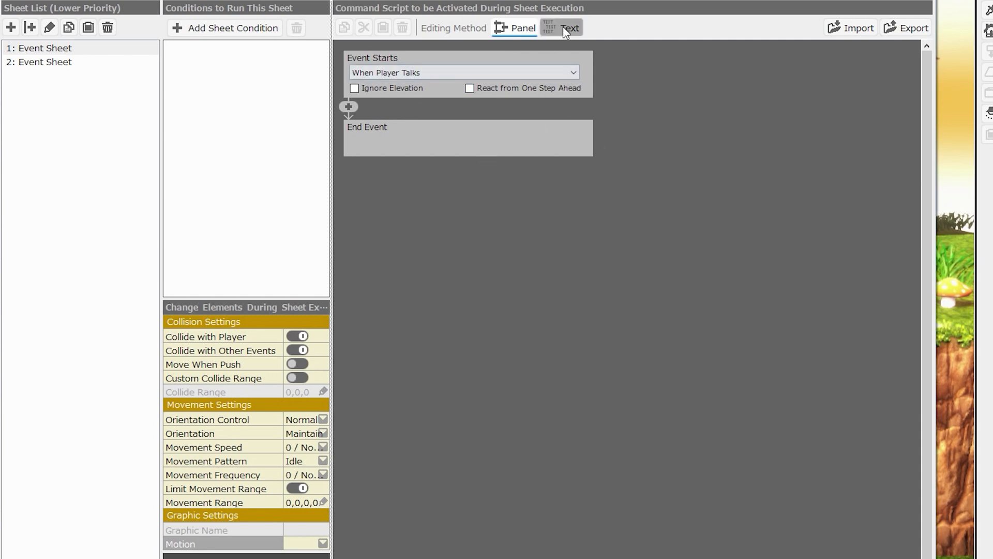
mouse_move(571, 30)
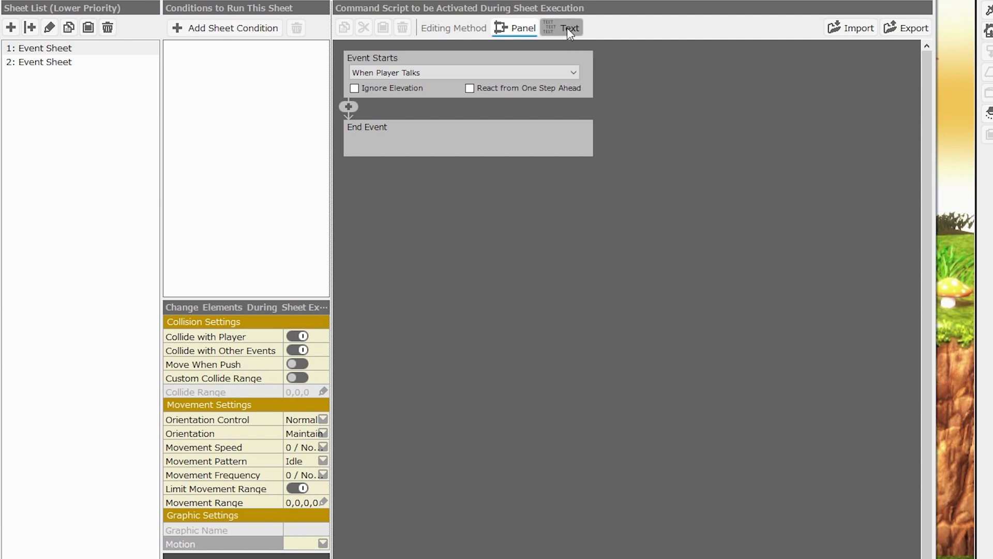
- Show the sheet script as text, then return it to the panel editing view
click(569, 28)
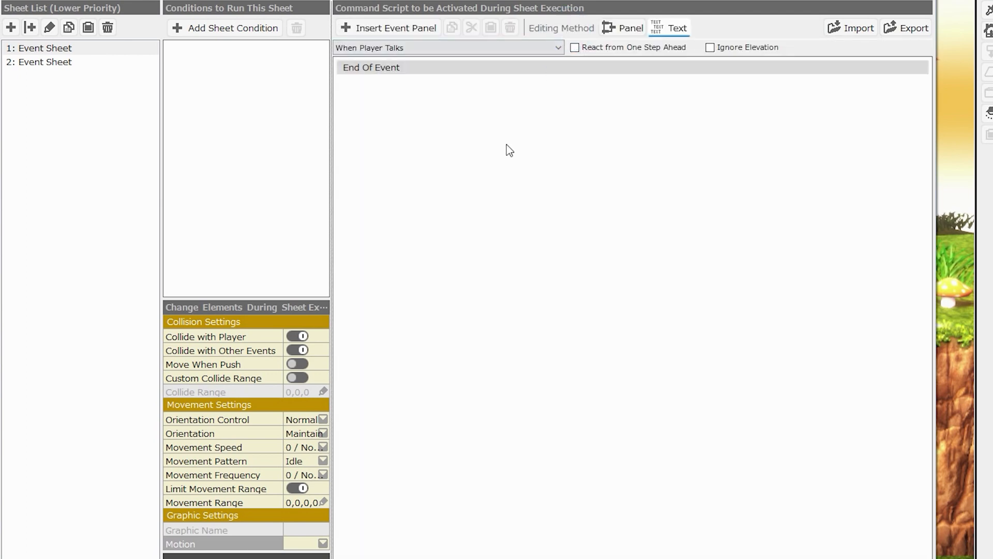
mouse_move(627, 31)
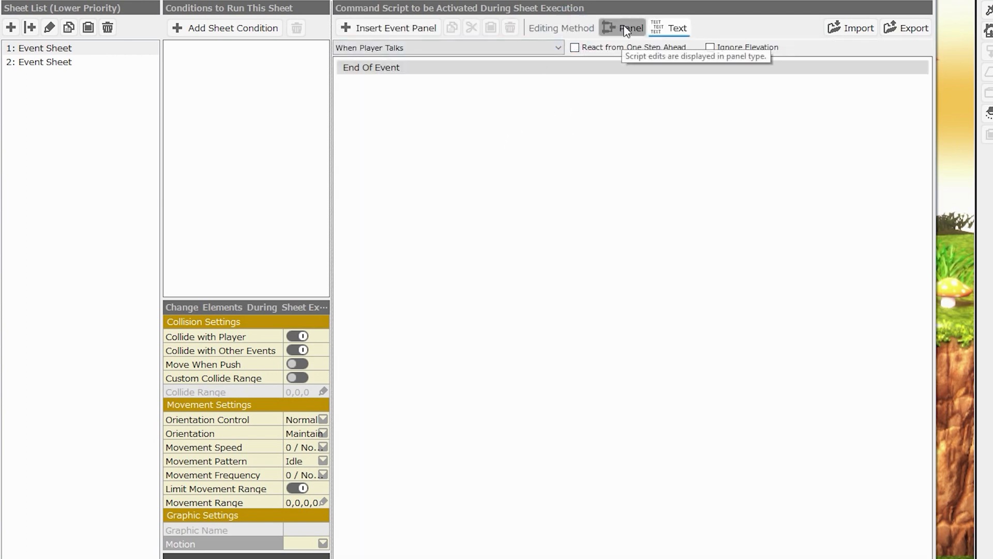
click(621, 27)
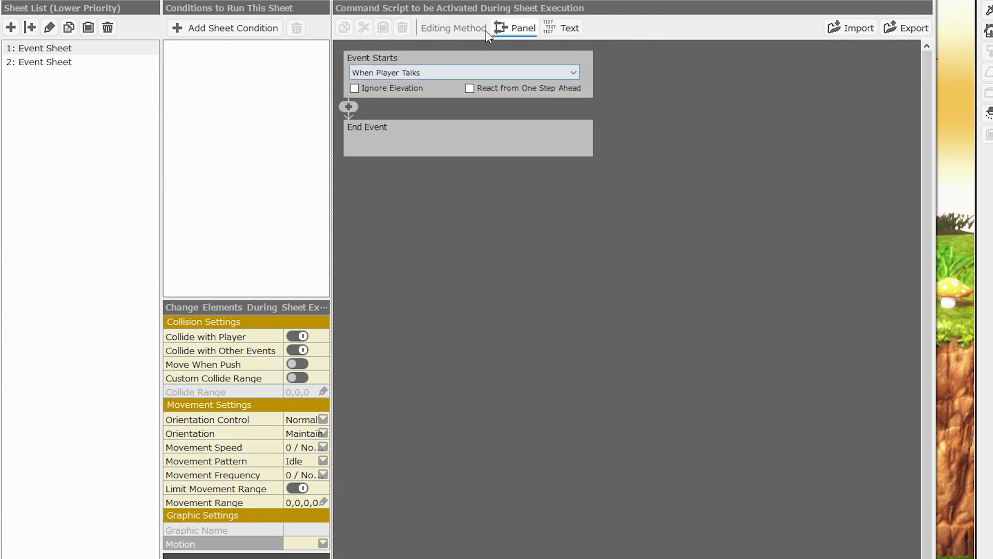
mouse_move(570, 28)
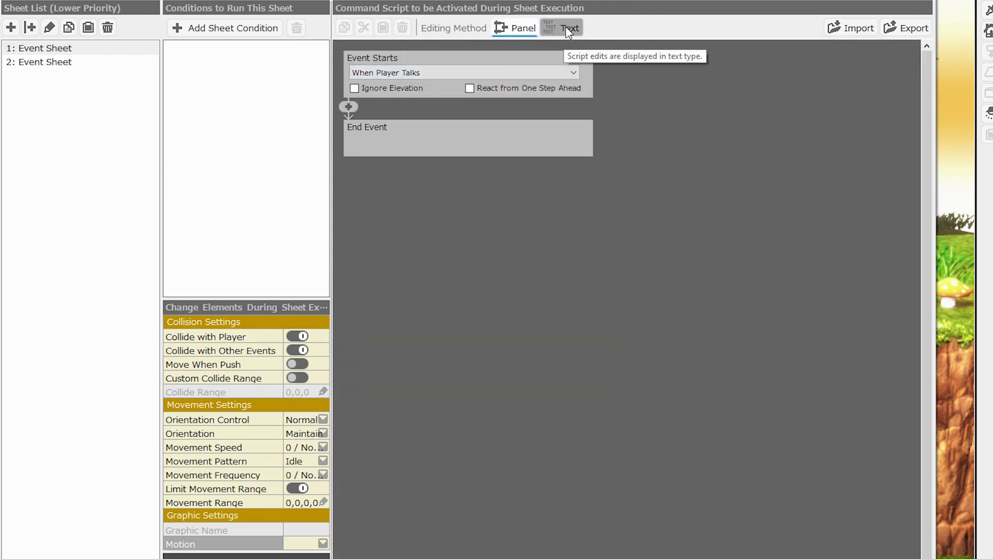
mouse_move(379, 150)
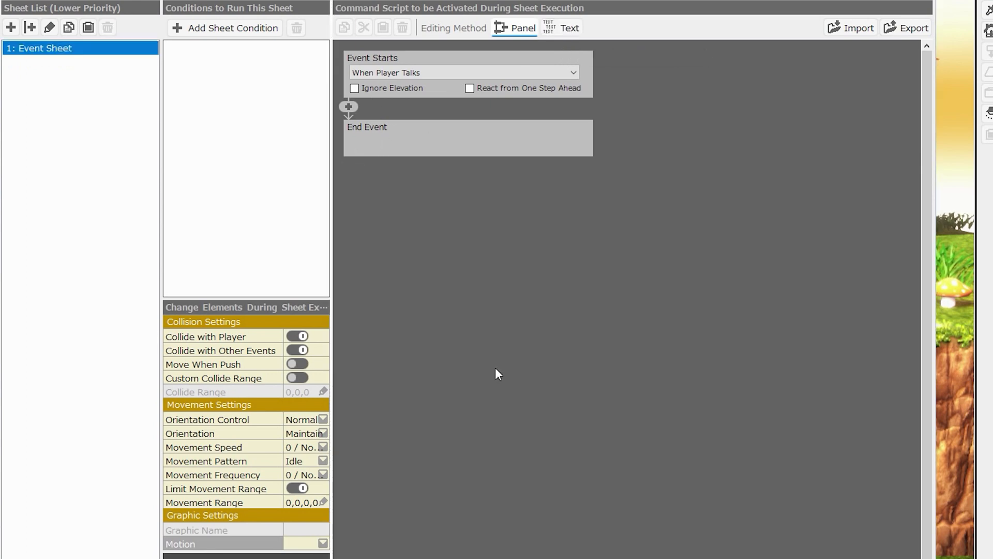
mouse_move(289, 361)
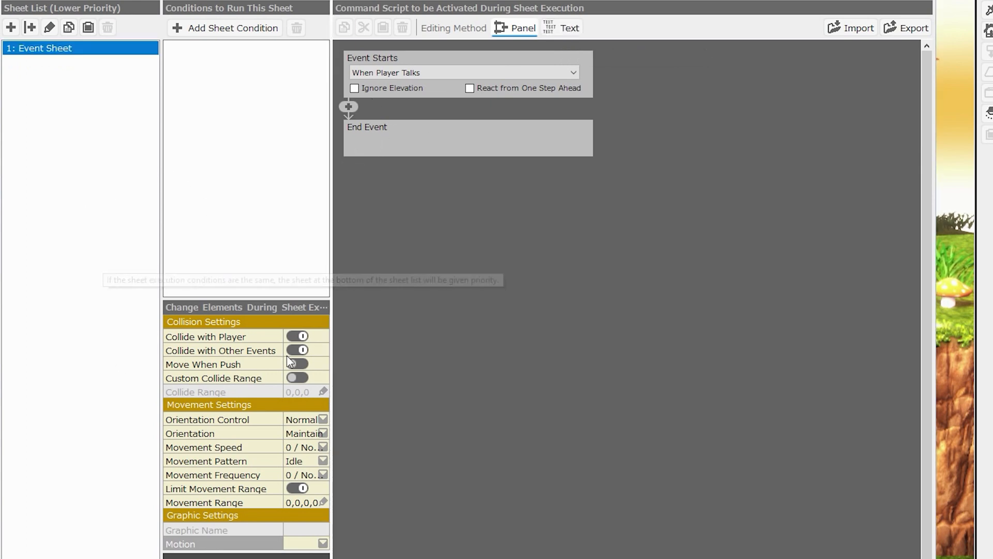
mouse_move(290, 361)
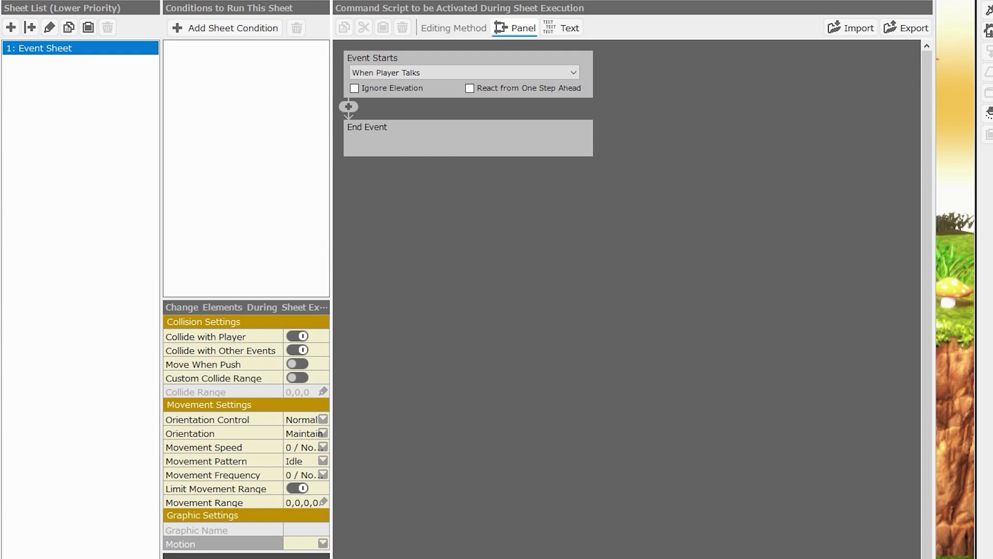
mouse_move(58, 130)
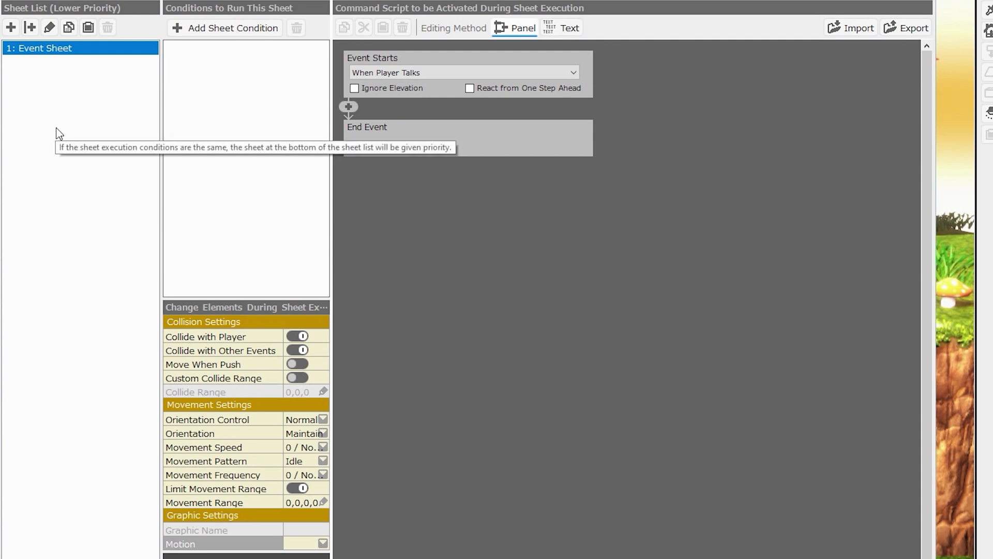
mouse_move(73, 240)
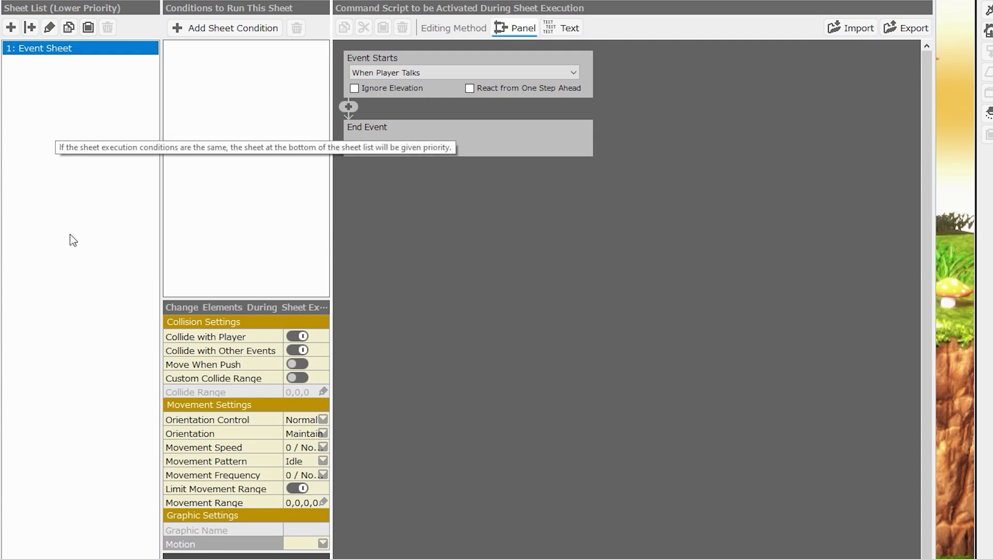
mouse_move(206, 132)
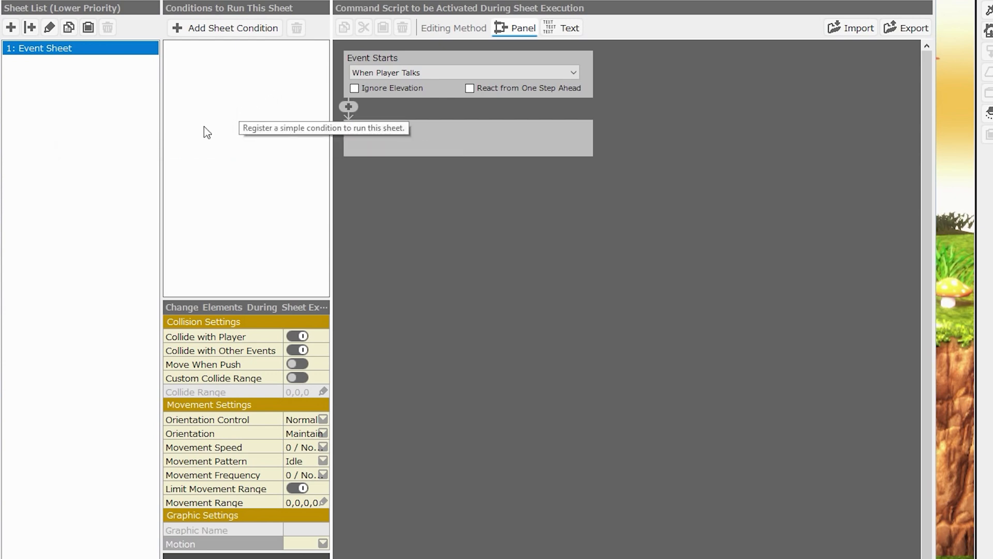
mouse_move(211, 137)
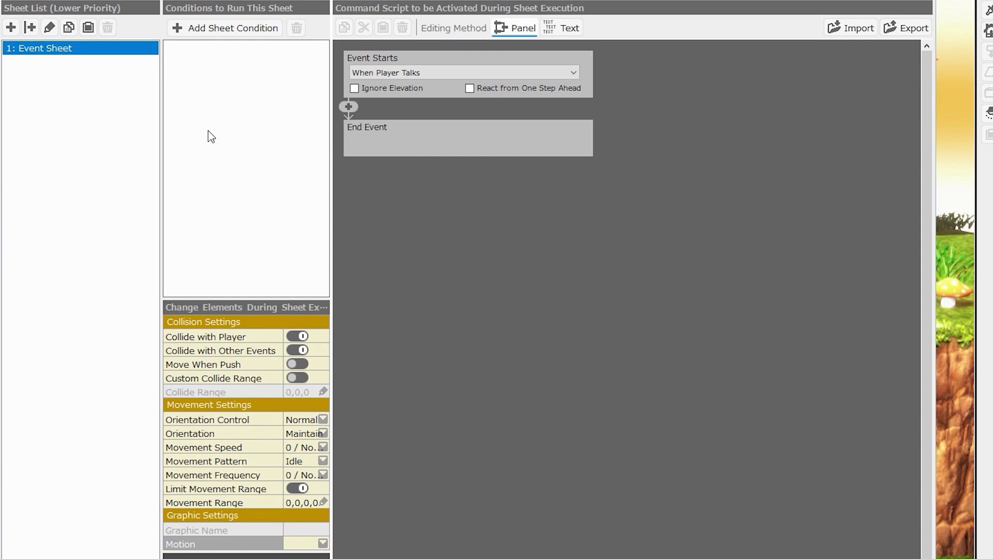
mouse_move(261, 386)
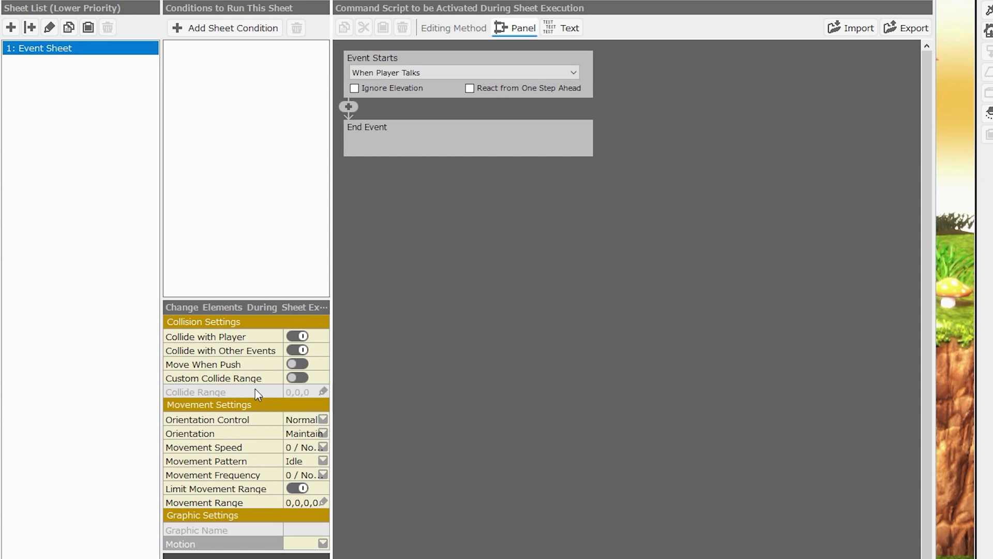
mouse_move(259, 424)
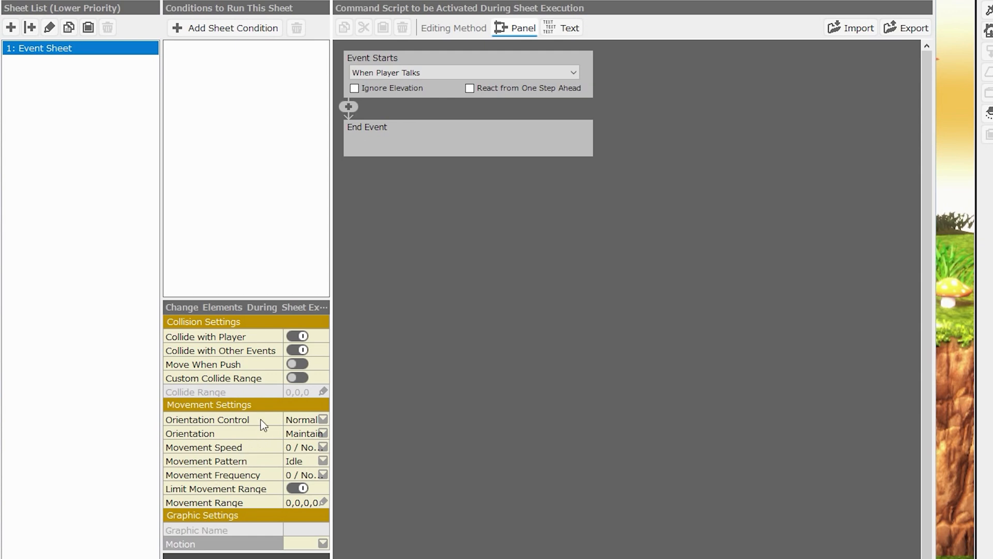
mouse_move(483, 205)
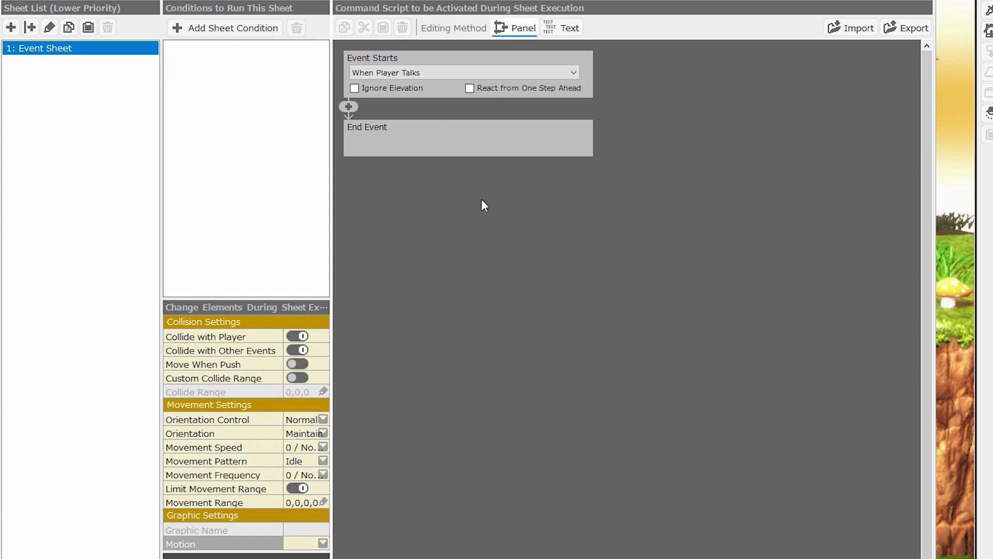
mouse_move(472, 537)
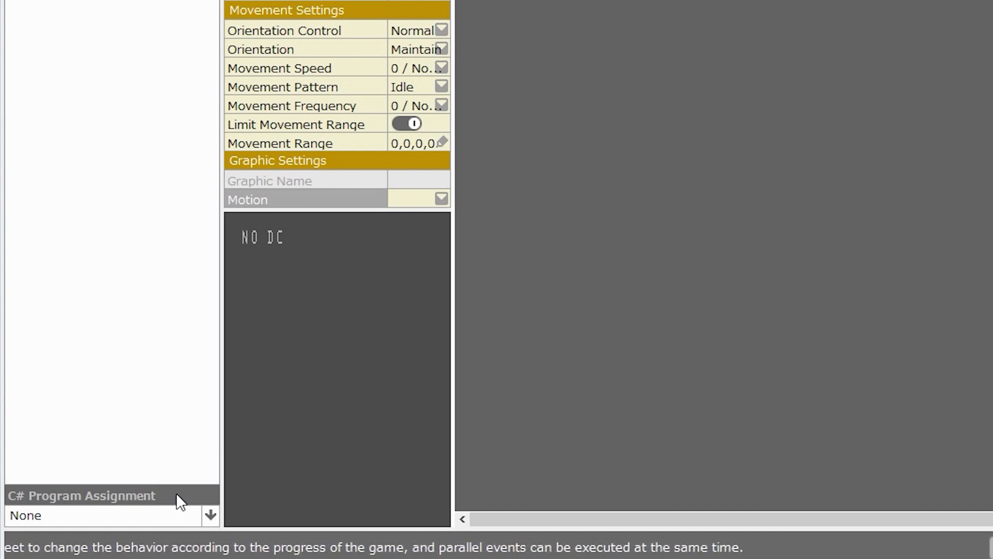
- Assign script¥TestPlayAssistantScript.cs from the C# program list and confirm with OK
click(213, 515)
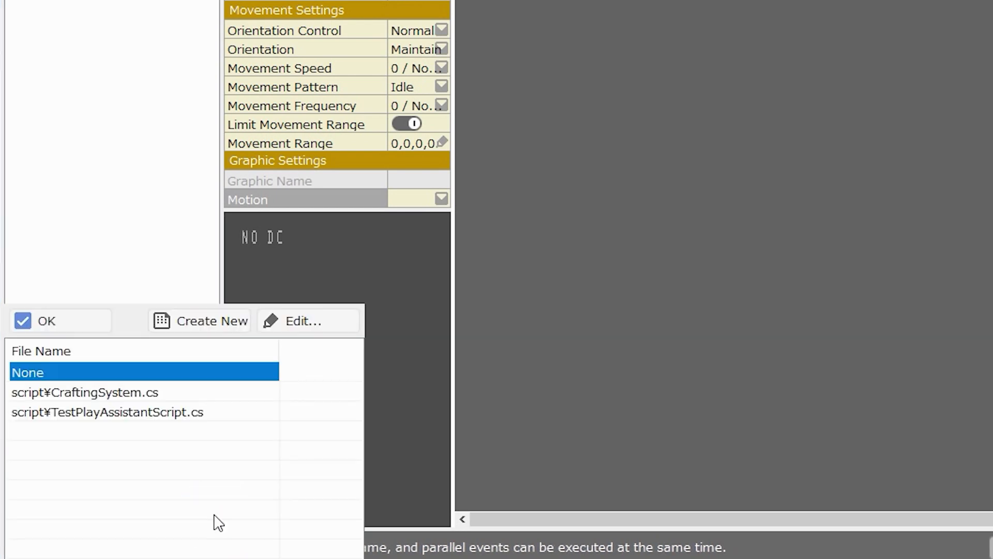
click(39, 321)
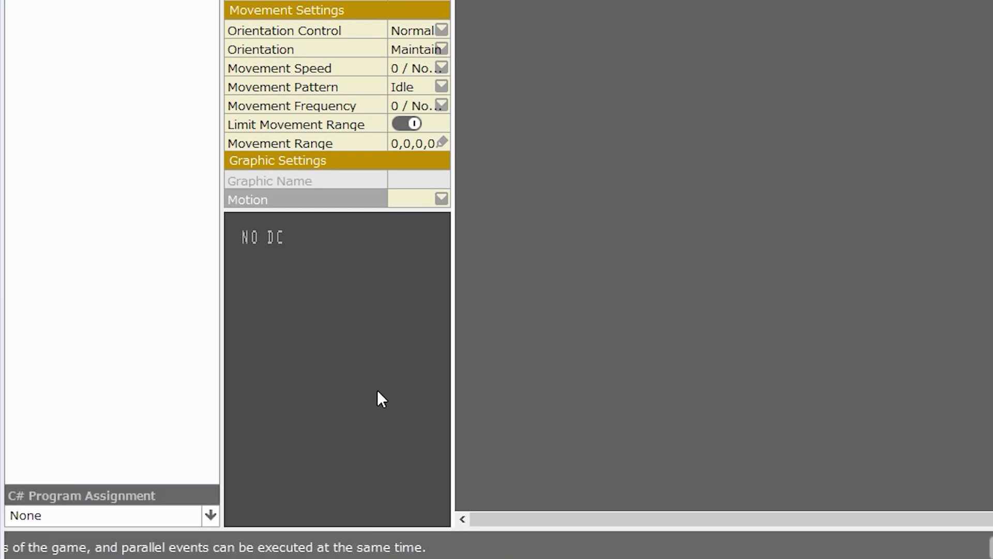
mouse_move(201, 534)
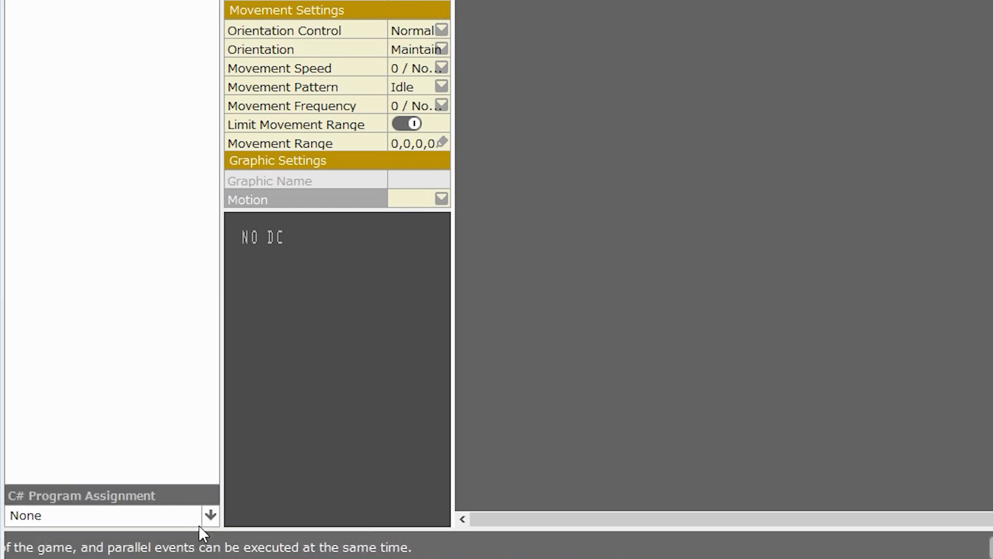
click(212, 515)
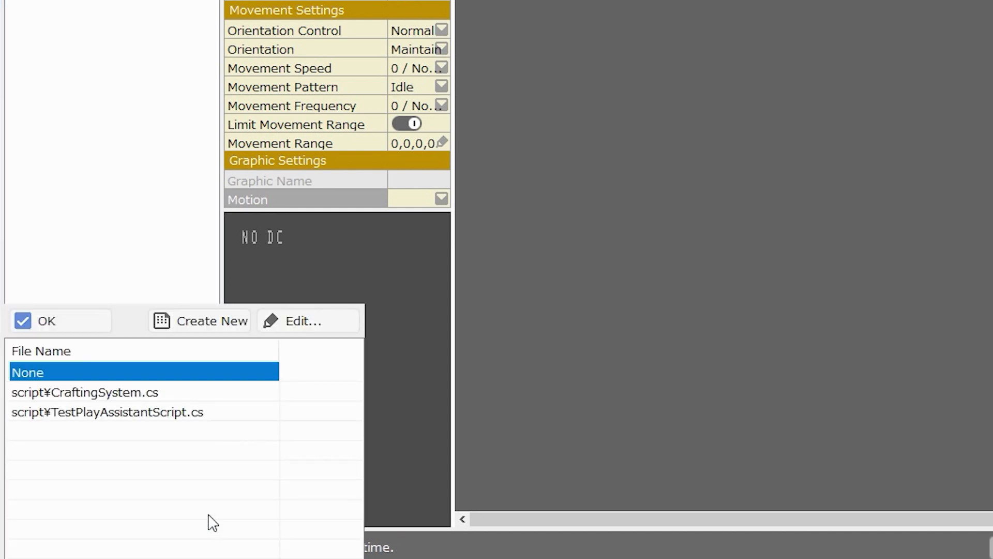
mouse_move(83, 410)
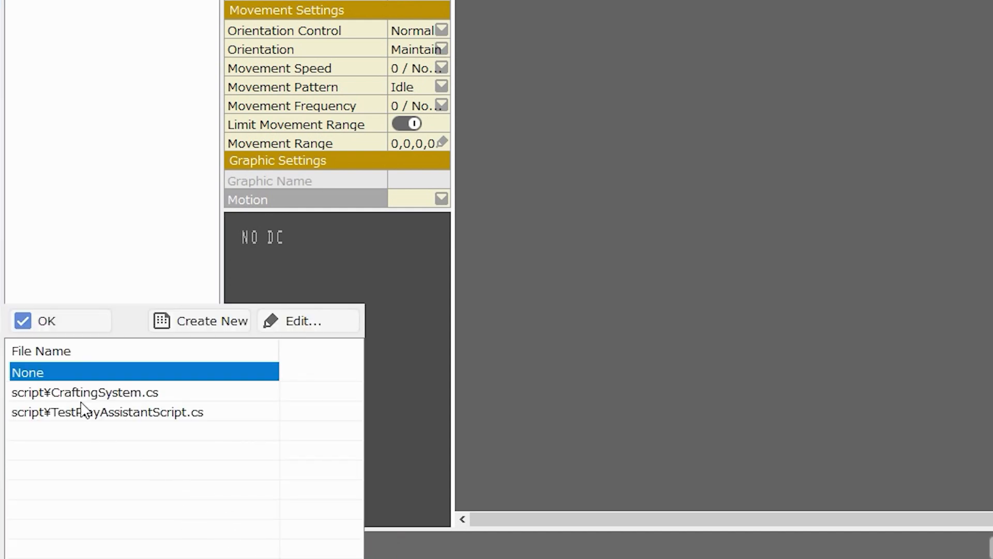
mouse_move(133, 420)
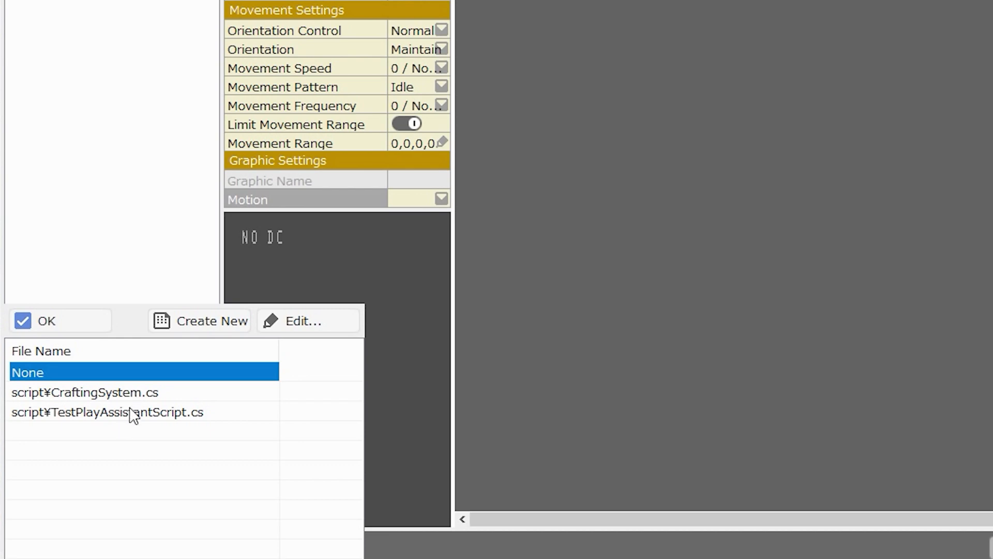
mouse_move(136, 399)
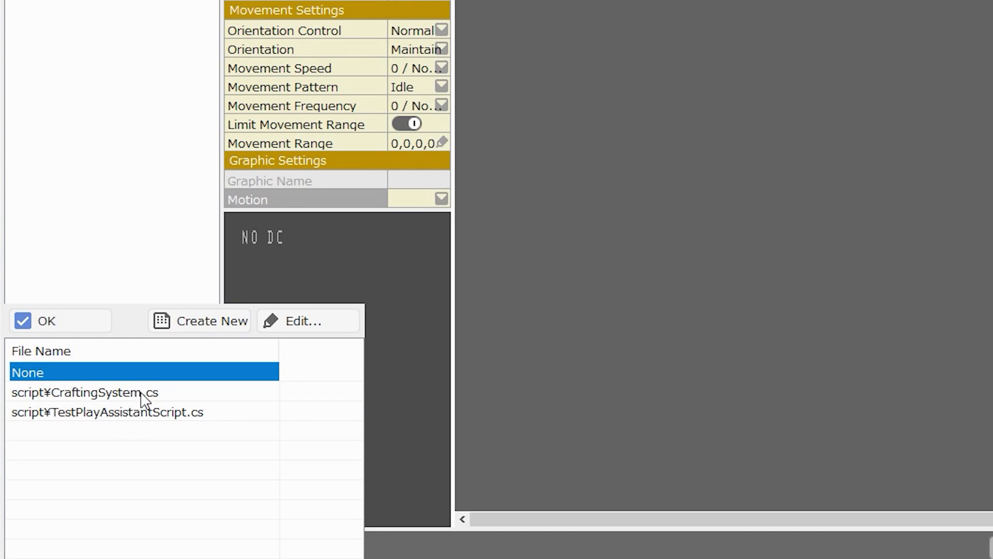
click(107, 411)
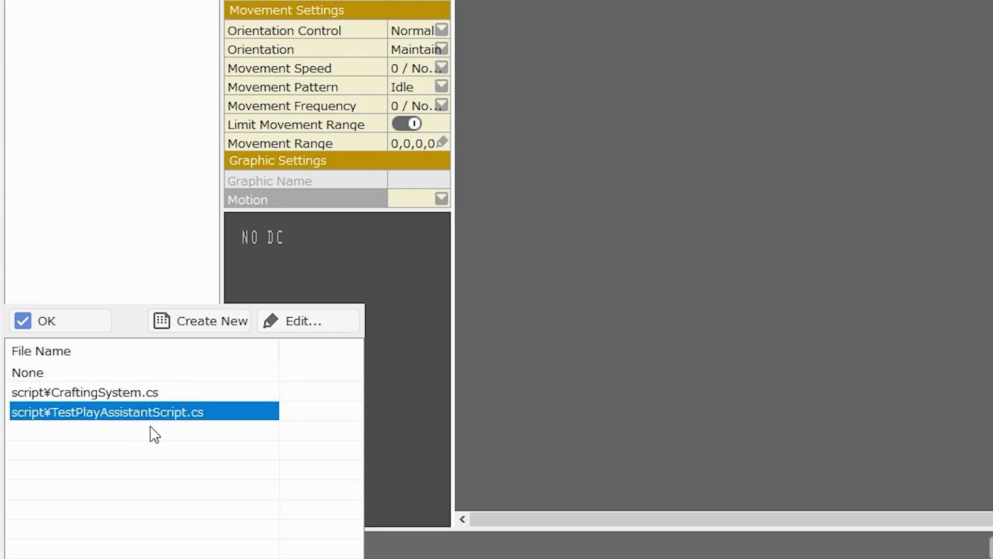
click(47, 321)
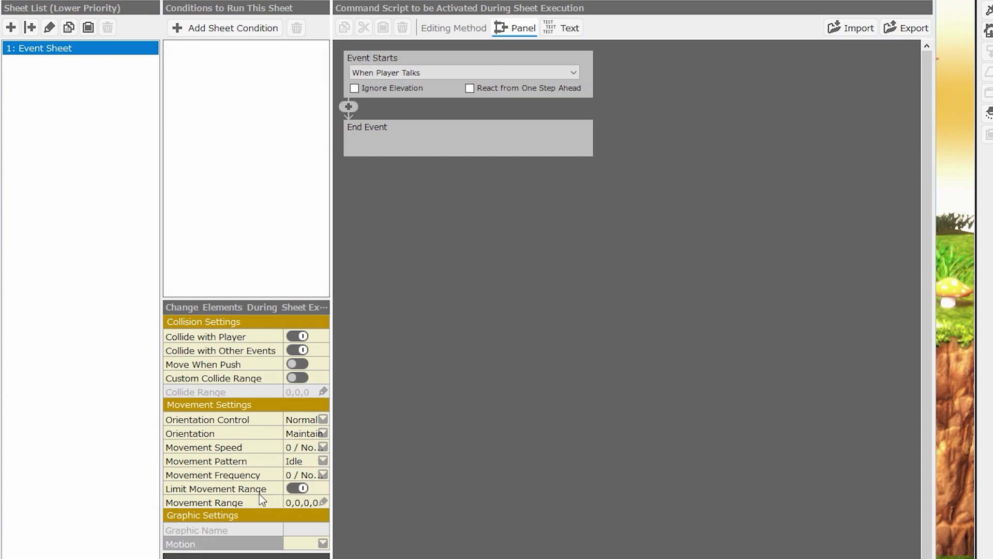
mouse_move(261, 498)
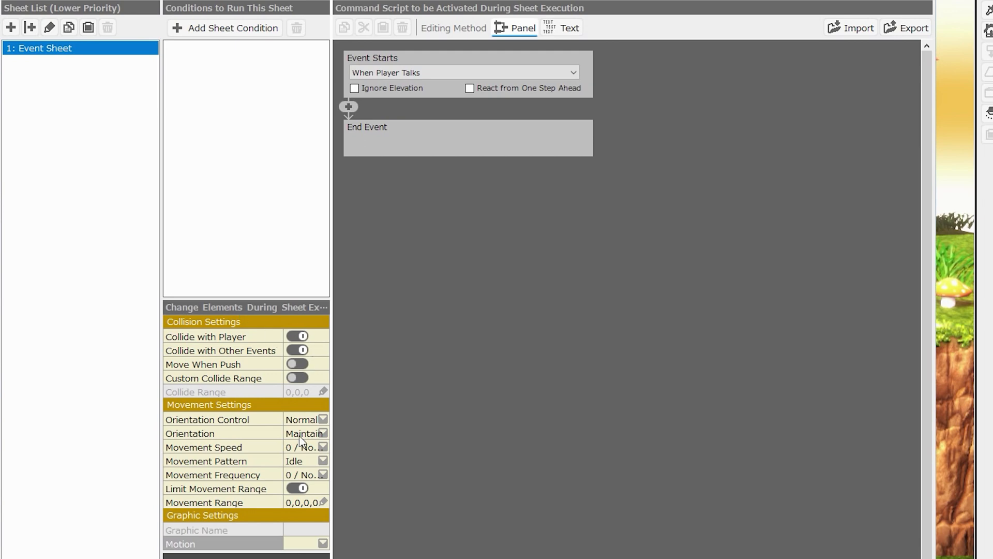
mouse_move(231, 479)
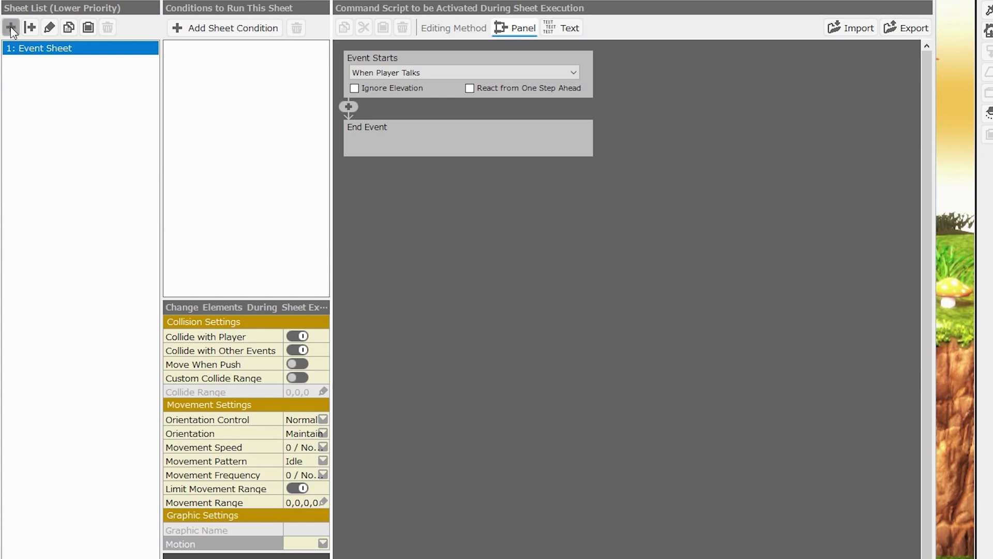
- Add 2: Event Sheet, view it, then return to 1: Event Sheet
click(10, 27)
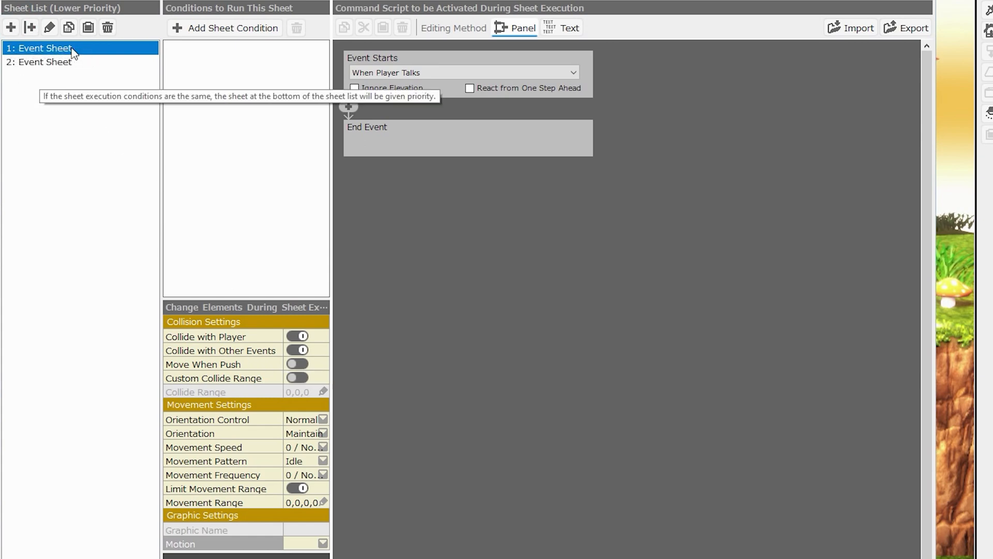
click(36, 62)
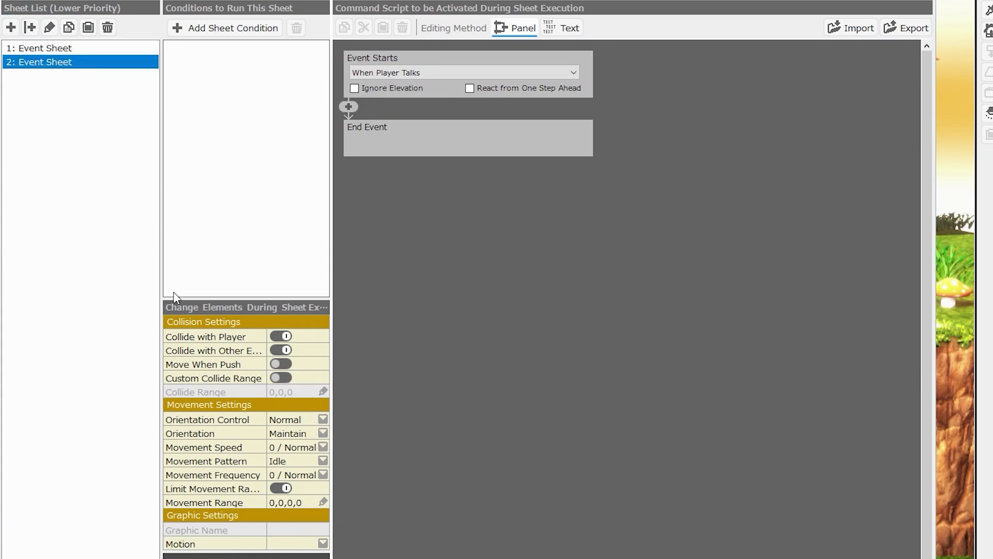
click(40, 47)
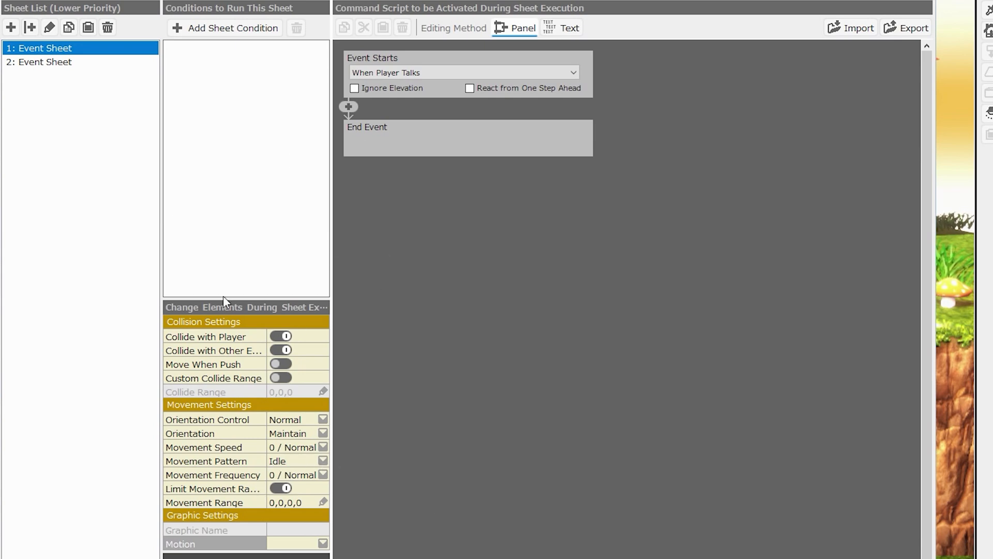
mouse_move(498, 194)
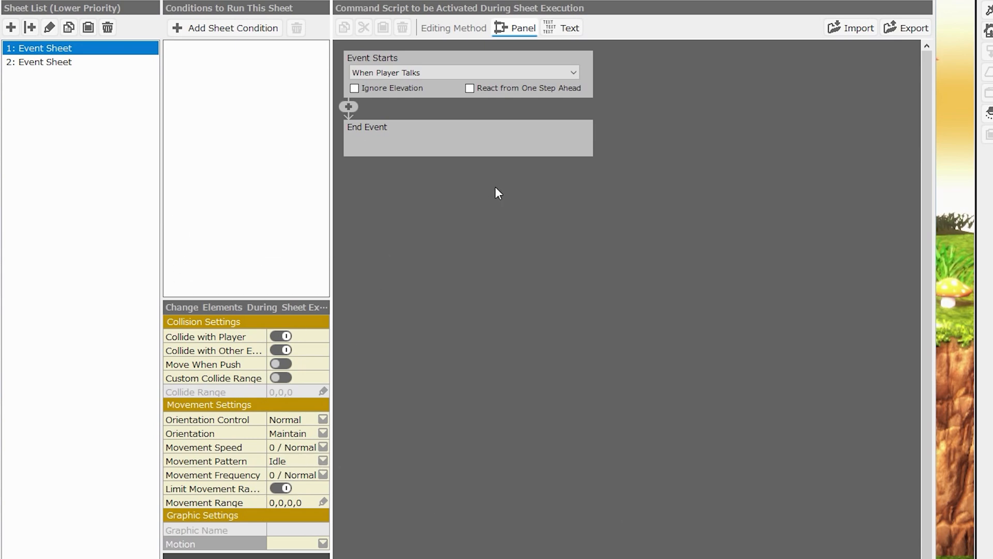
mouse_move(801, 76)
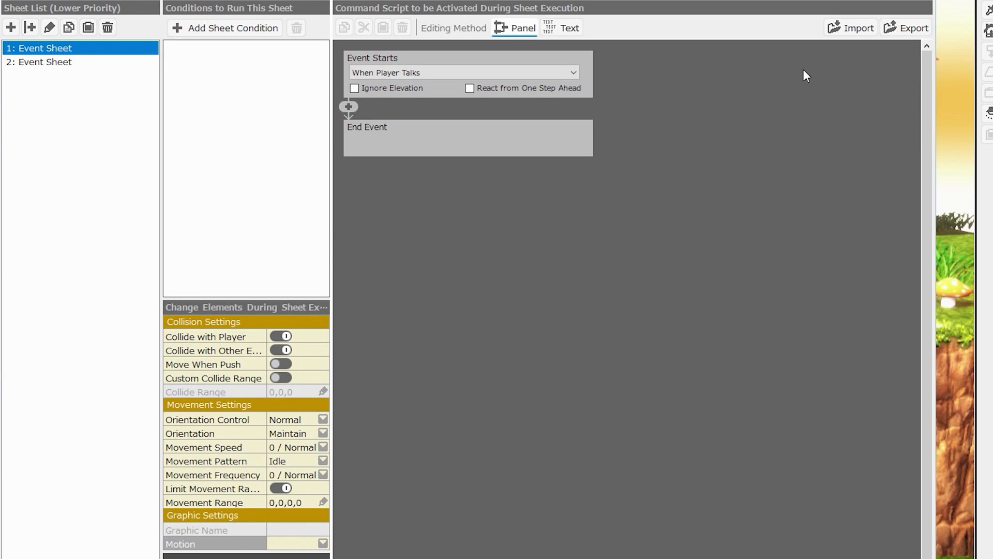
mouse_move(800, 153)
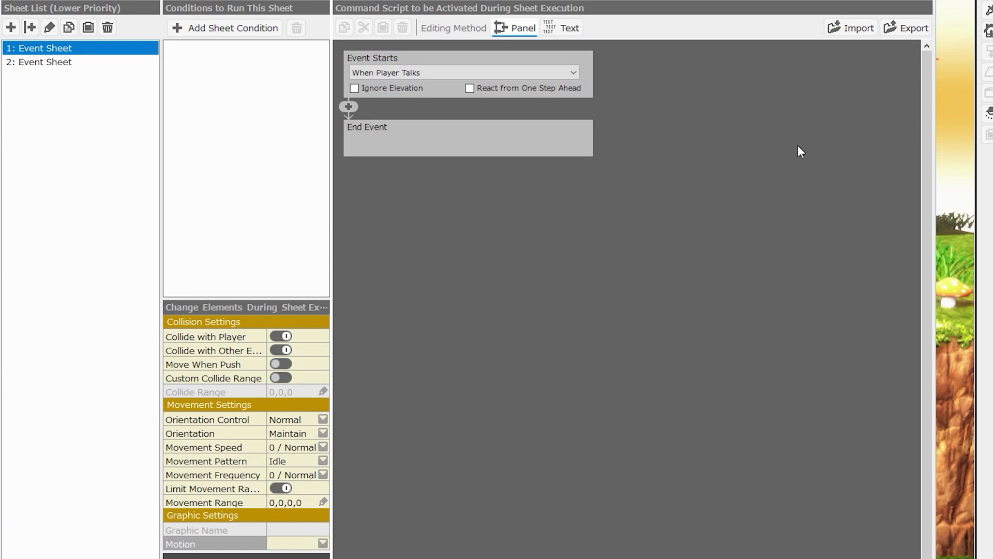
mouse_move(855, 32)
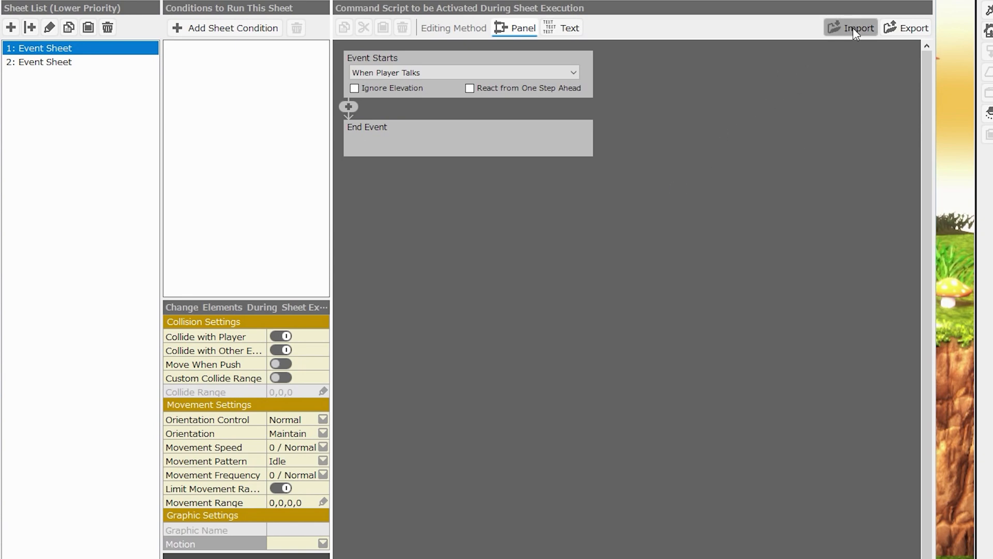
mouse_move(872, 42)
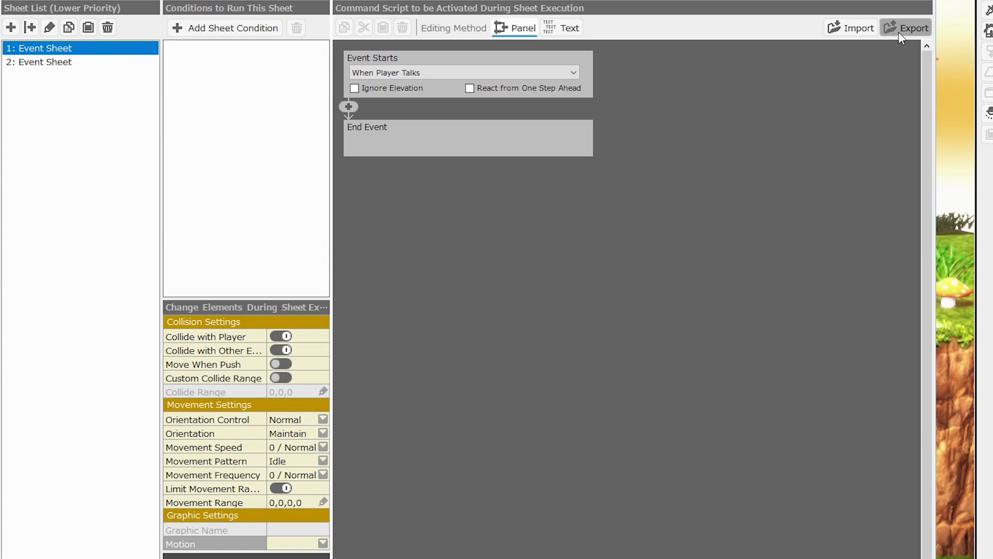
mouse_move(365, 190)
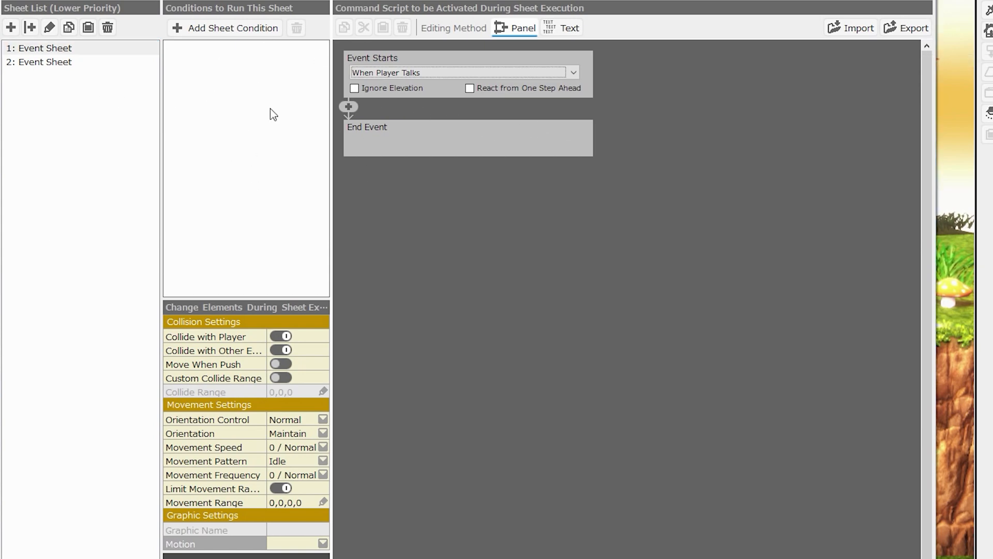
mouse_move(228, 272)
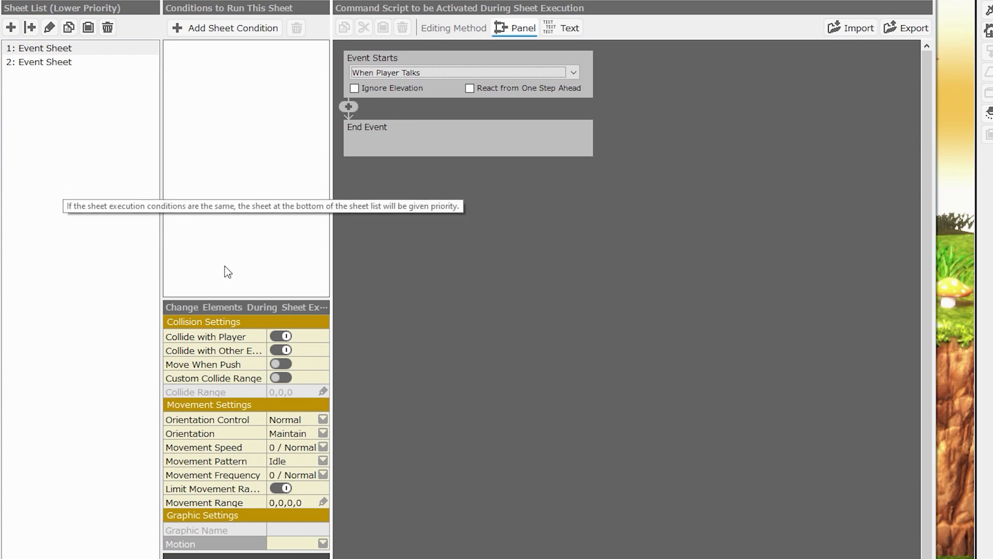
mouse_move(275, 102)
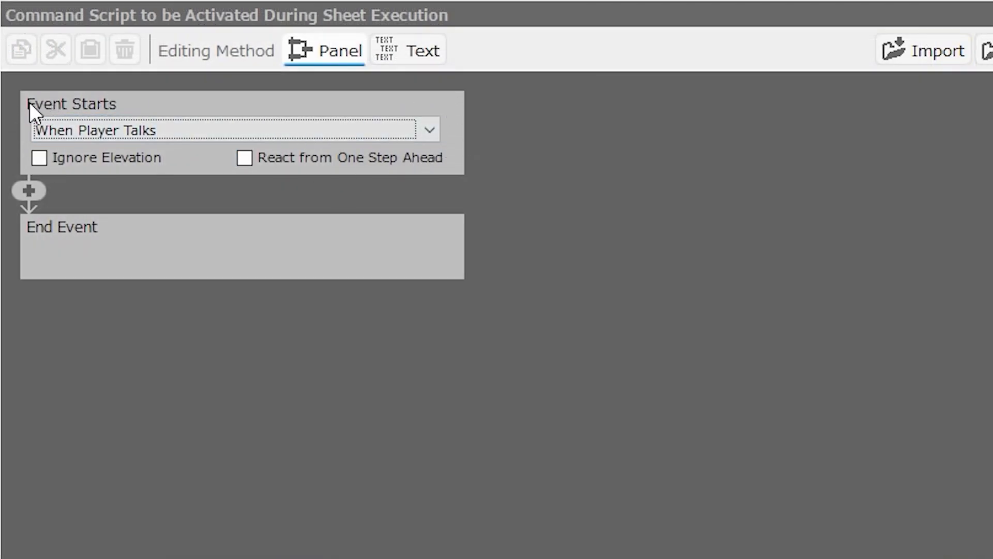
mouse_move(160, 208)
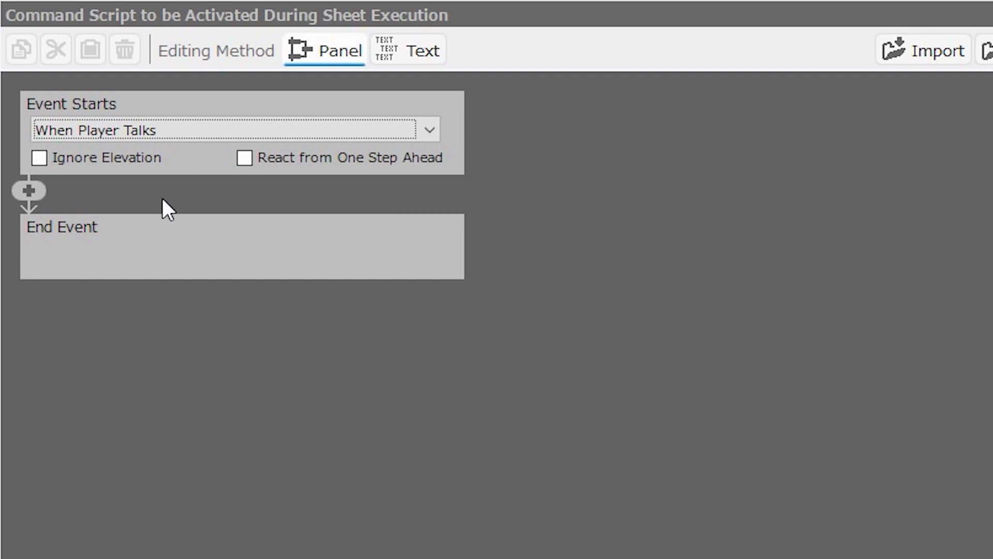
mouse_move(41, 168)
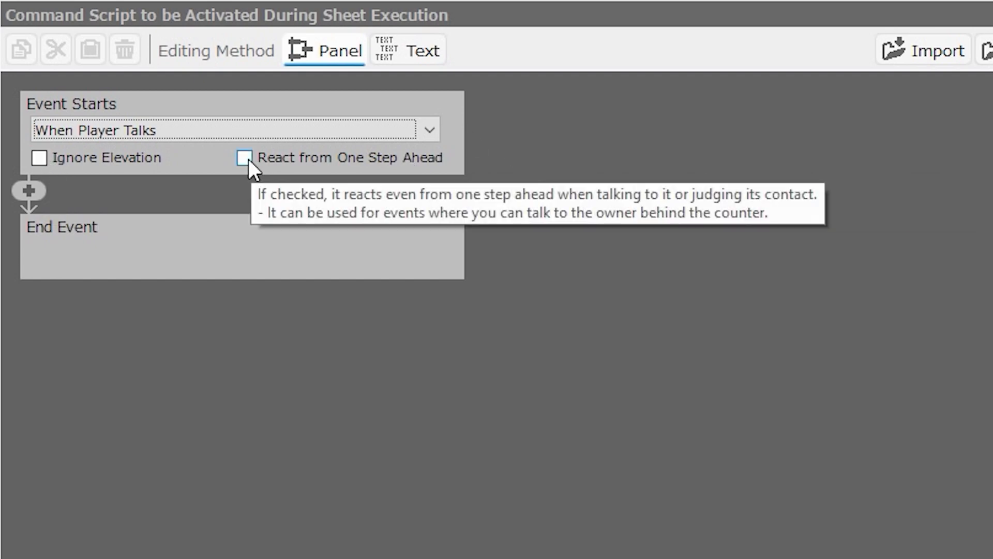
click(39, 158)
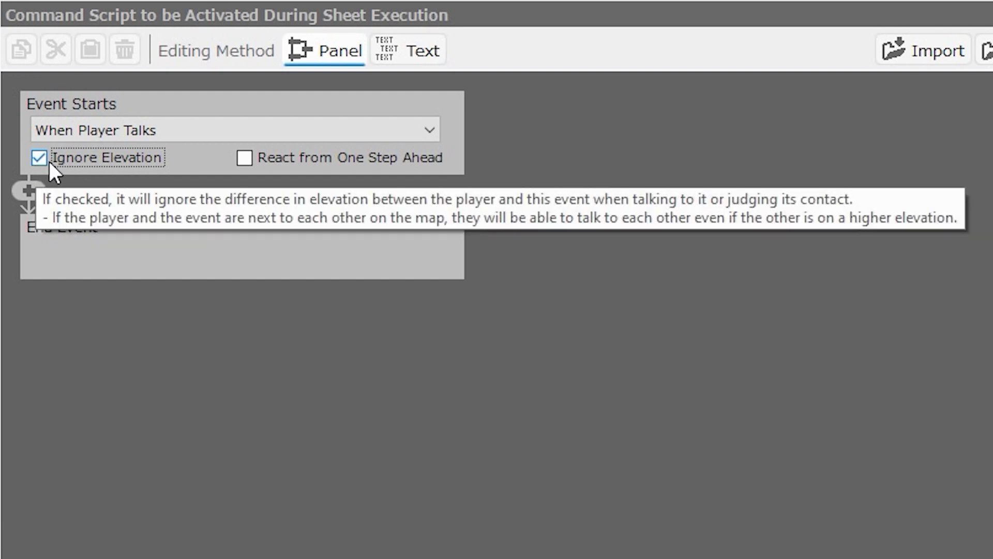
mouse_move(53, 176)
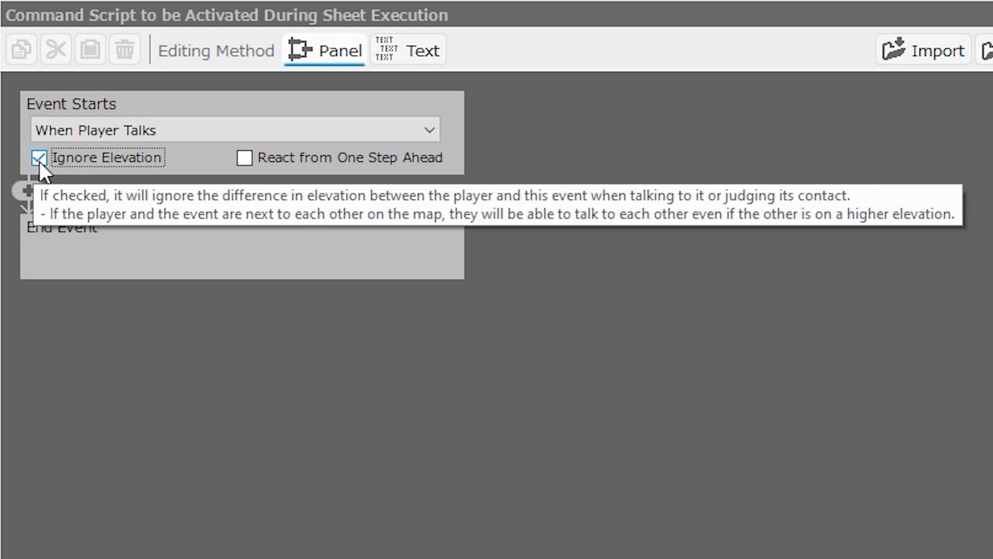
click(37, 158)
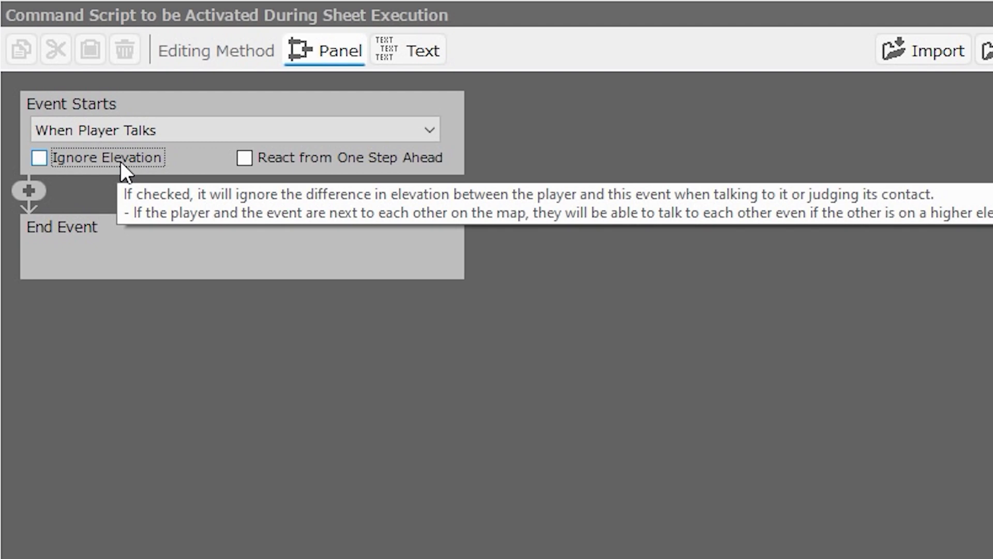
mouse_move(67, 179)
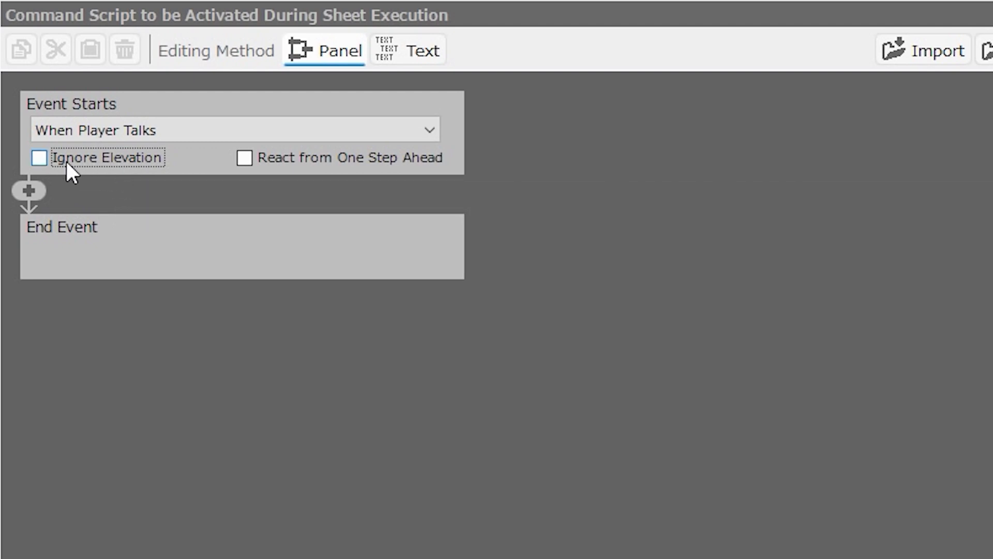
click(40, 158)
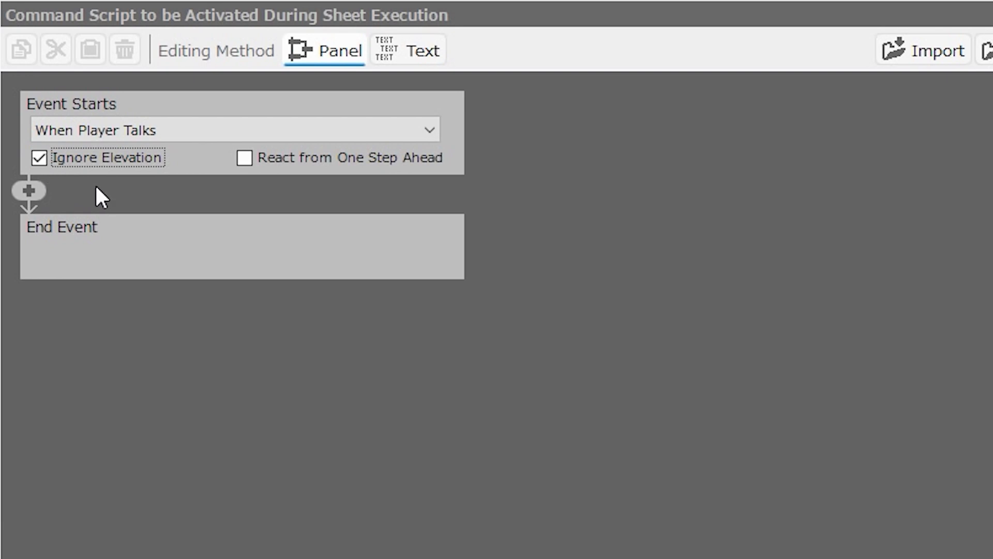
click(39, 158)
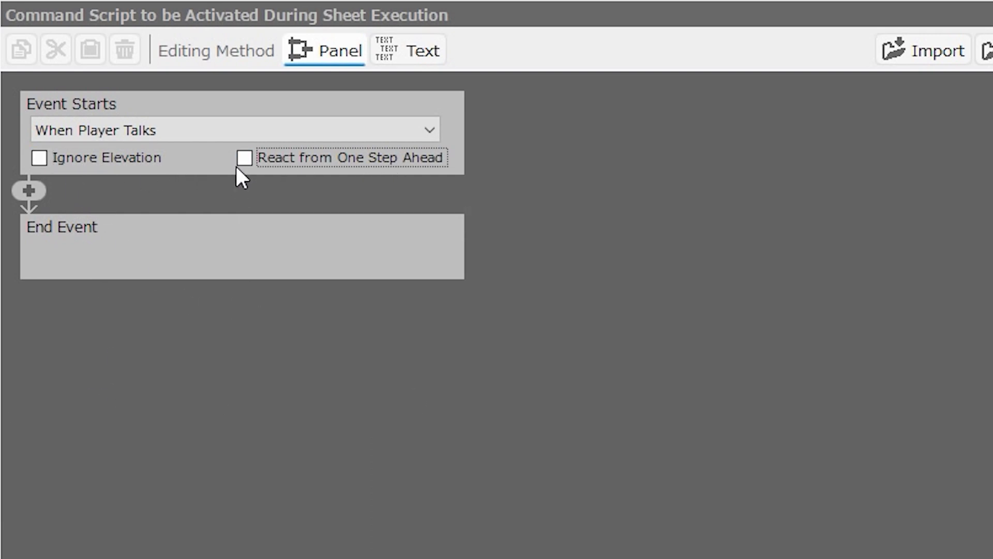
mouse_move(250, 198)
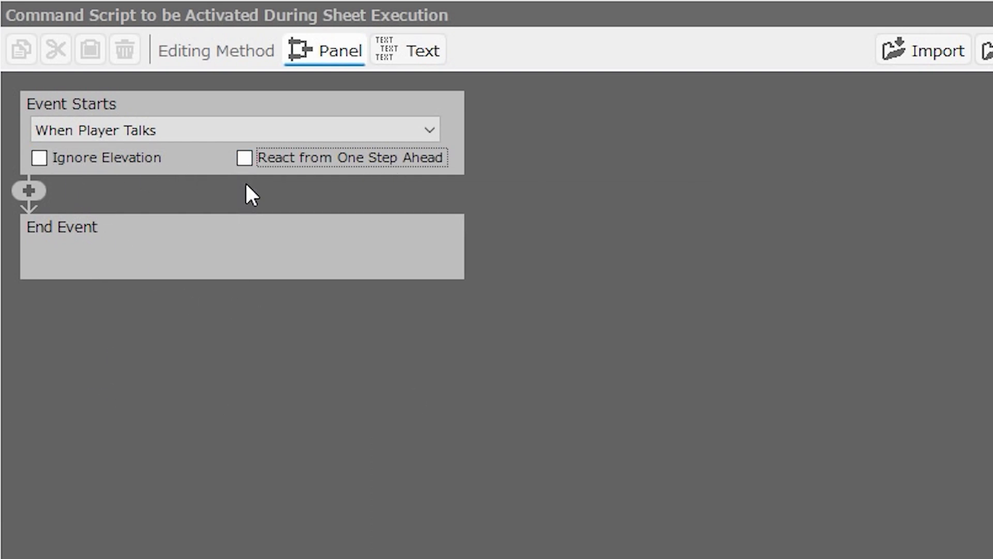
mouse_move(256, 165)
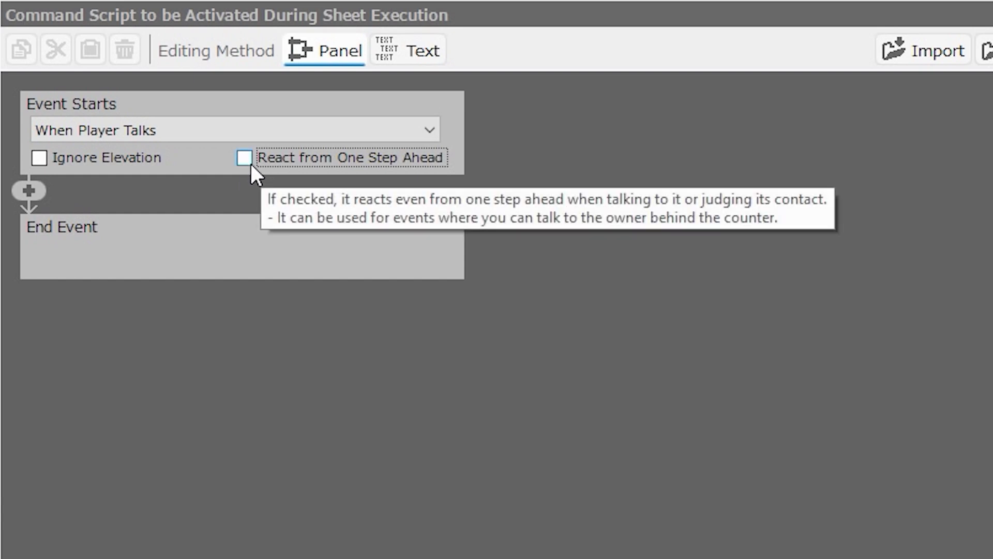
mouse_move(253, 178)
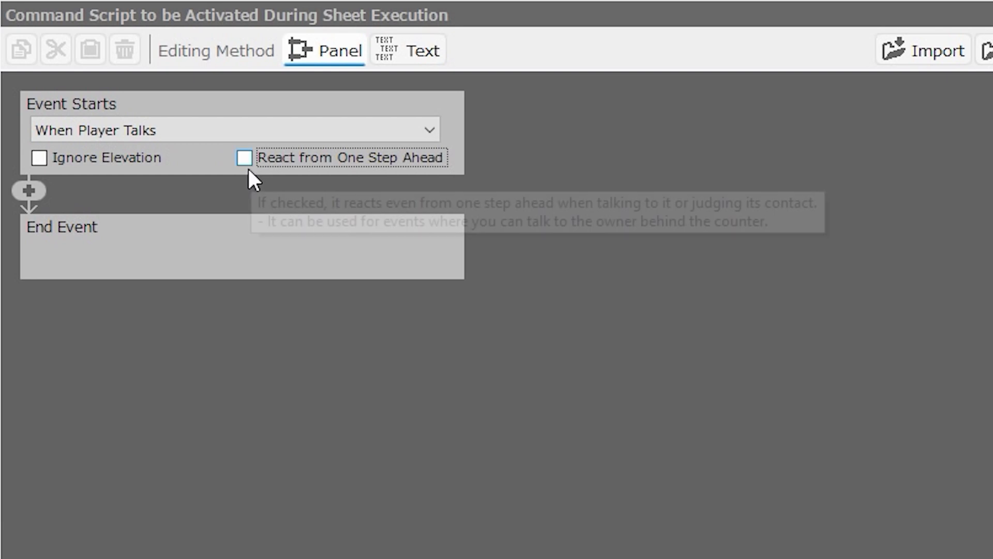
mouse_move(254, 187)
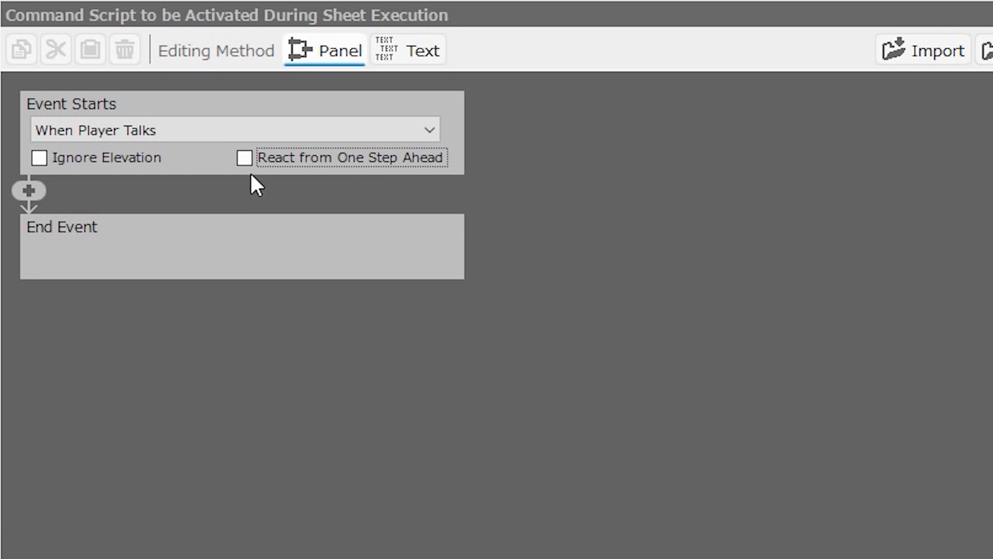
mouse_move(225, 195)
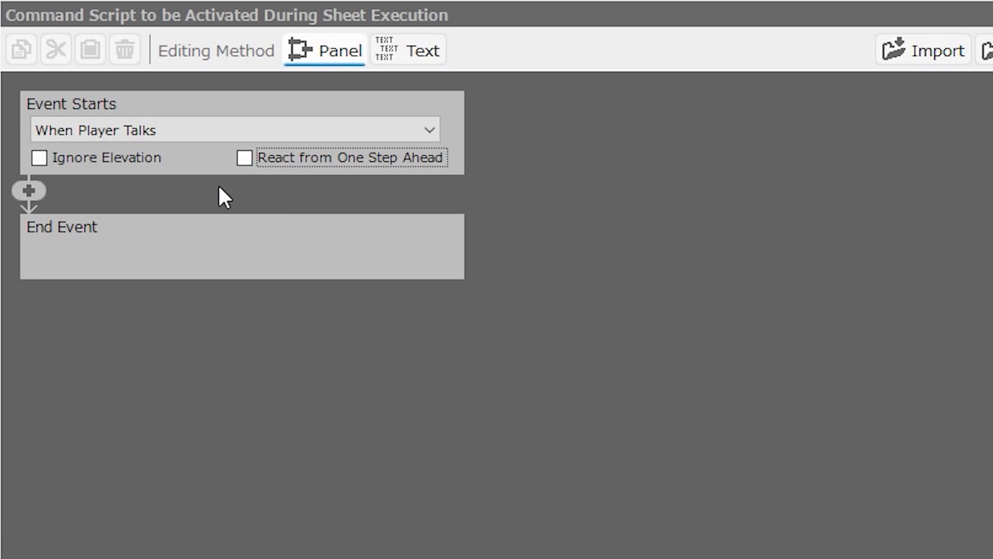
mouse_move(309, 189)
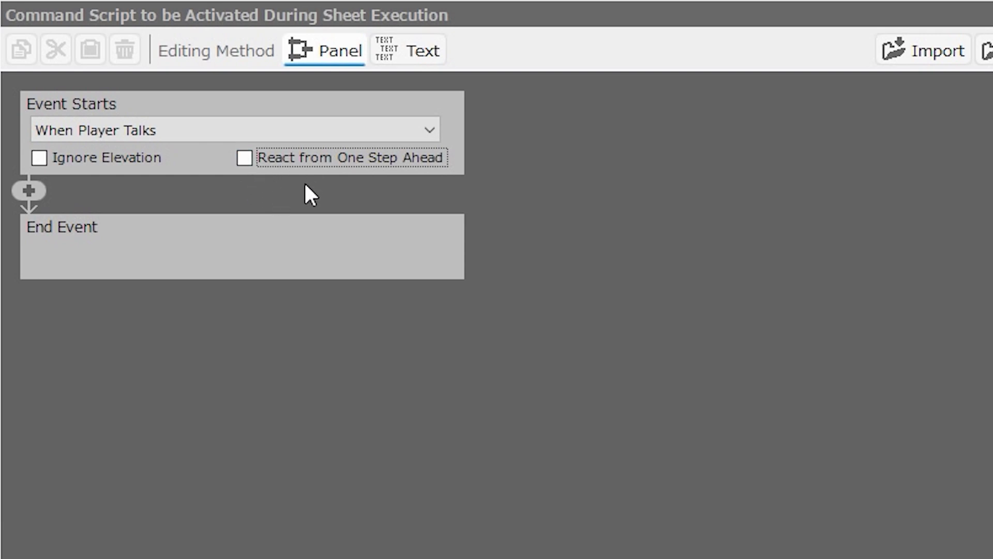
mouse_move(266, 184)
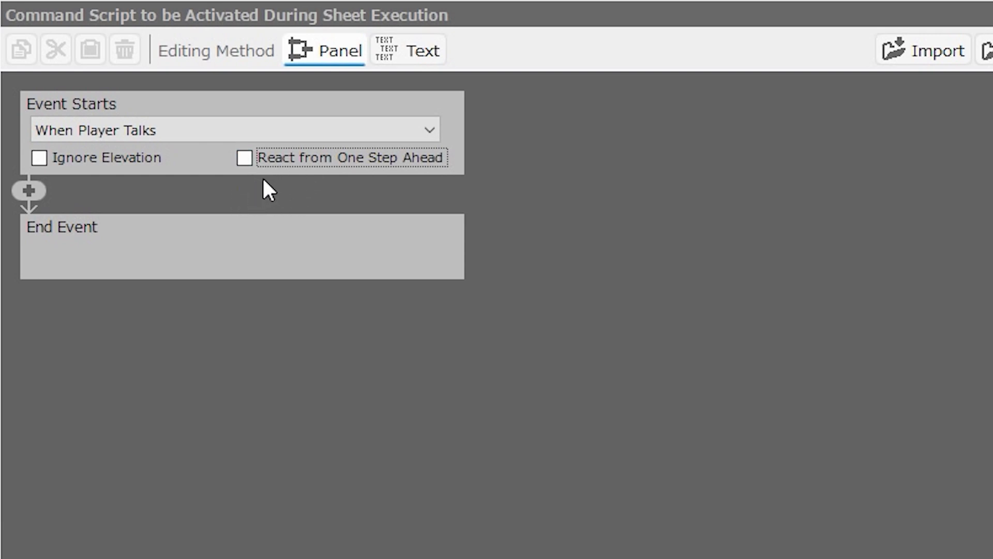
mouse_move(409, 171)
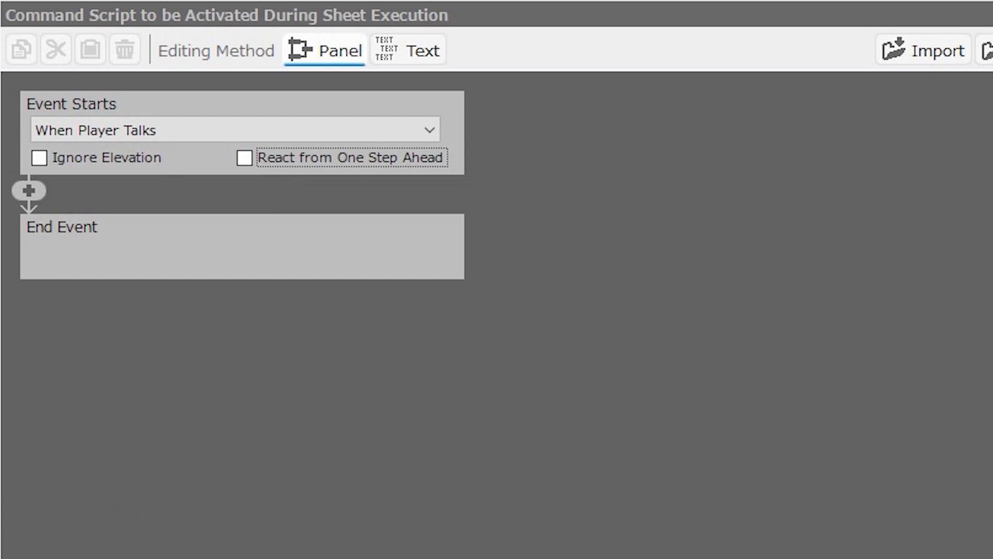
mouse_move(148, 385)
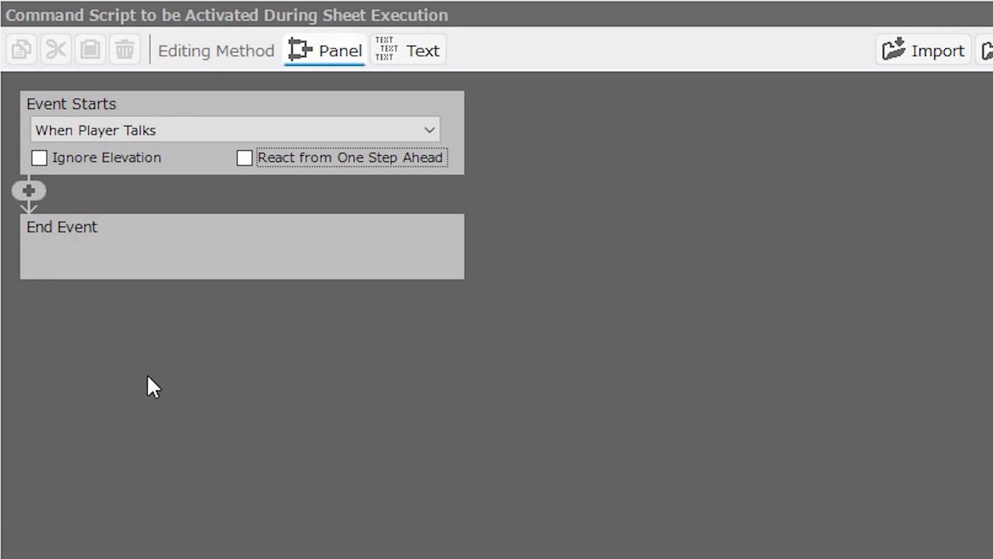
mouse_move(147, 557)
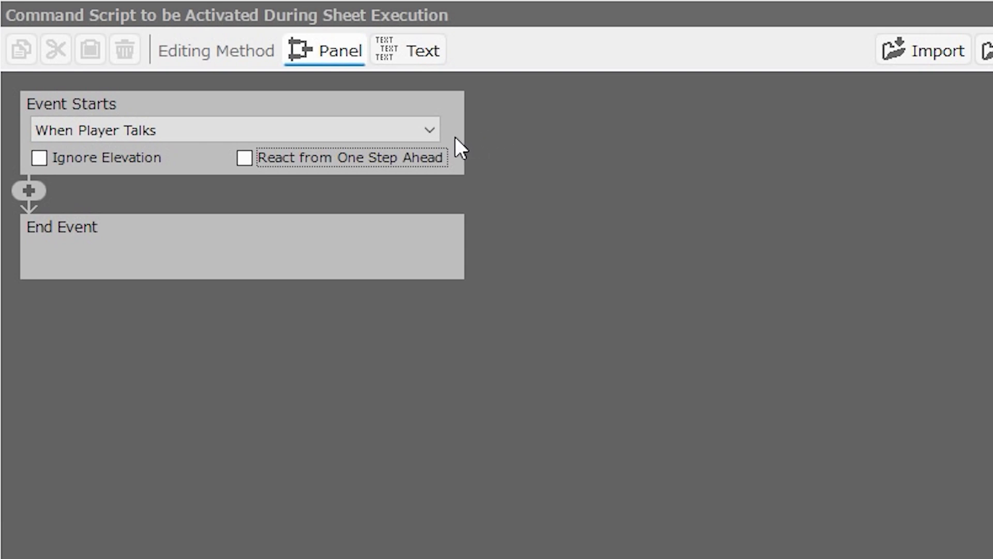
- Expand the Event Starts list showing contact and automatic-start triggers, with talking still selected
click(155, 132)
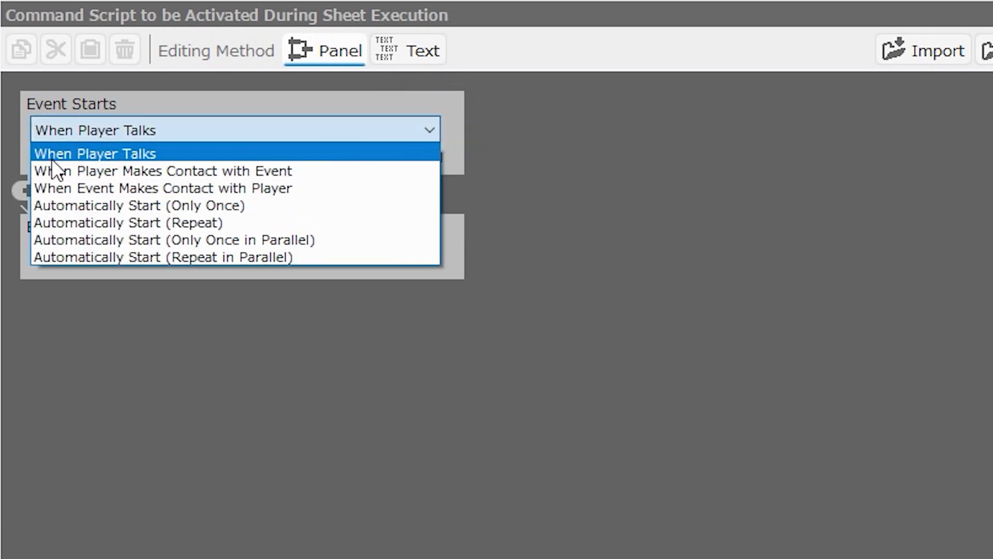
mouse_move(227, 158)
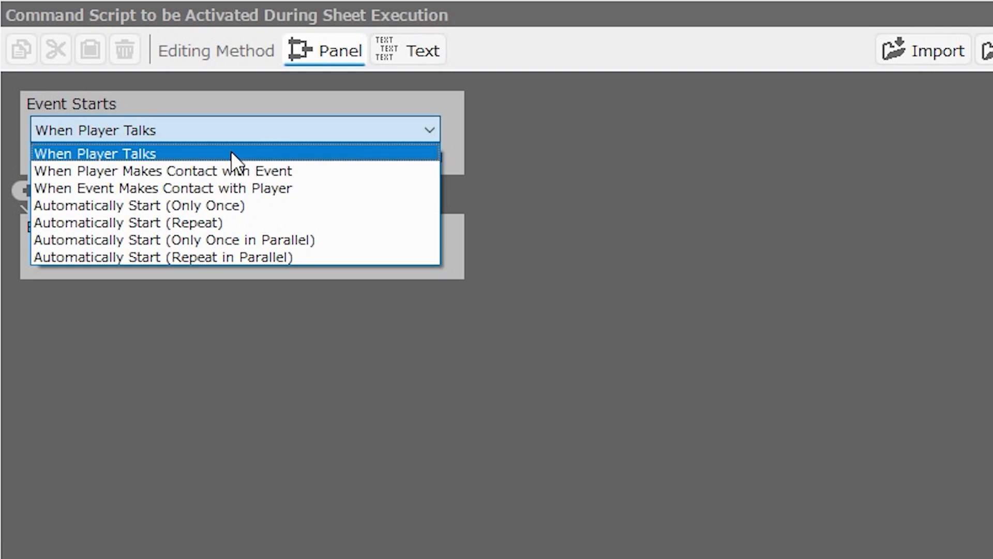
mouse_move(293, 158)
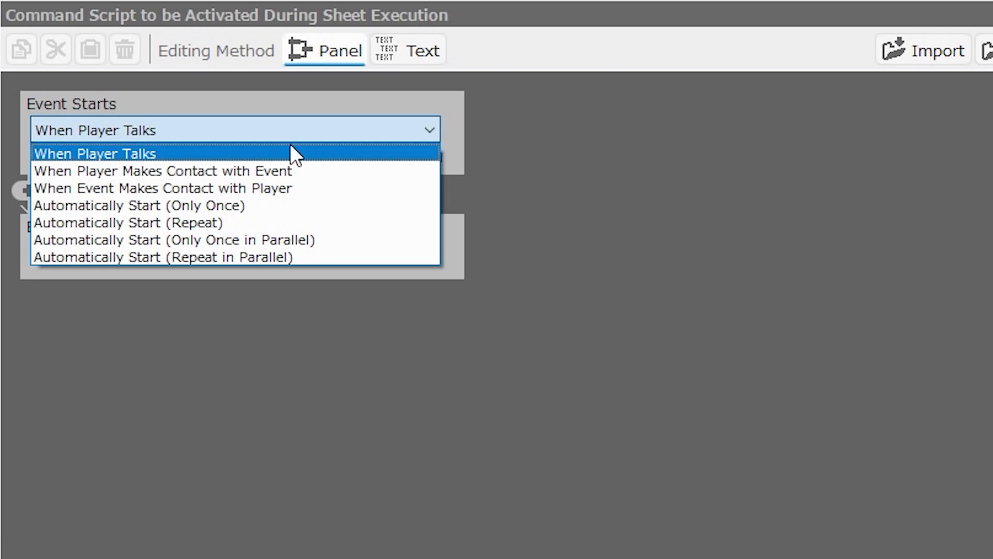
mouse_move(345, 186)
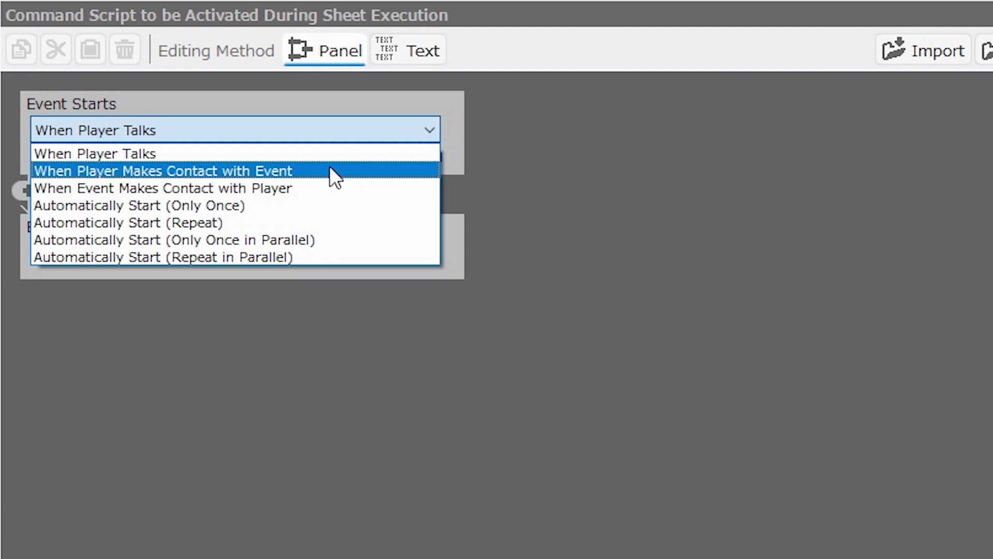
mouse_move(319, 177)
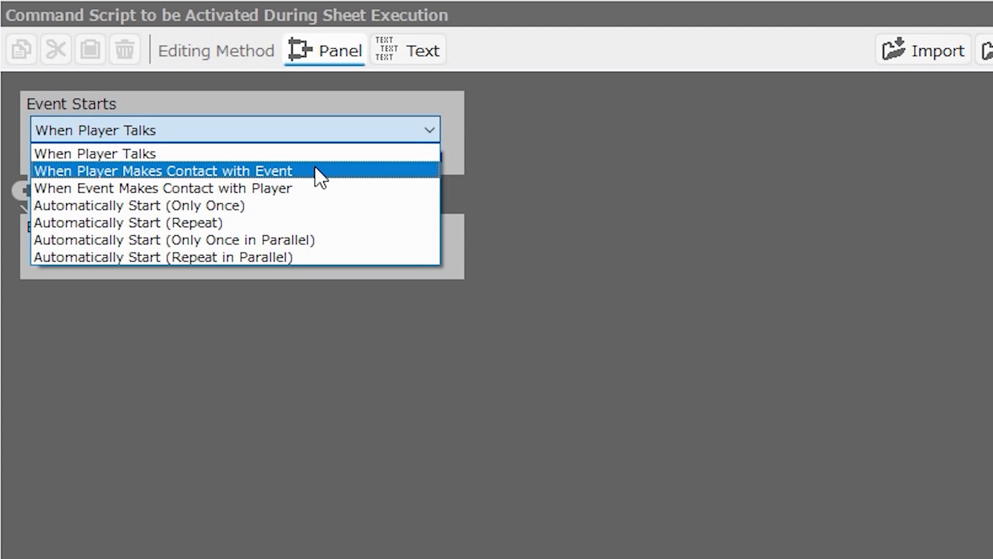
mouse_move(342, 201)
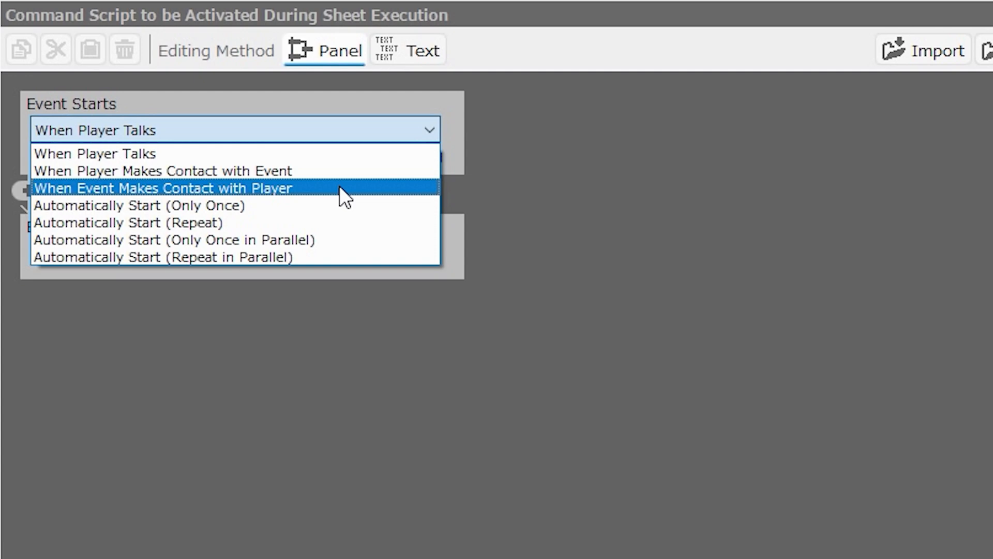
mouse_move(351, 200)
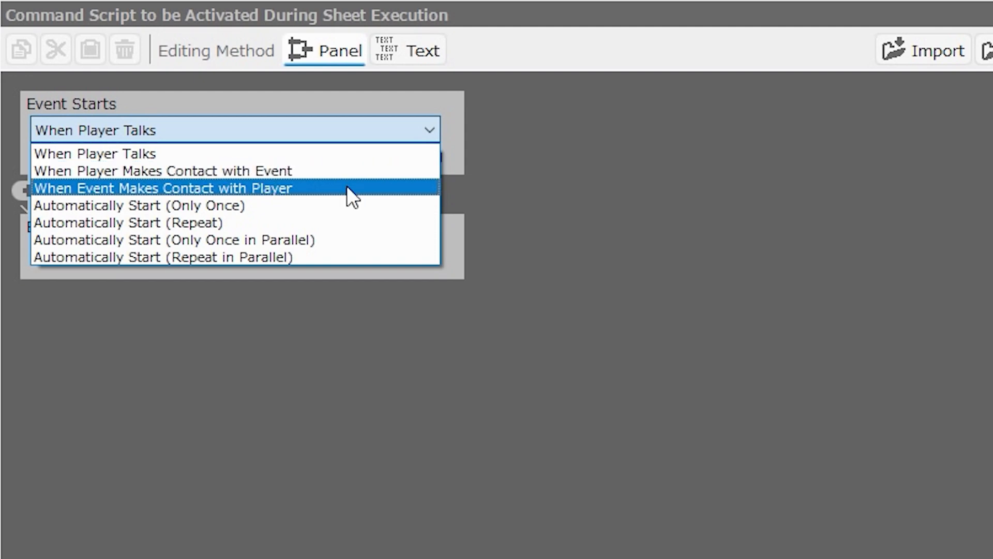
mouse_move(301, 211)
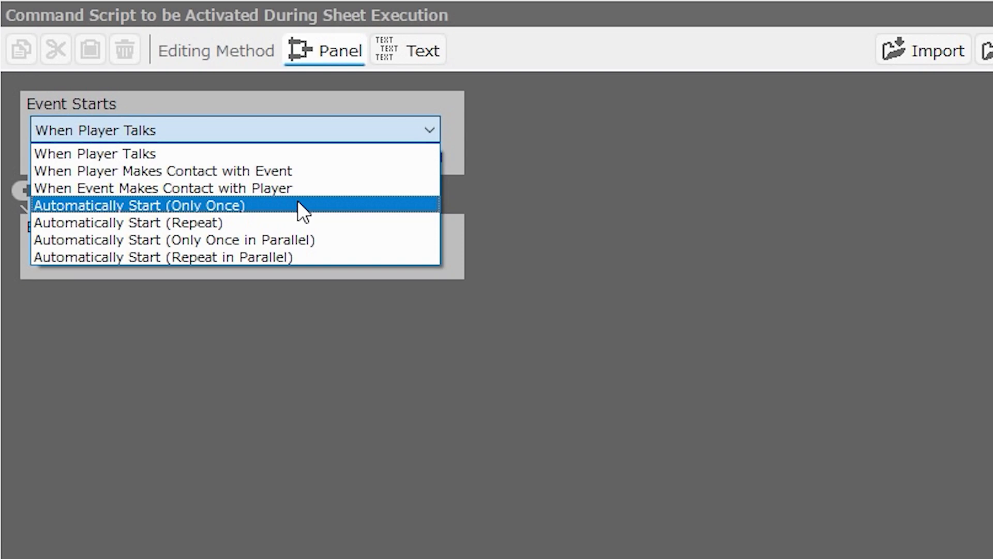
mouse_move(290, 229)
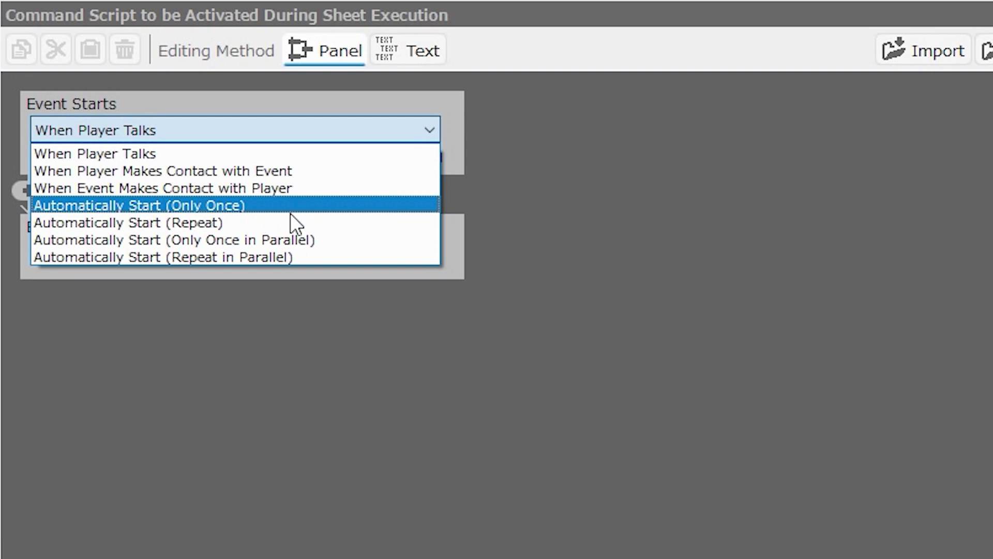
mouse_move(291, 224)
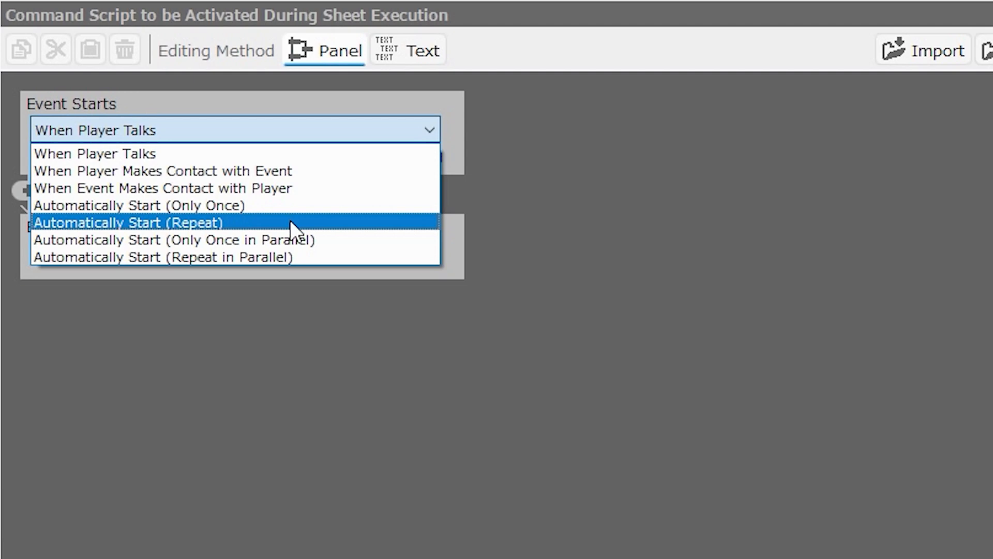
mouse_move(337, 229)
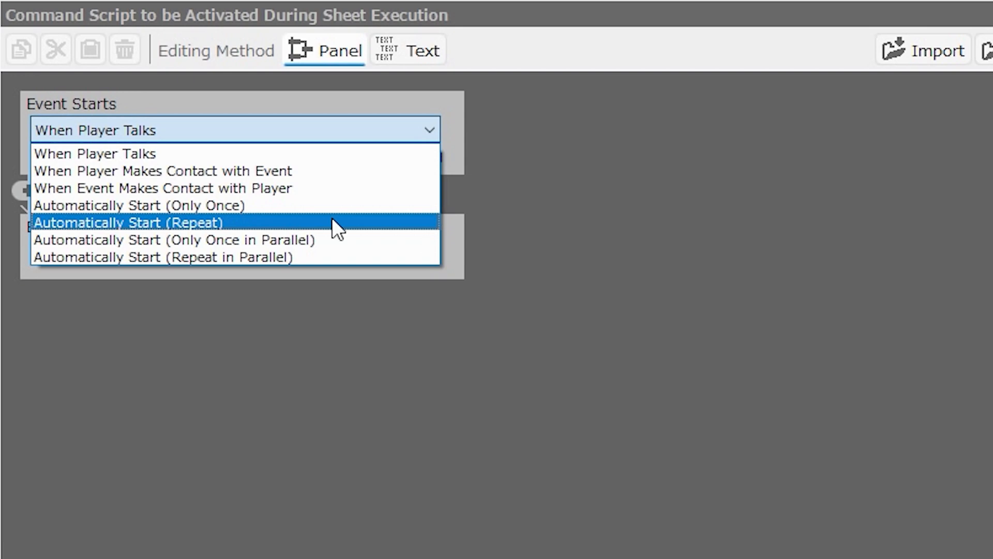
mouse_move(358, 245)
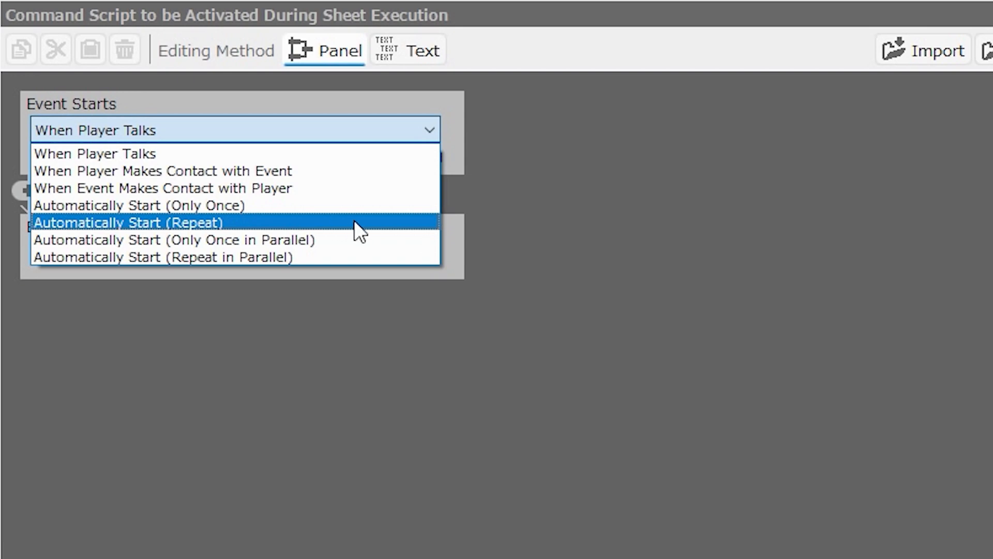
mouse_move(355, 258)
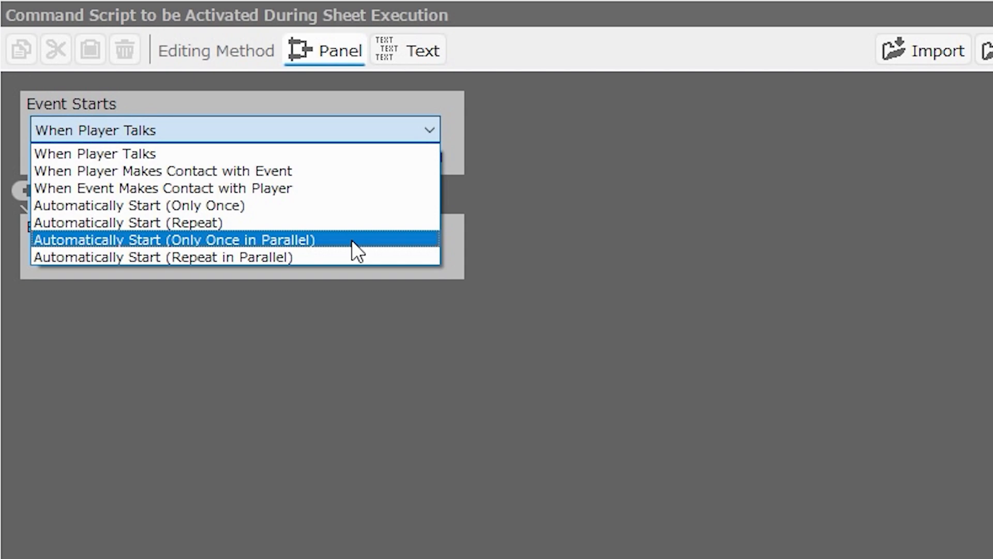
mouse_move(345, 251)
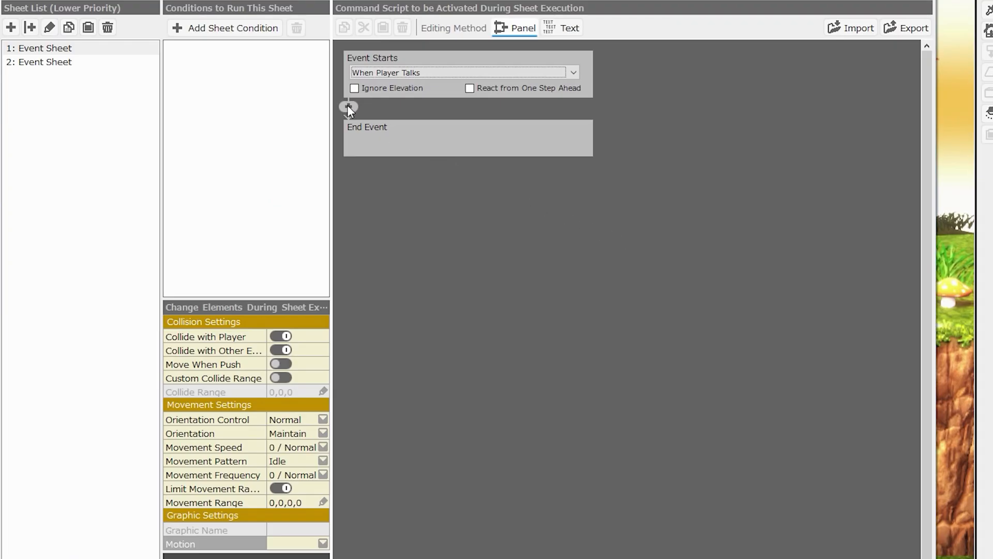
click(345, 108)
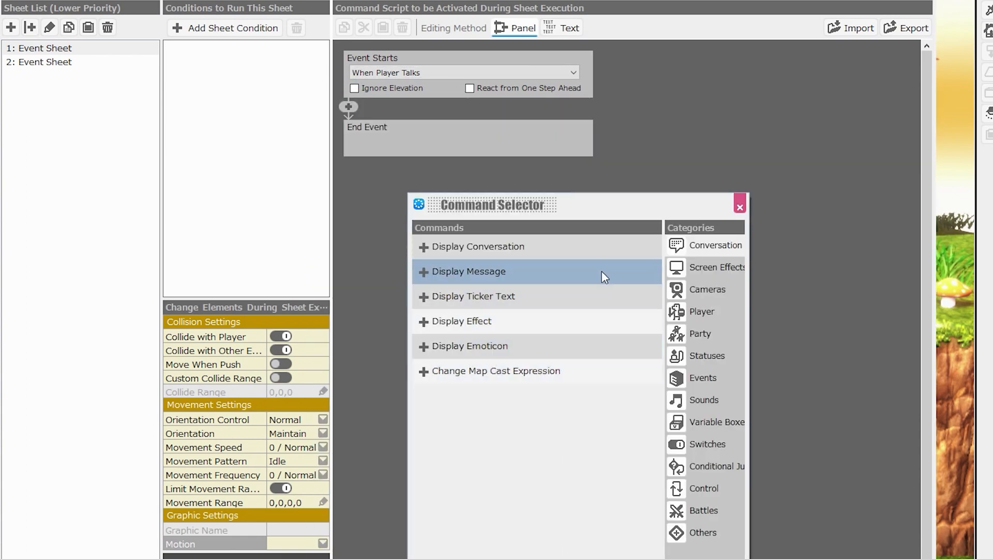
mouse_move(712, 554)
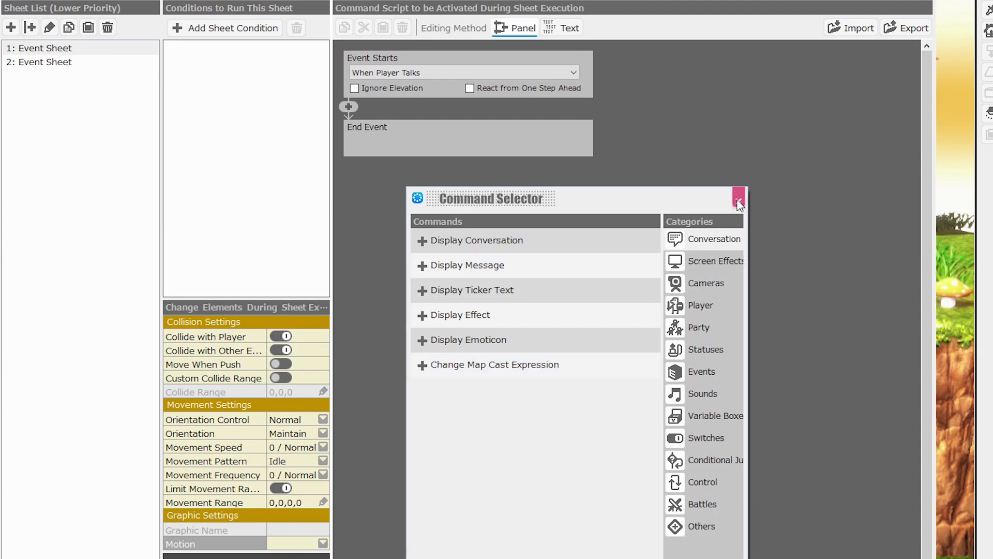
click(737, 200)
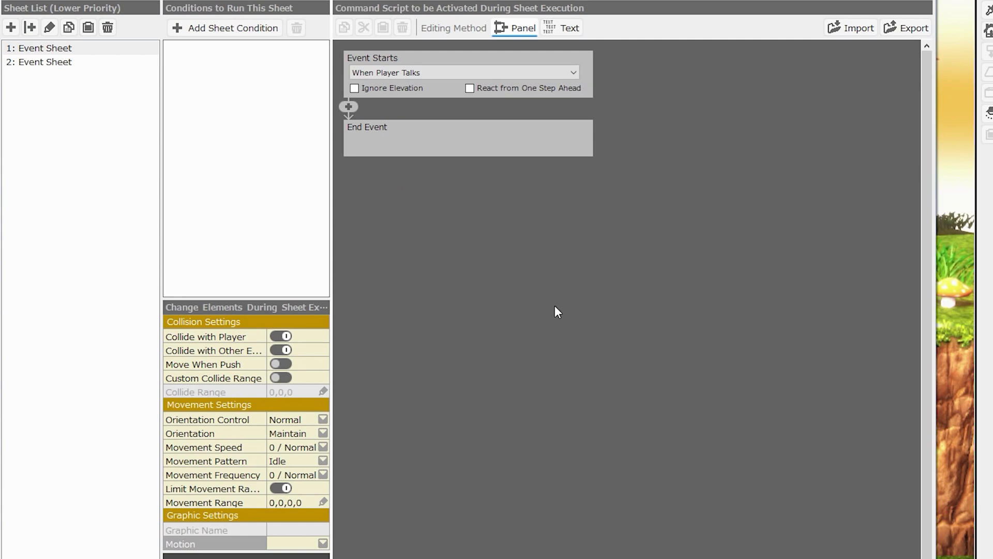
mouse_move(548, 313)
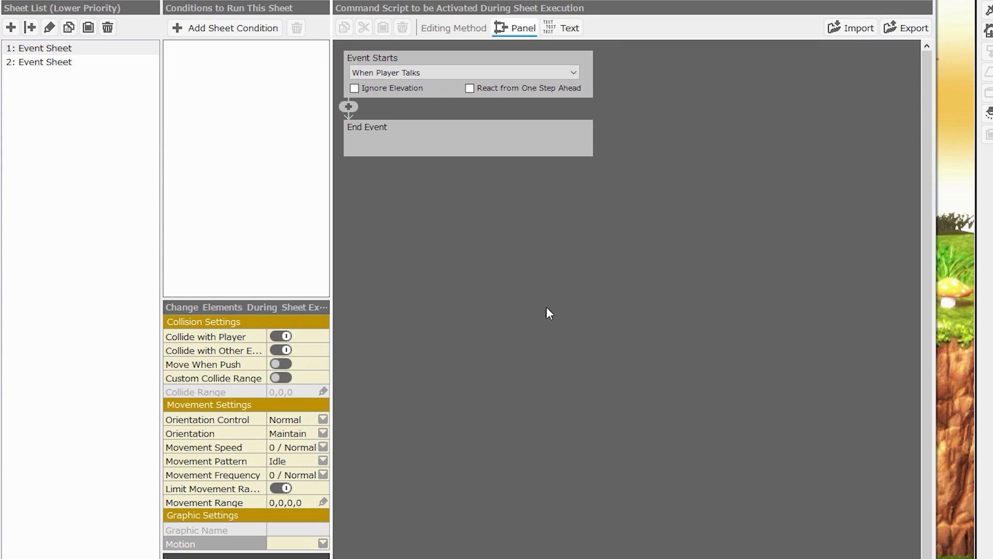
mouse_move(546, 314)
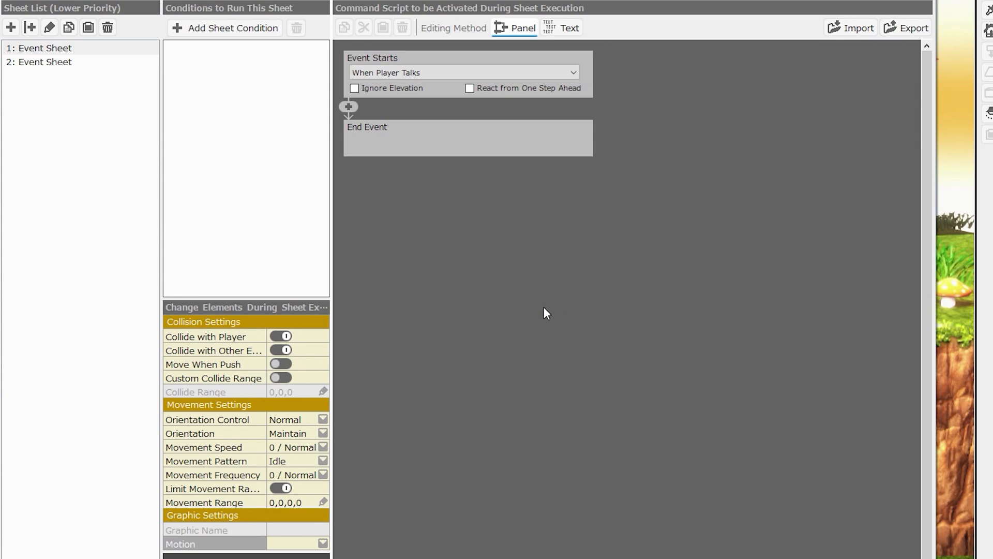